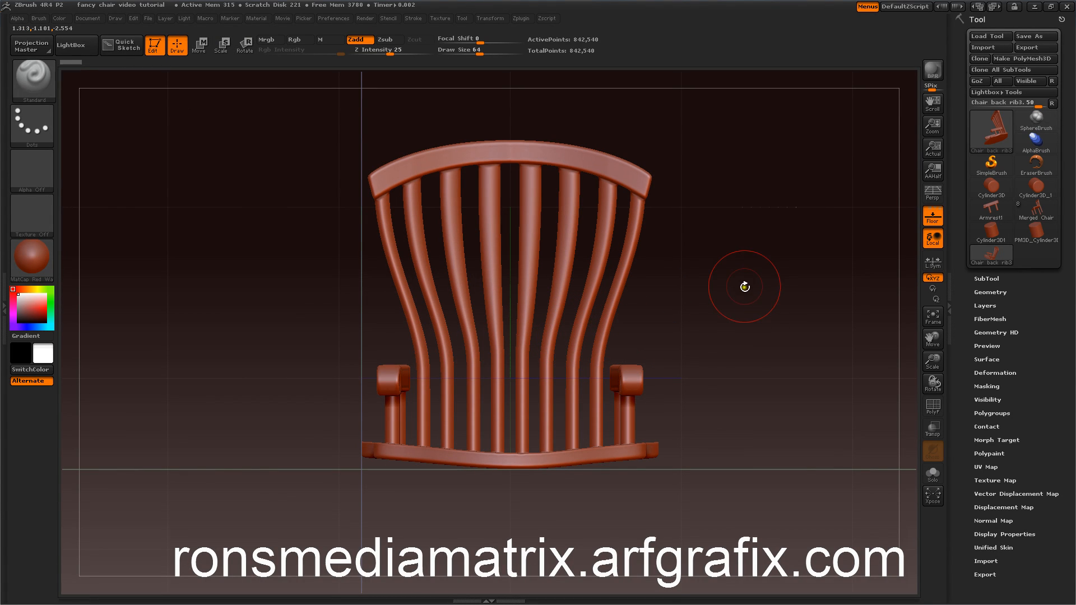
- Orbit the chair to inspect the back, slats, seat edges and armrests from front and above
{"action": "left_click_drag", "start_coordinate": [744, 287], "coordinate": [725, 306]}
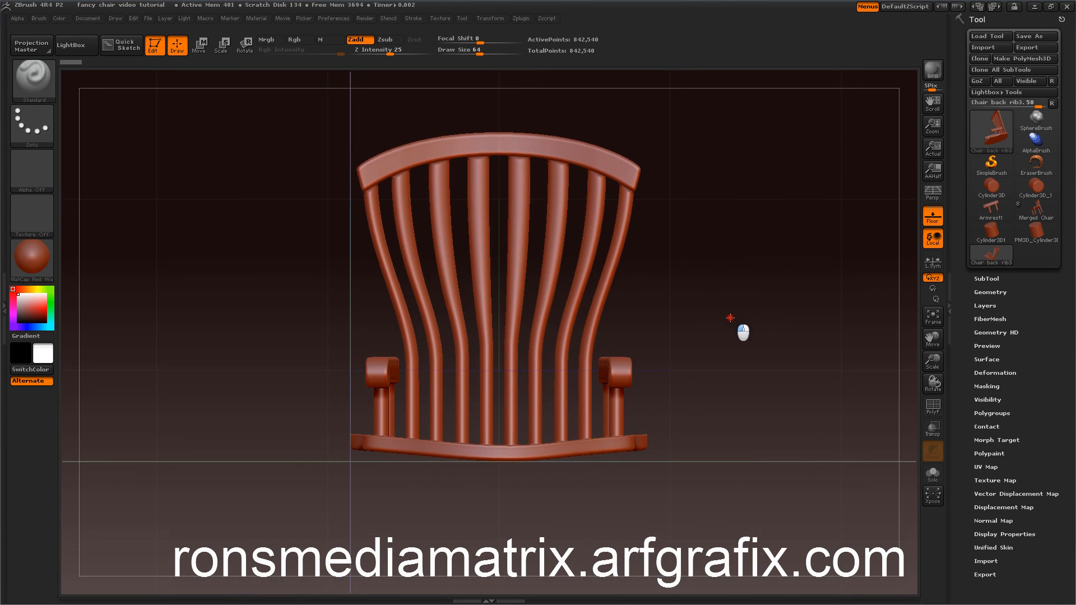
{"action": "left_click_drag", "start_coordinate": [729, 317], "coordinate": [719, 322]}
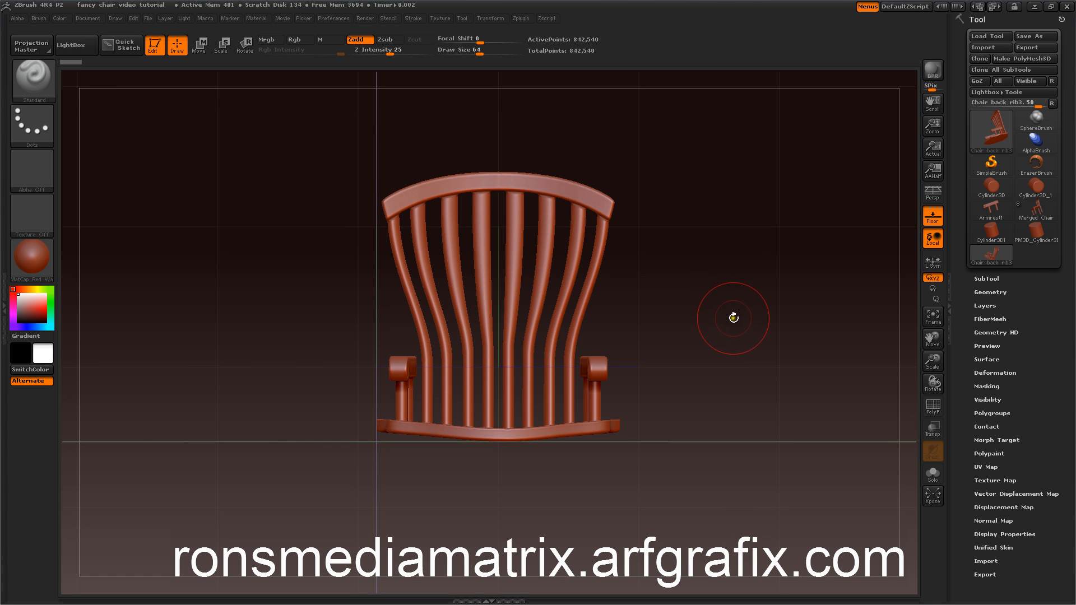
{"action": "left_click_drag", "start_coordinate": [733, 317], "coordinate": [688, 349]}
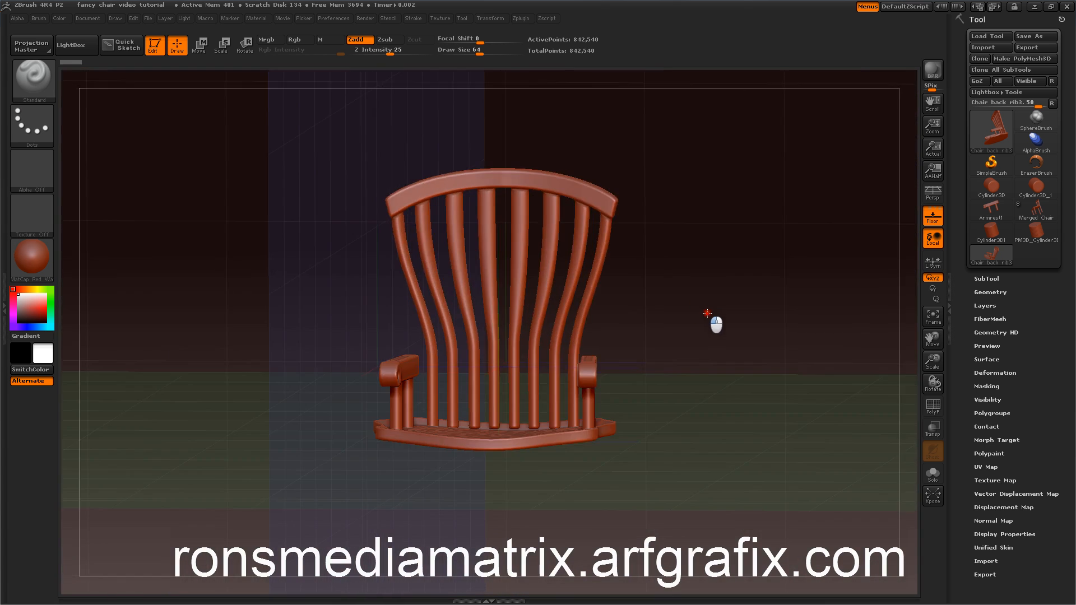
{"action": "left_click_drag", "start_coordinate": [708, 313], "coordinate": [705, 331]}
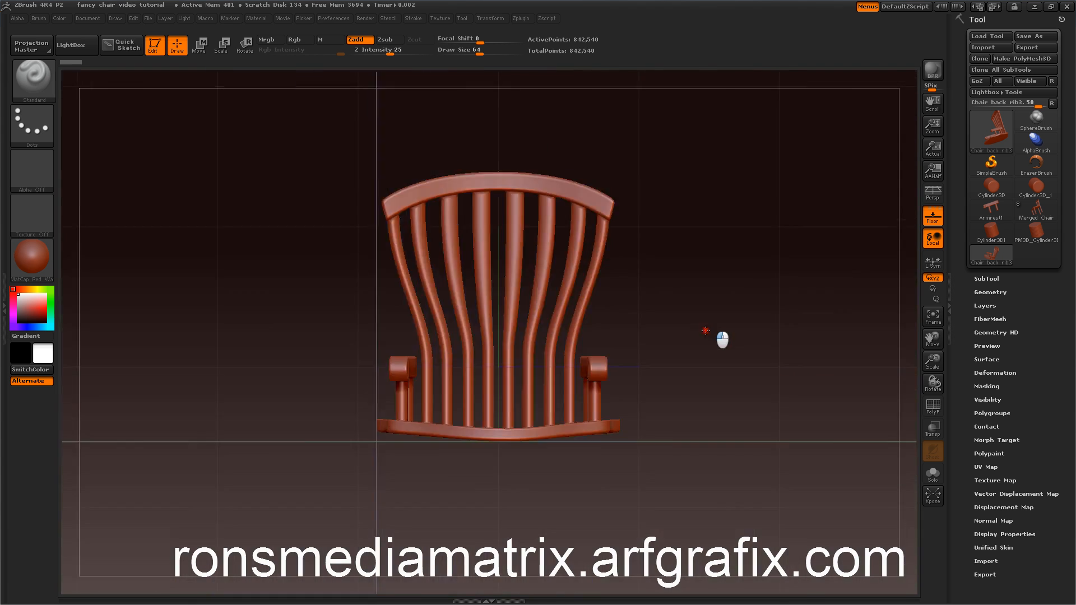
{"action": "left_click_drag", "start_coordinate": [705, 330], "coordinate": [697, 351]}
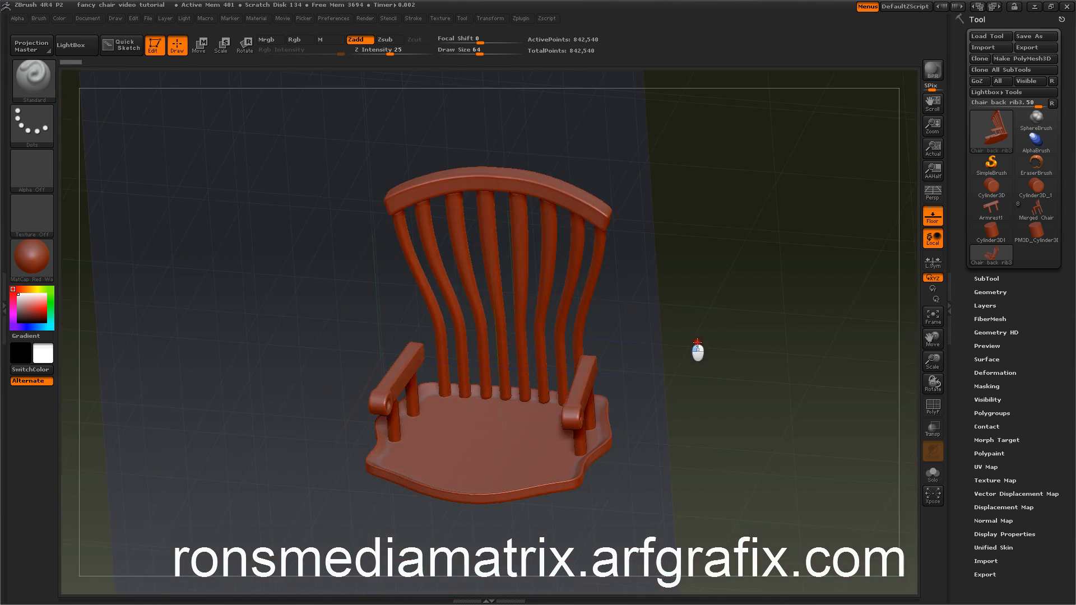
{"action": "left_click_drag", "start_coordinate": [696, 350], "coordinate": [717, 319]}
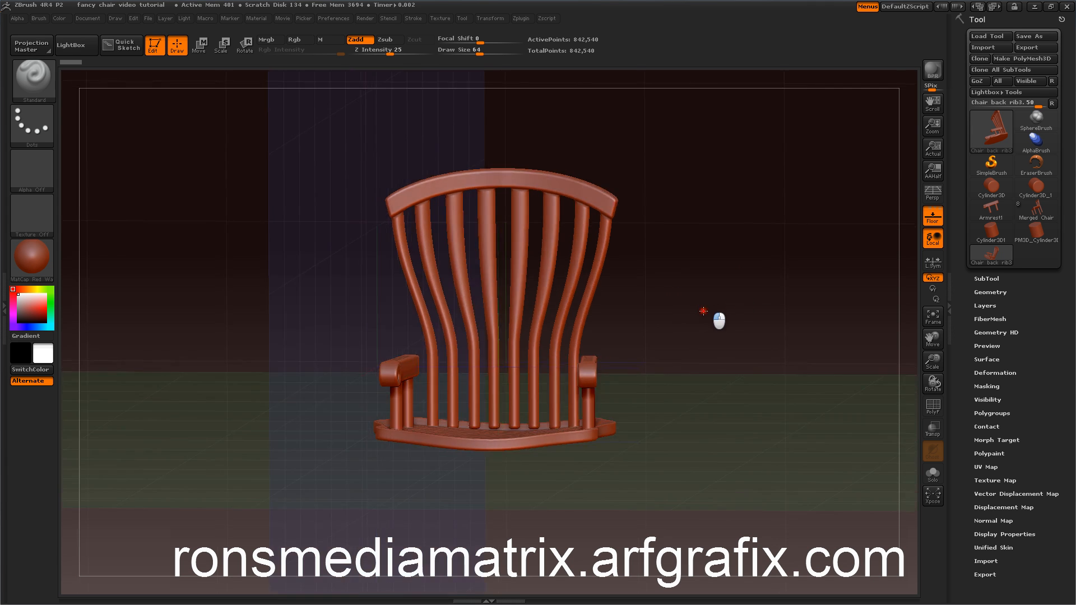
{"action": "left_click_drag", "start_coordinate": [703, 311], "coordinate": [714, 350]}
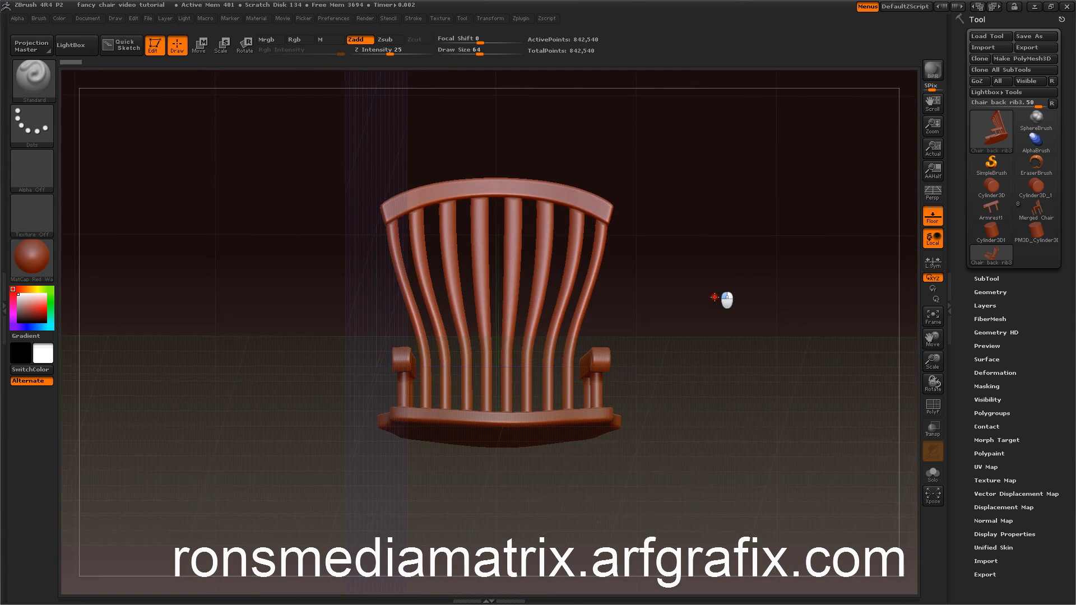
{"action": "left_click_drag", "start_coordinate": [724, 299], "coordinate": [707, 337]}
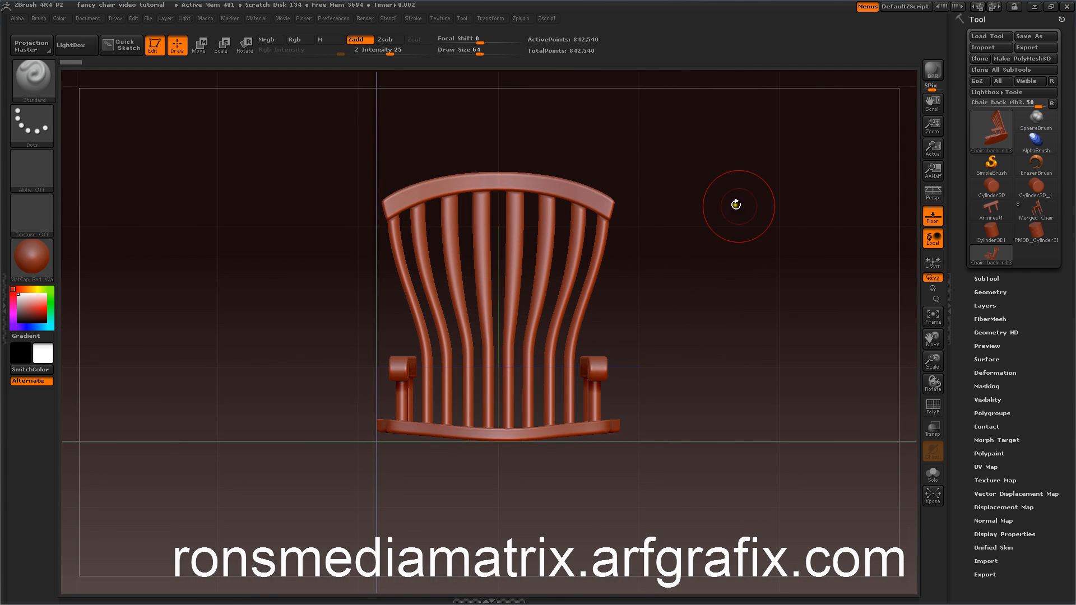
{"action": "mouse_move", "coordinate": [990, 261]}
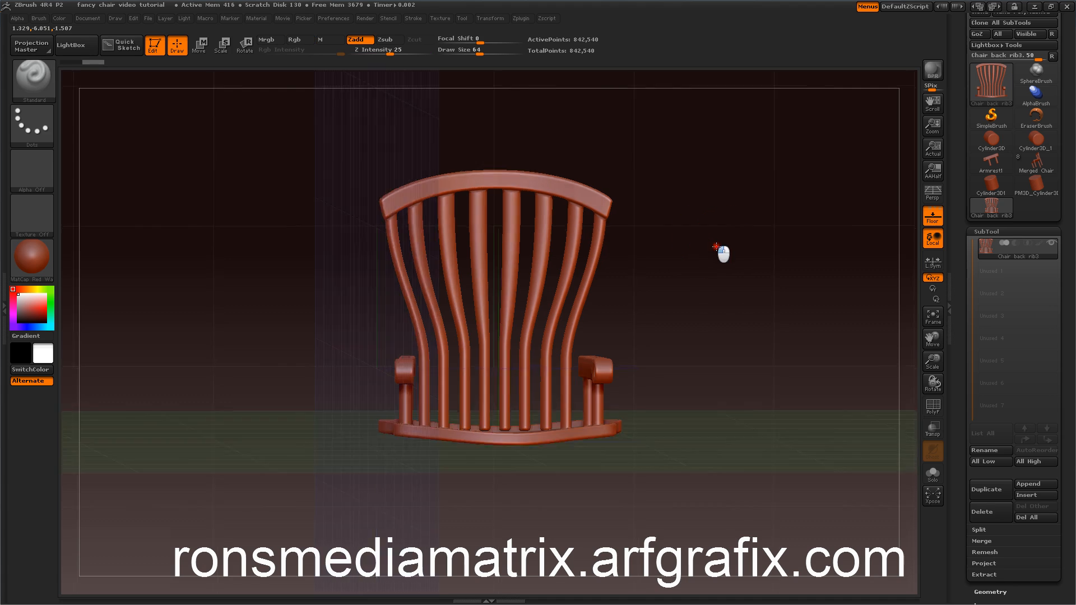
- Append a Cylinder3D subtool to the chair and ghost the other parts transparently
{"action": "left_click_drag", "start_coordinate": [721, 254], "coordinate": [723, 301]}
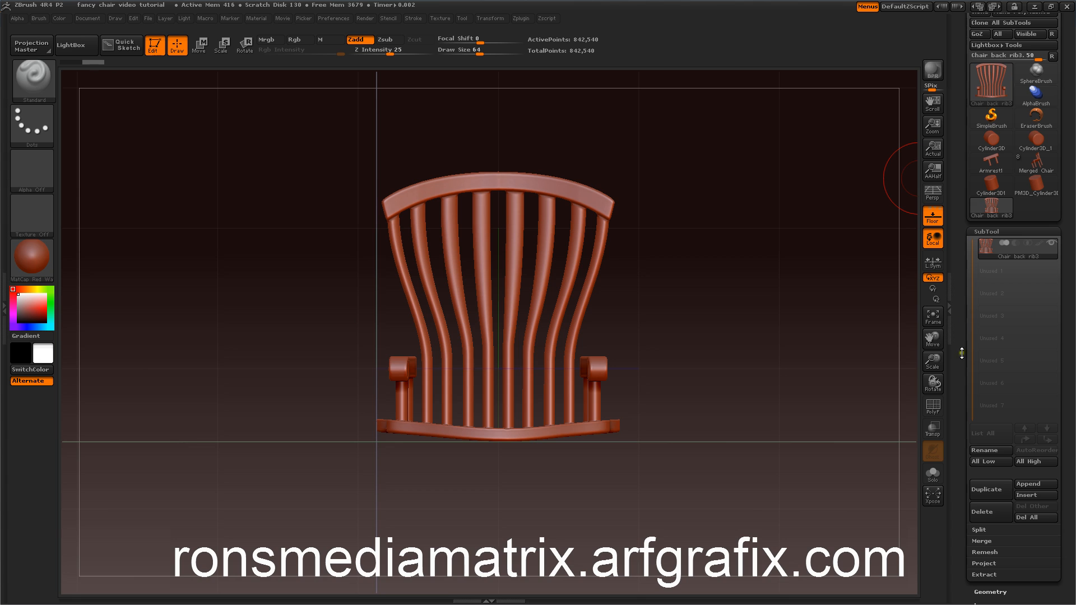
{"action": "left_click", "coordinate": [1035, 364]}
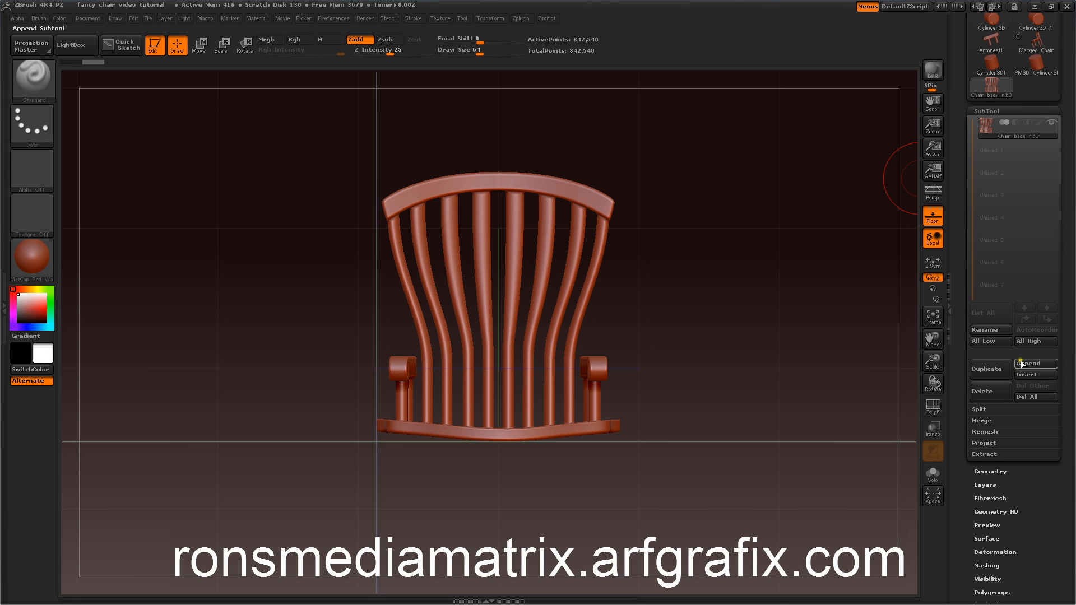
{"action": "left_click", "coordinate": [1034, 363]}
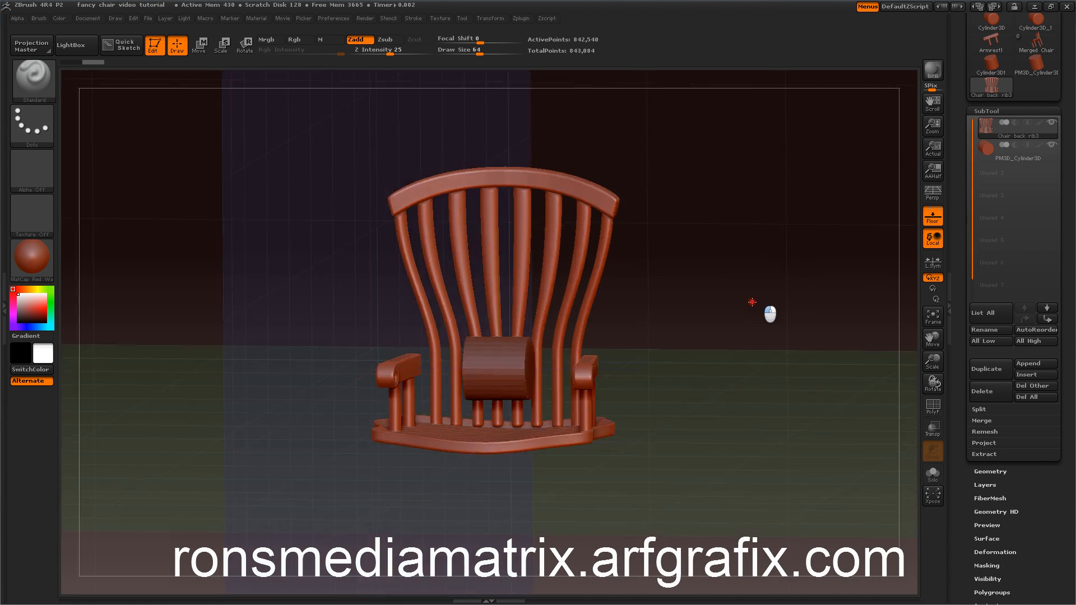
{"action": "left_click", "coordinate": [1017, 149]}
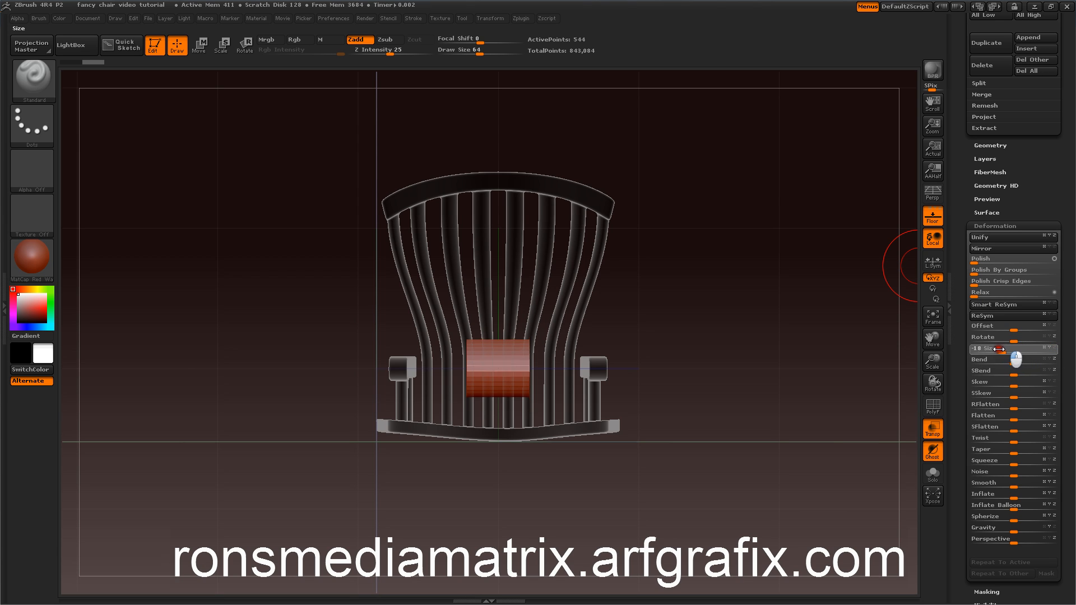
- Thin the cylinder with Deformation Size and stretch it along X to span the armrests
{"action": "left_click_drag", "start_coordinate": [1022, 358], "coordinate": [999, 359]}
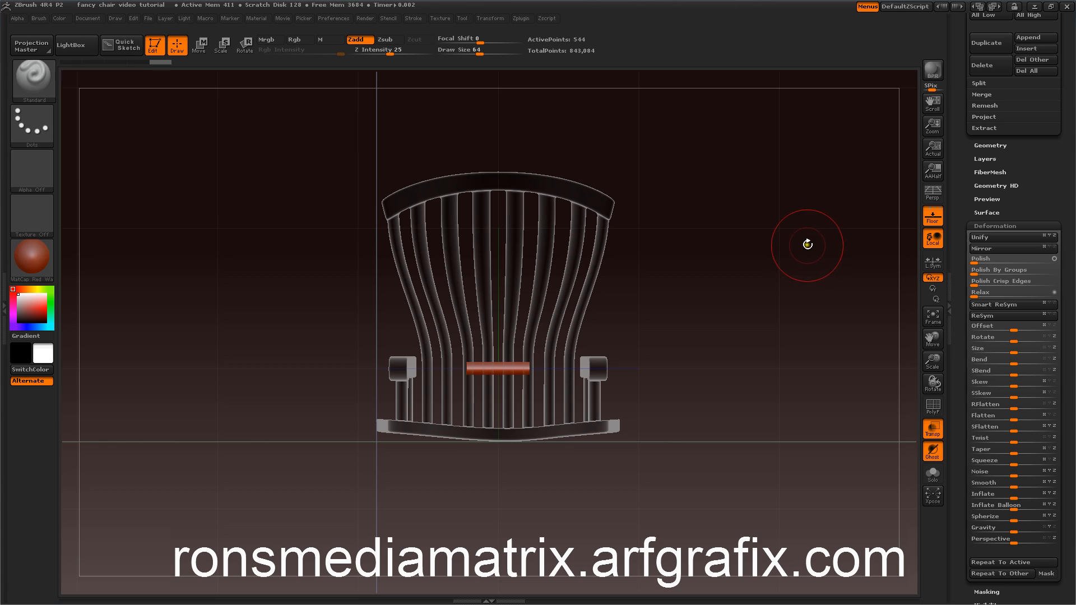
{"action": "mouse_move", "coordinate": [809, 255]}
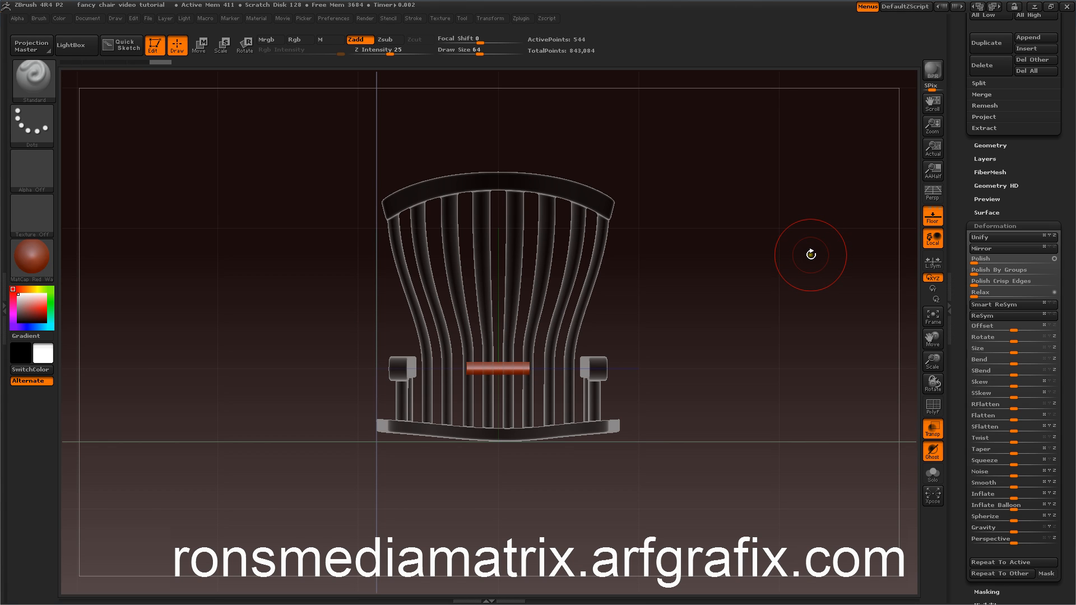
{"action": "mouse_move", "coordinate": [815, 246]}
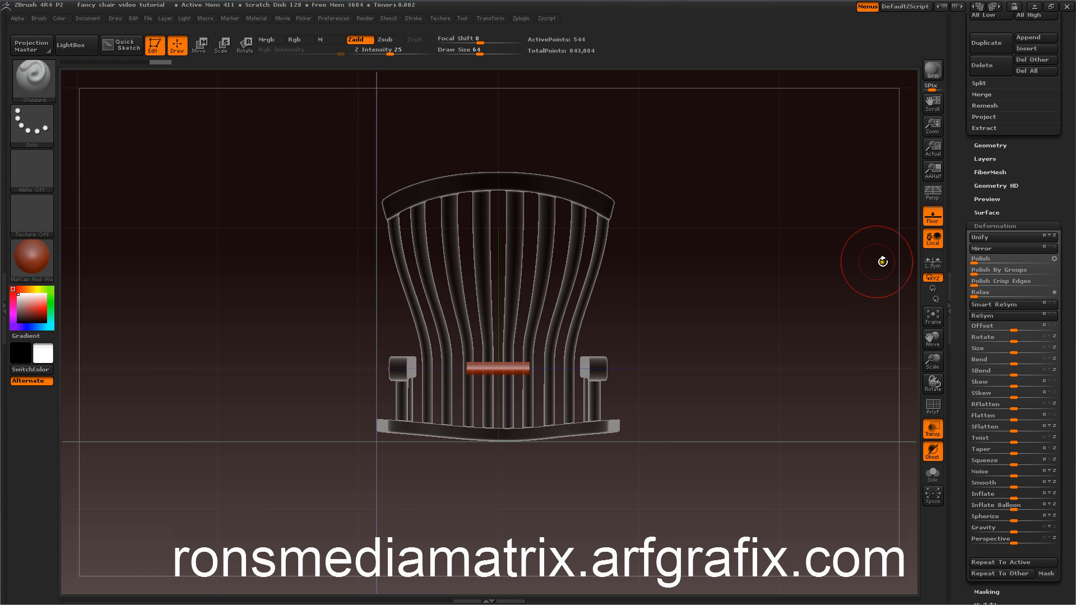
{"action": "mouse_move", "coordinate": [808, 252]}
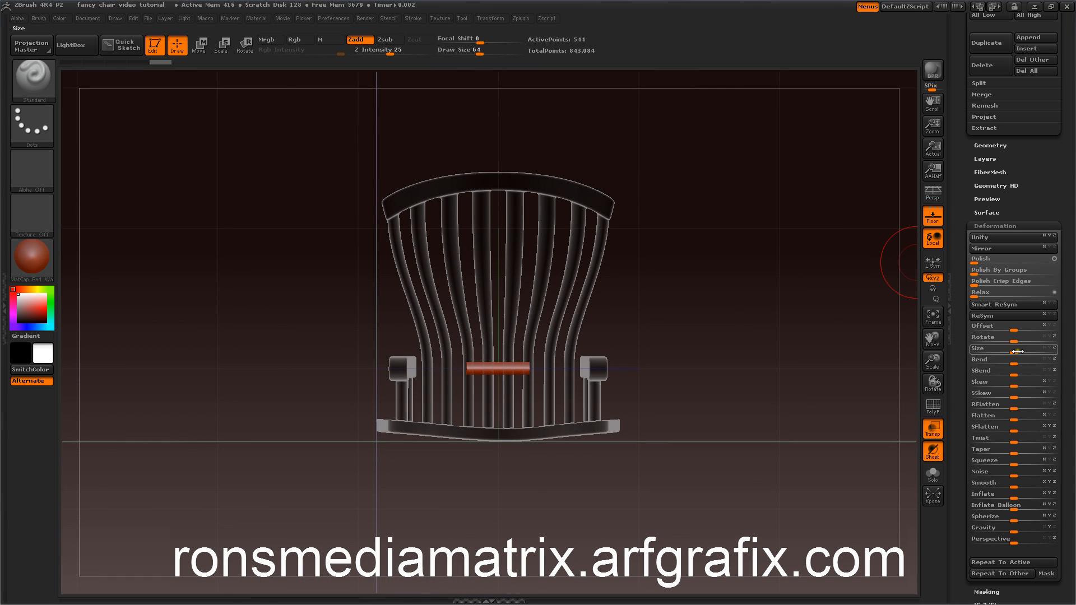
{"action": "left_click_drag", "start_coordinate": [995, 349], "coordinate": [1060, 348]}
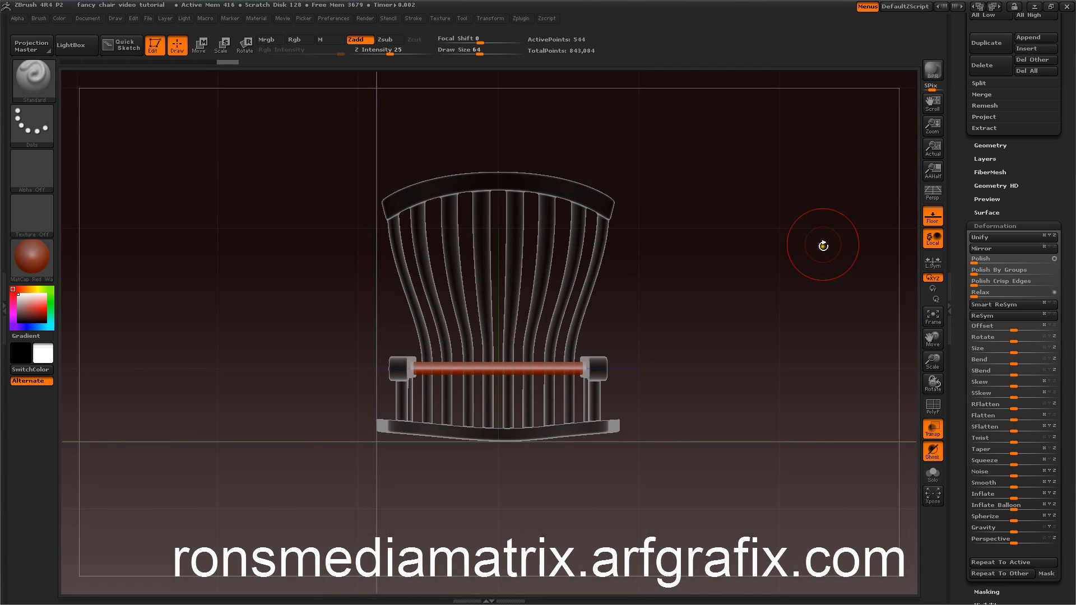
{"action": "mouse_move", "coordinate": [818, 259]}
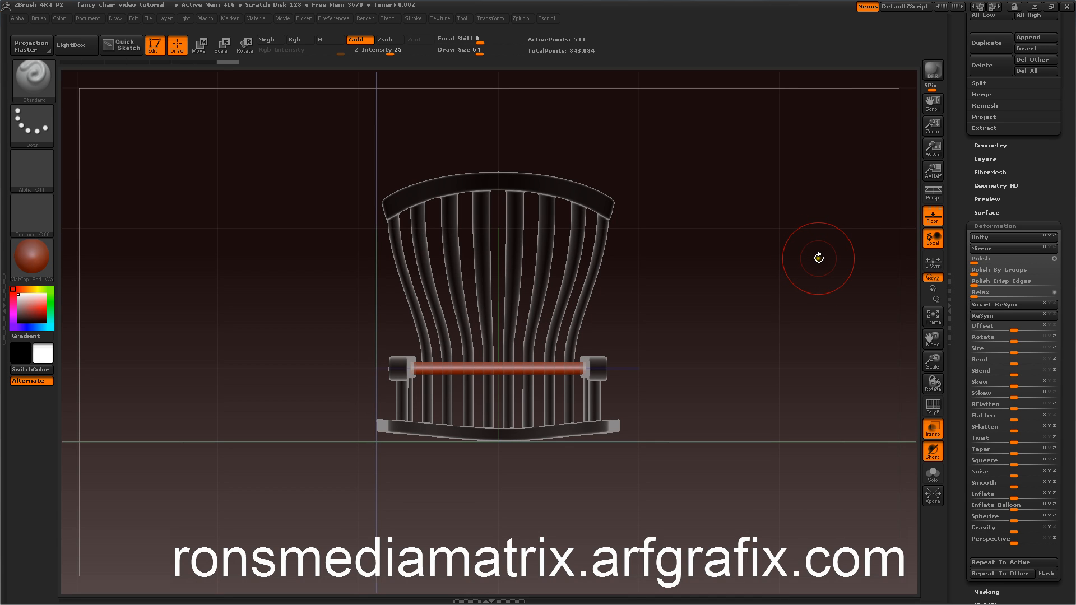
{"action": "mouse_move", "coordinate": [821, 262]}
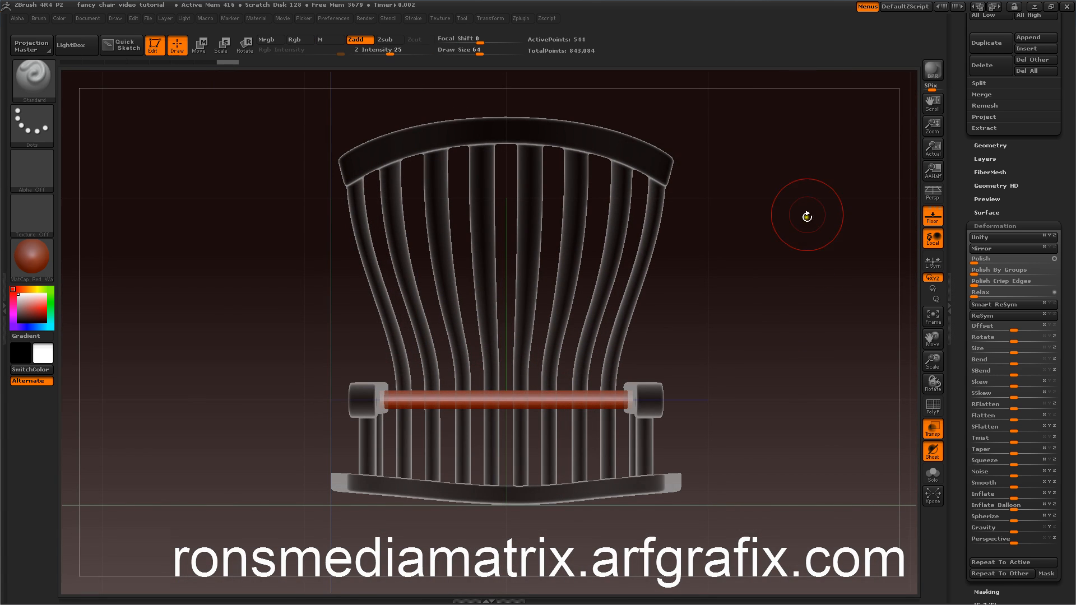
{"action": "mouse_move", "coordinate": [807, 226]}
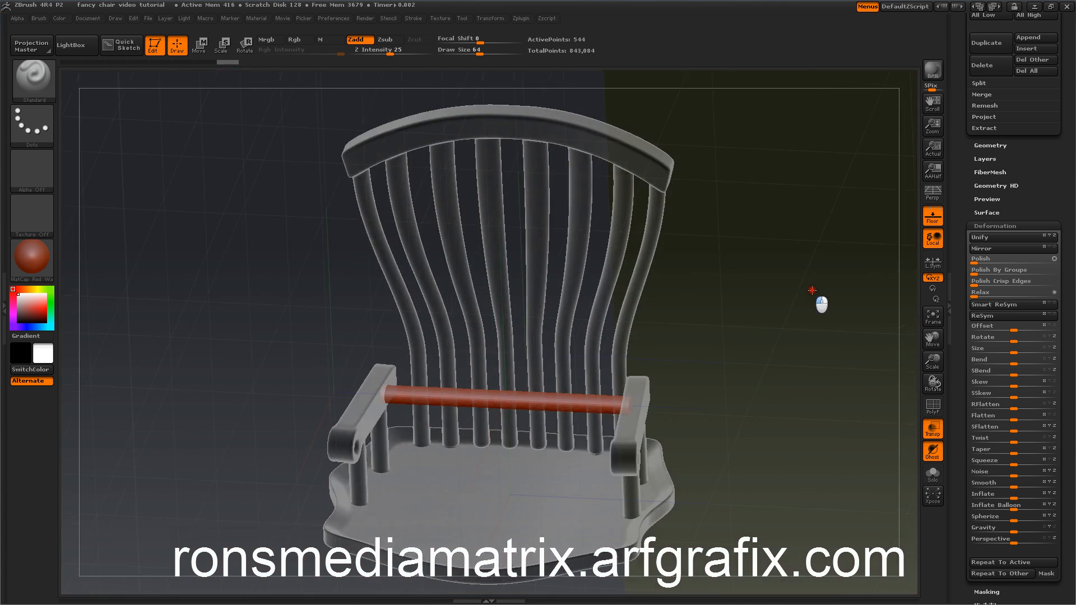
{"action": "left_click_drag", "start_coordinate": [822, 304], "coordinate": [808, 252]}
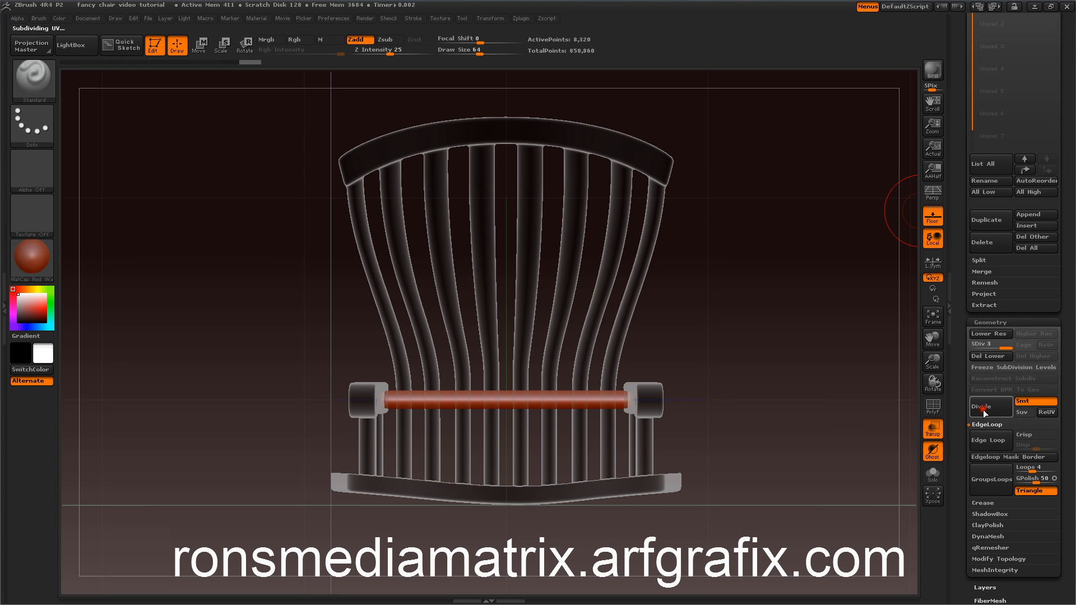
{"action": "mouse_move", "coordinate": [985, 356]}
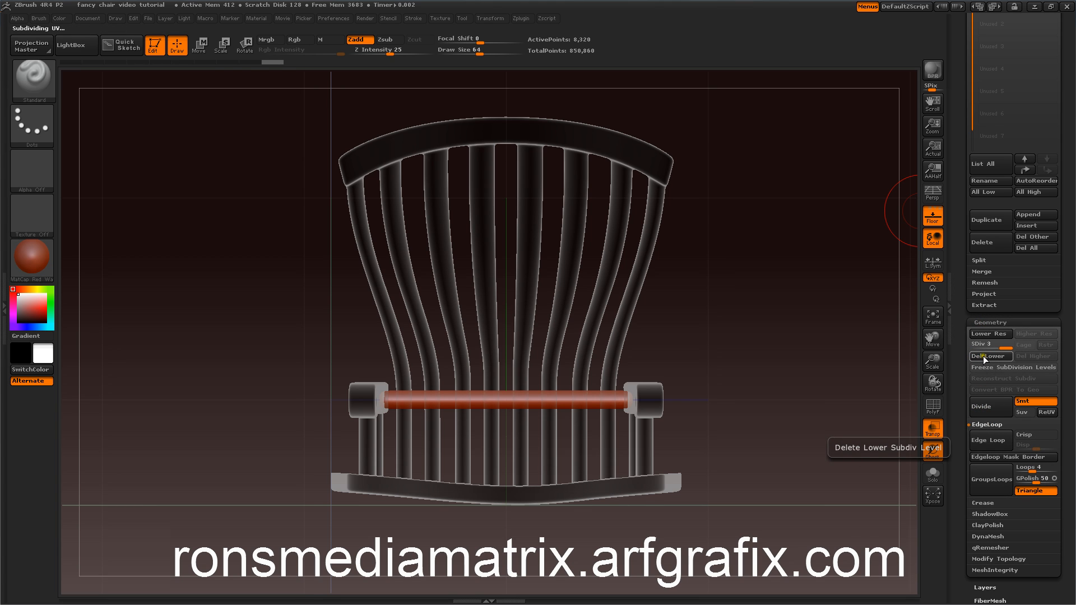
- Delete the rod's lower subdivision levels and convert it to a DynaMesh
{"action": "left_click", "coordinate": [989, 355]}
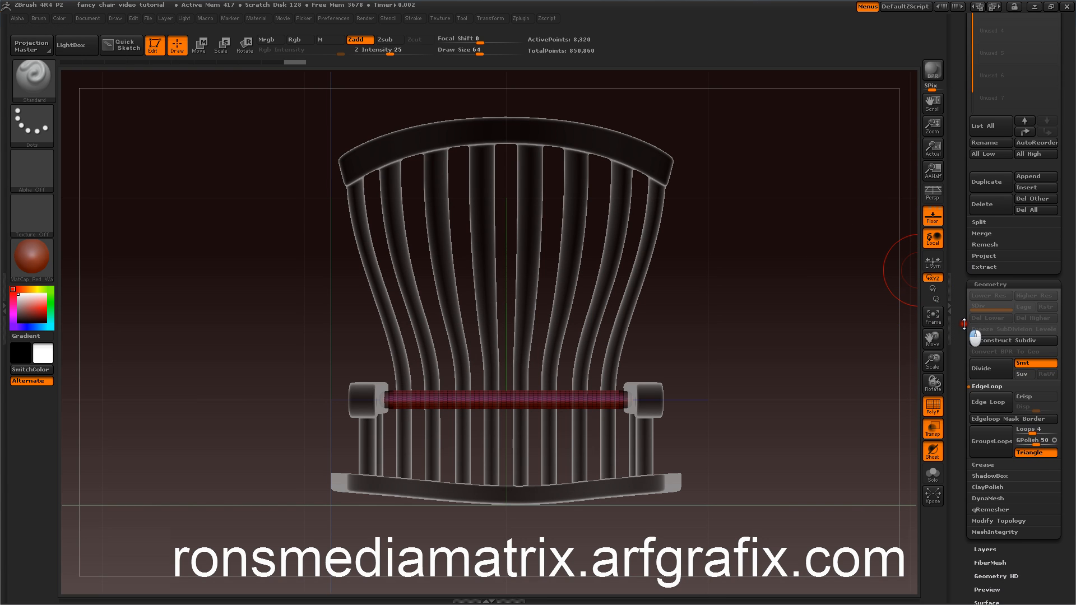
{"action": "scroll", "scroll_direction": "down", "scroll_amount": 3}
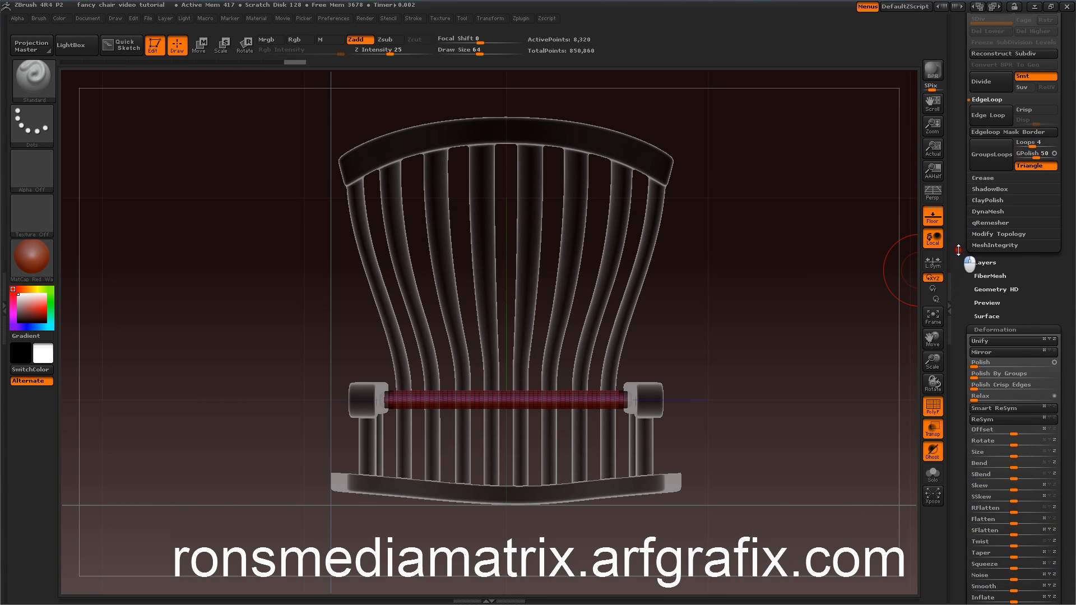
{"action": "scroll", "scroll_direction": "down", "scroll_amount": 3}
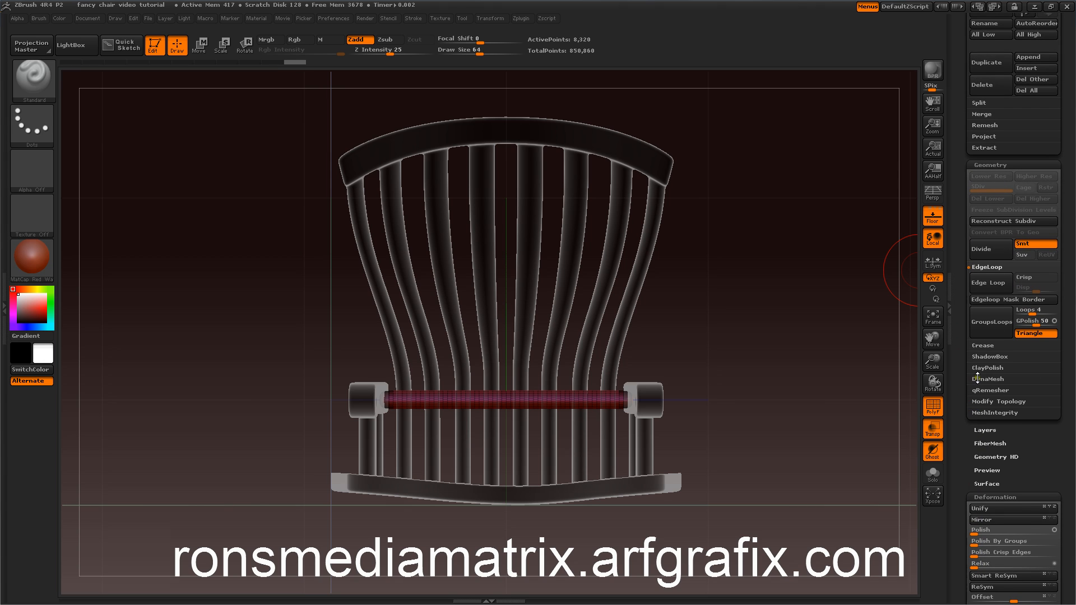
{"action": "left_click", "coordinate": [988, 379]}
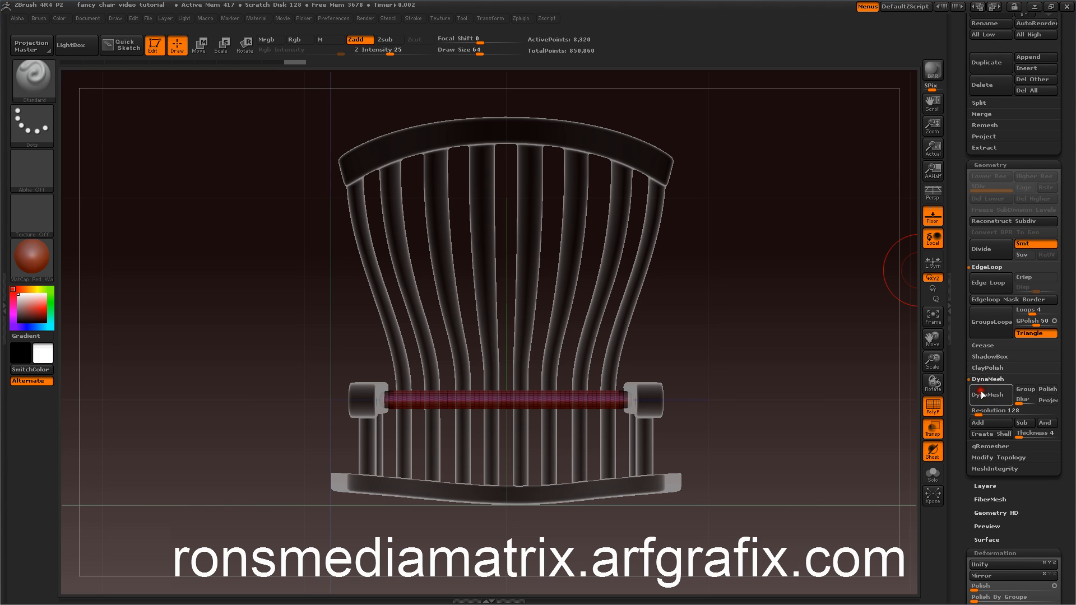
{"action": "left_click", "coordinate": [990, 395]}
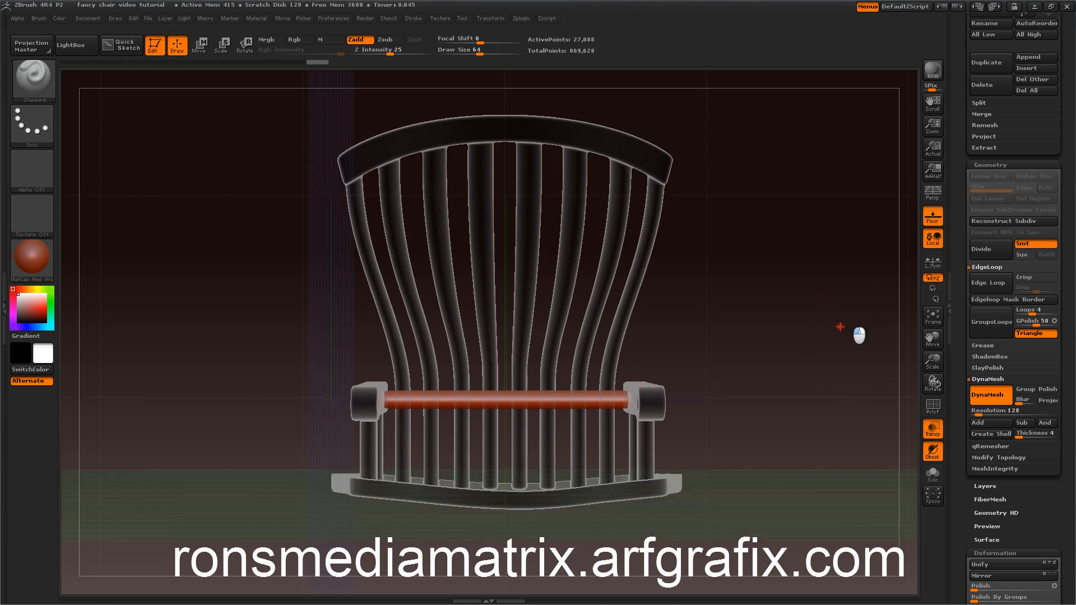
- Ctrl-drag a mask band across the centre of the red rod
{"action": "left_click_drag", "start_coordinate": [860, 335], "coordinate": [822, 319]}
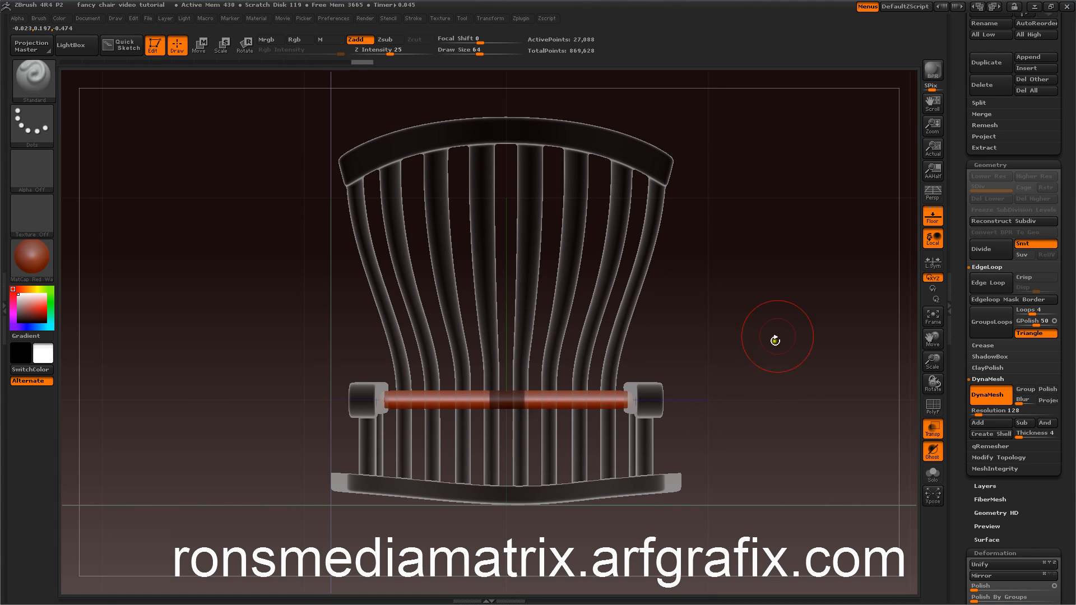
{"action": "scroll", "scroll_direction": "down", "scroll_amount": 3}
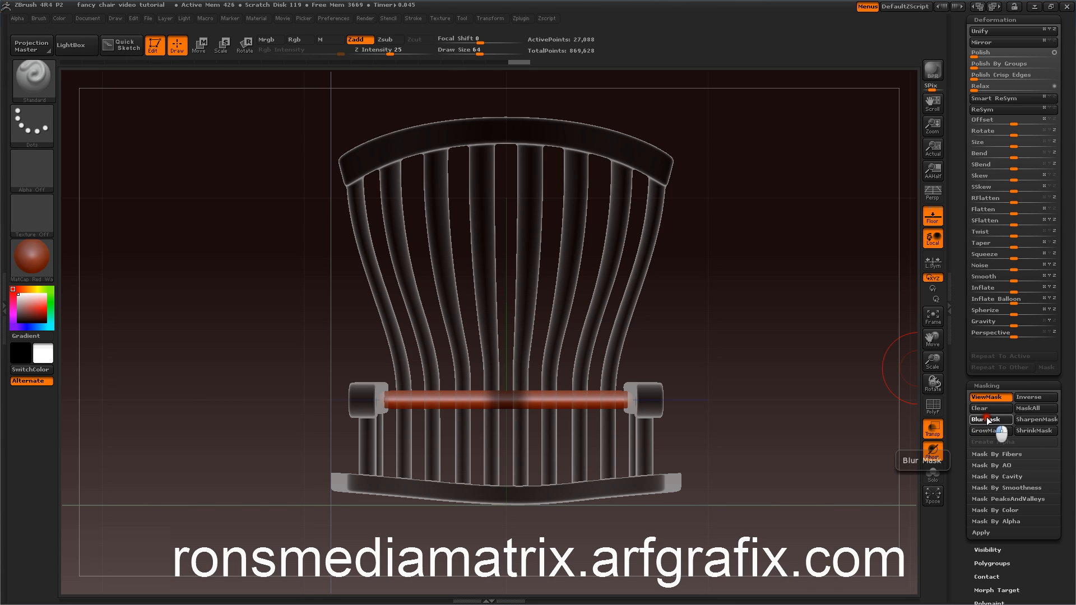
- Blur the rod's mask so the deformation thins its centre into a smooth waist
{"action": "left_click", "coordinate": [988, 419]}
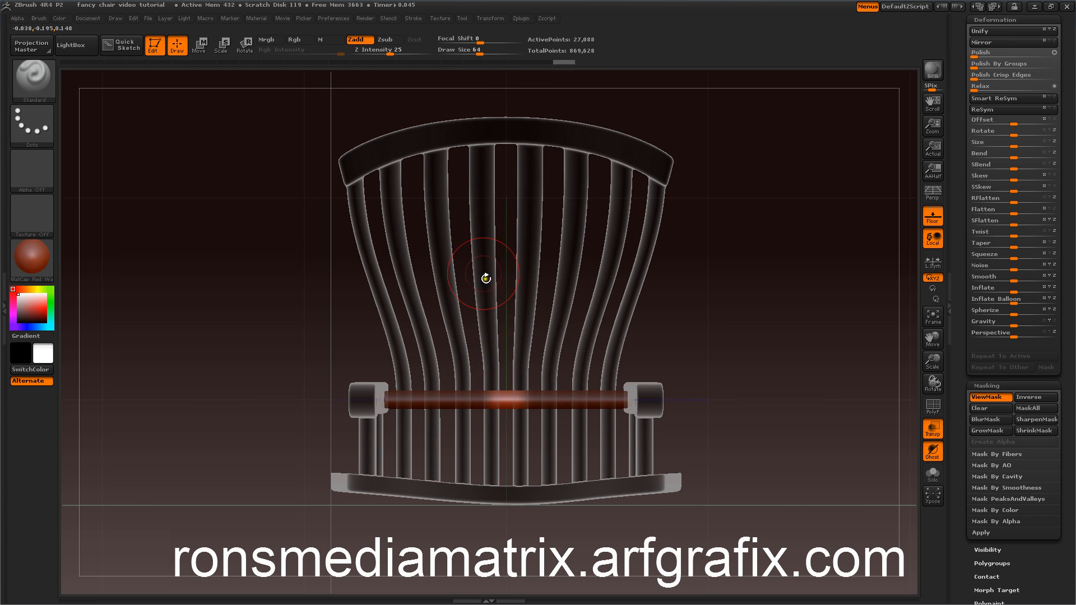
{"action": "left_click", "coordinate": [490, 19]}
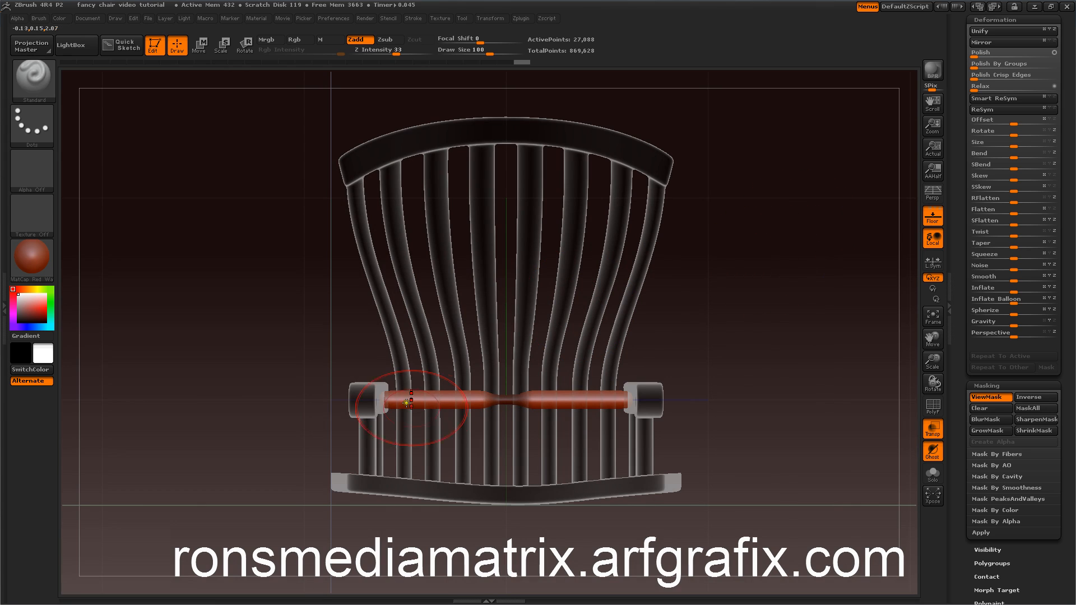
{"action": "mouse_move", "coordinate": [535, 402]}
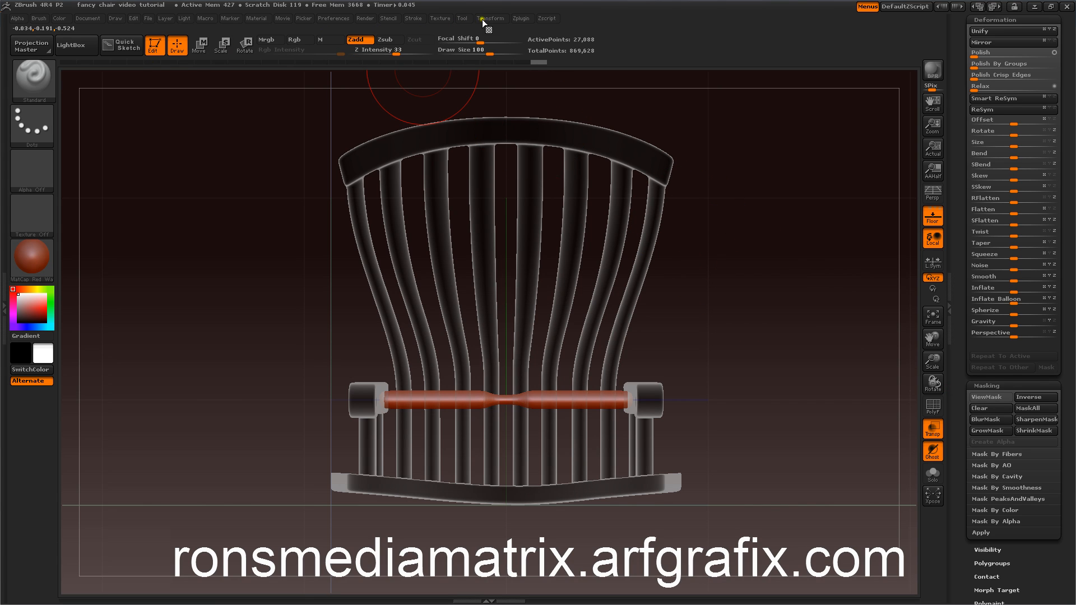
- Repaint the mask leaving two editable spots beside the rod's waist
{"action": "left_click", "coordinate": [490, 20]}
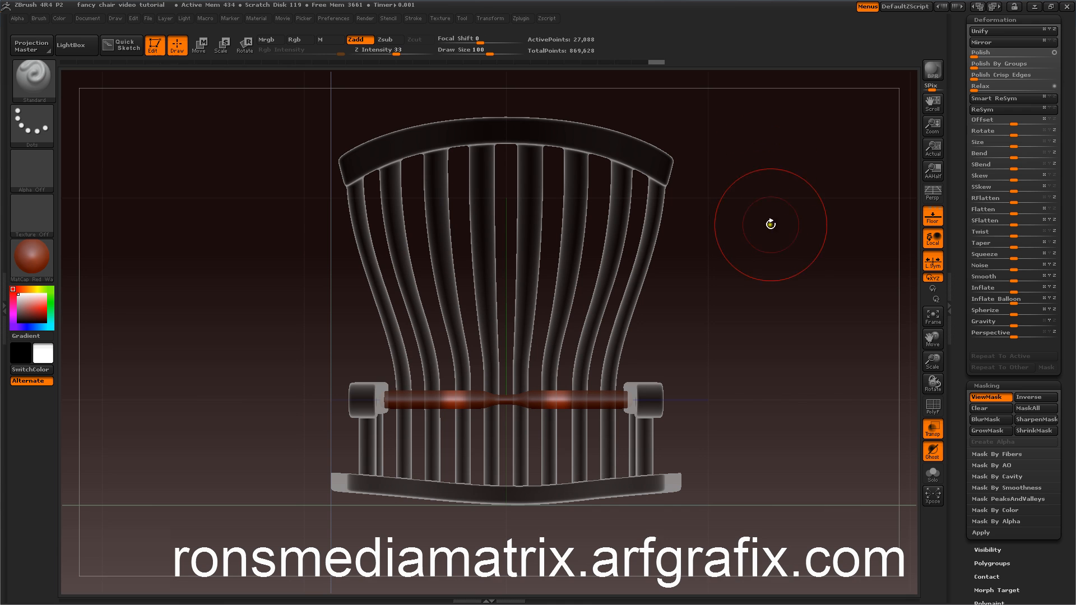
- Enlarge the two unmasked spots with Deformation Size into round beads
{"action": "left_click_drag", "start_coordinate": [770, 224], "coordinate": [779, 281]}
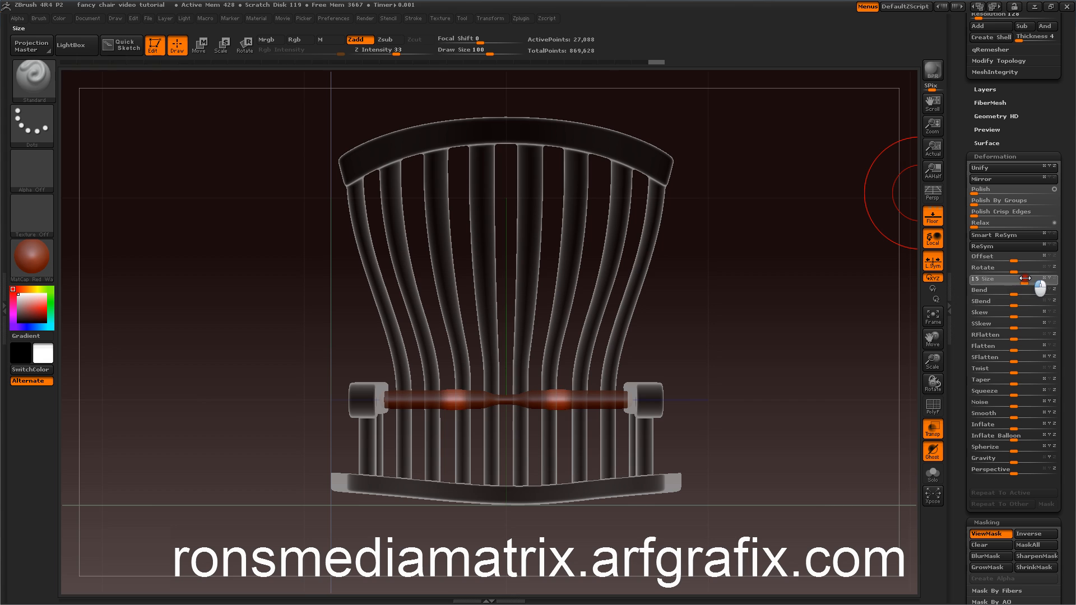
{"action": "left_click_drag", "start_coordinate": [982, 280], "coordinate": [1032, 279]}
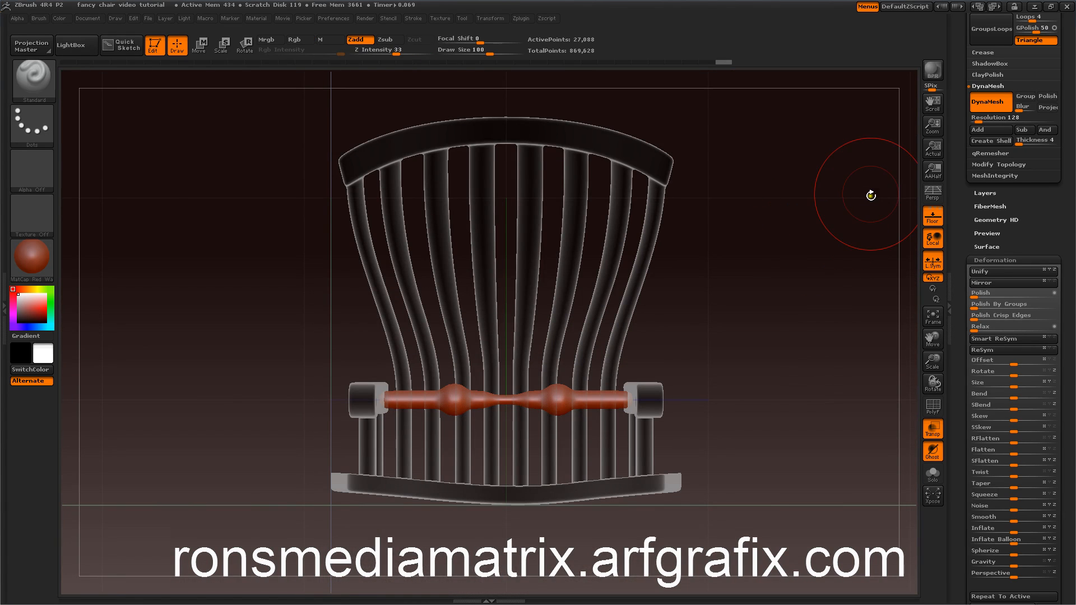
- Rotate the beaded rod 90 degrees so it stands upright as a leg
{"action": "left_click", "coordinate": [931, 261]}
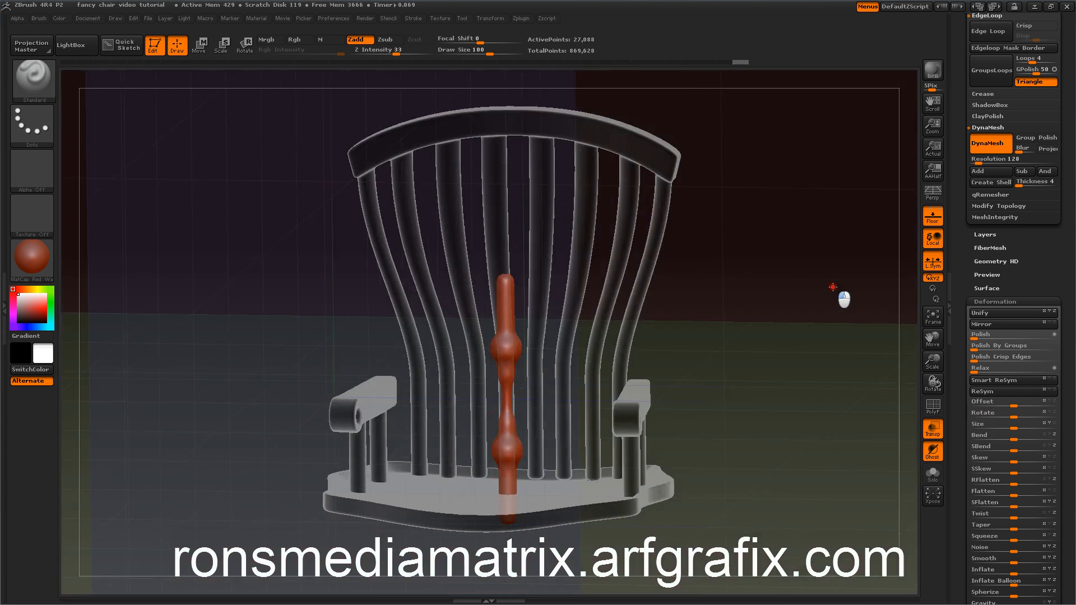
{"action": "left_click_drag", "start_coordinate": [833, 286], "coordinate": [802, 363]}
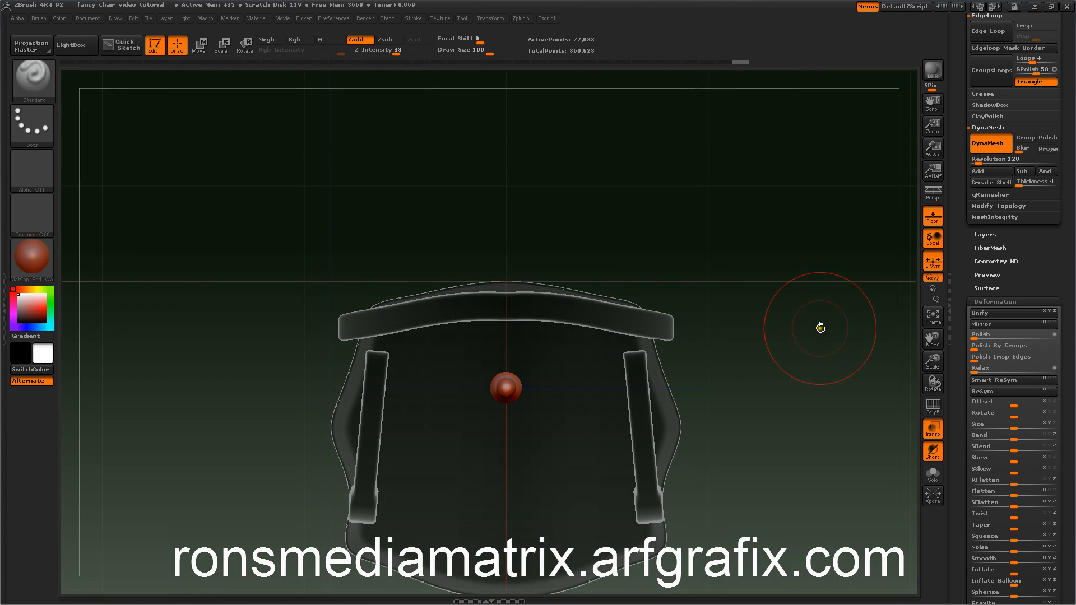
{"action": "mouse_move", "coordinate": [815, 326]}
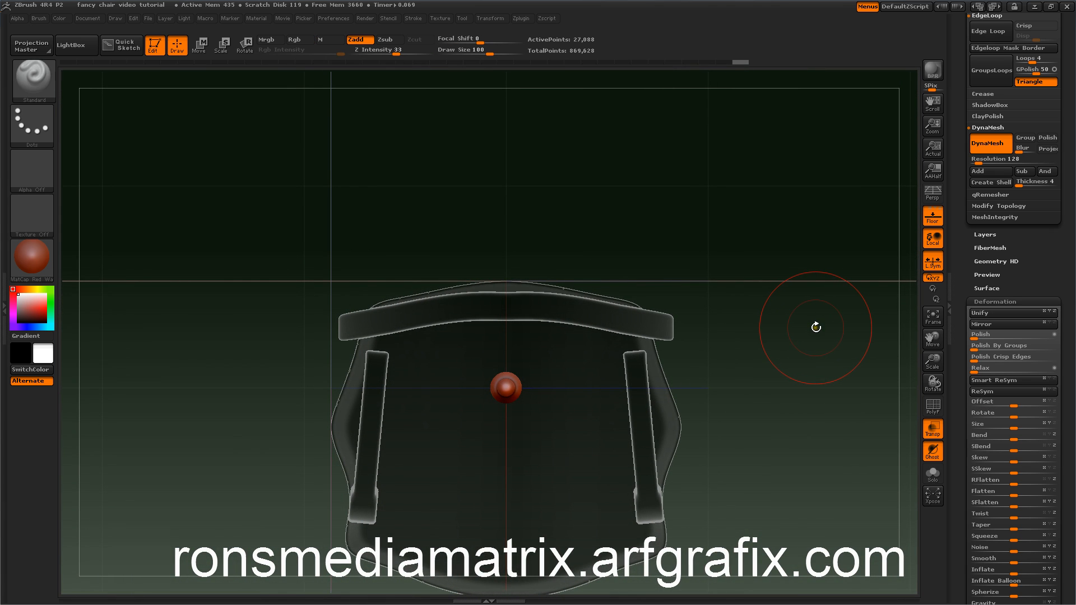
{"action": "mouse_move", "coordinate": [821, 349]}
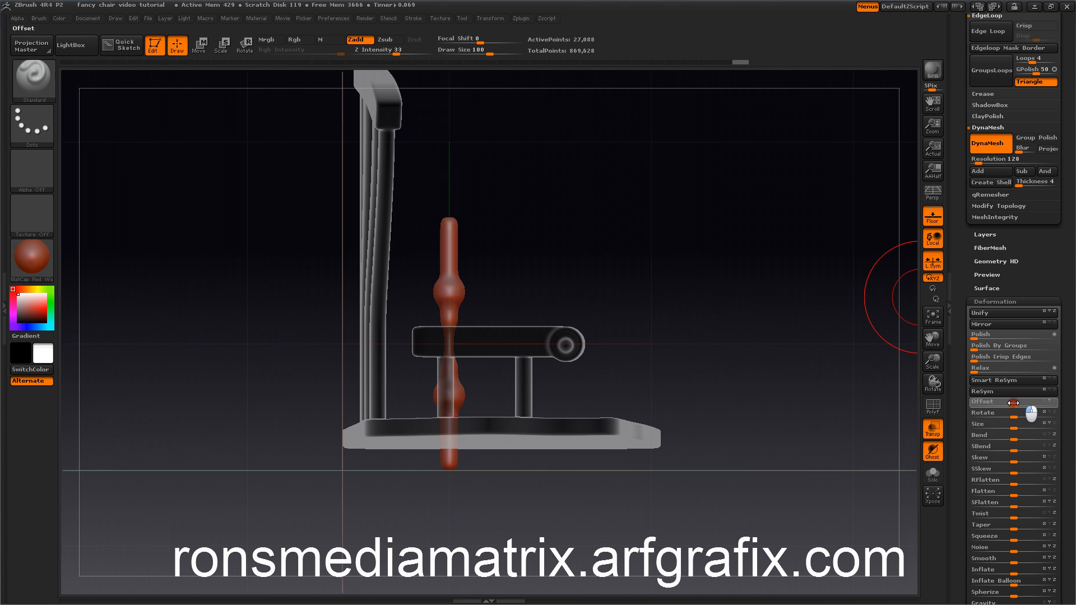
- Offset the leg downward along its length until it hangs below the seat
{"action": "left_click_drag", "start_coordinate": [1008, 401], "coordinate": [1029, 401]}
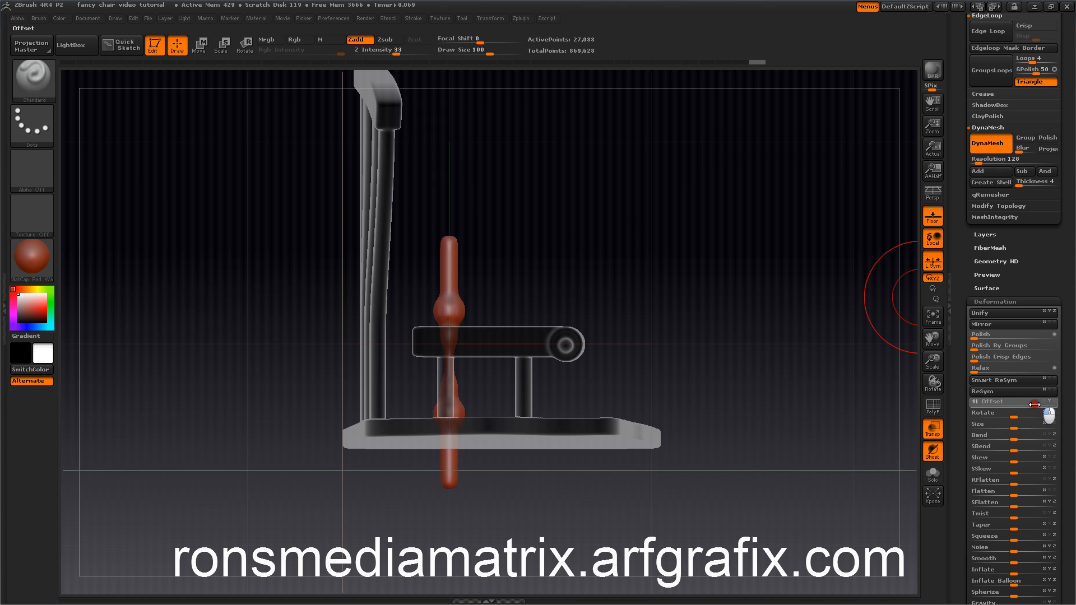
{"action": "left_click_drag", "start_coordinate": [1043, 401], "coordinate": [1005, 401]}
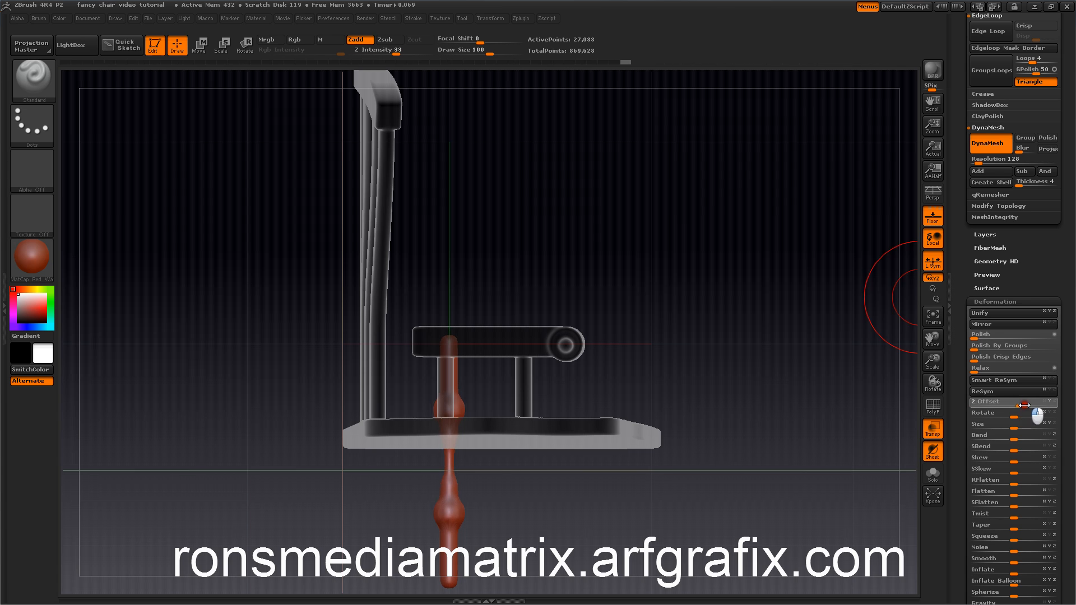
{"action": "left_click_drag", "start_coordinate": [1036, 401], "coordinate": [1012, 401]}
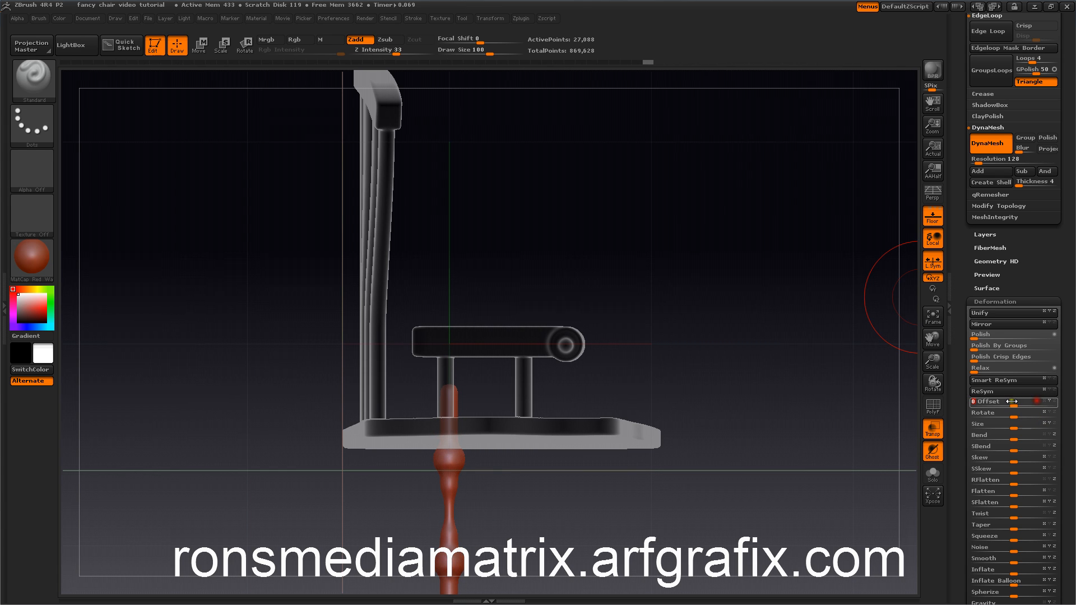
{"action": "left_click_drag", "start_coordinate": [995, 401], "coordinate": [1043, 410]}
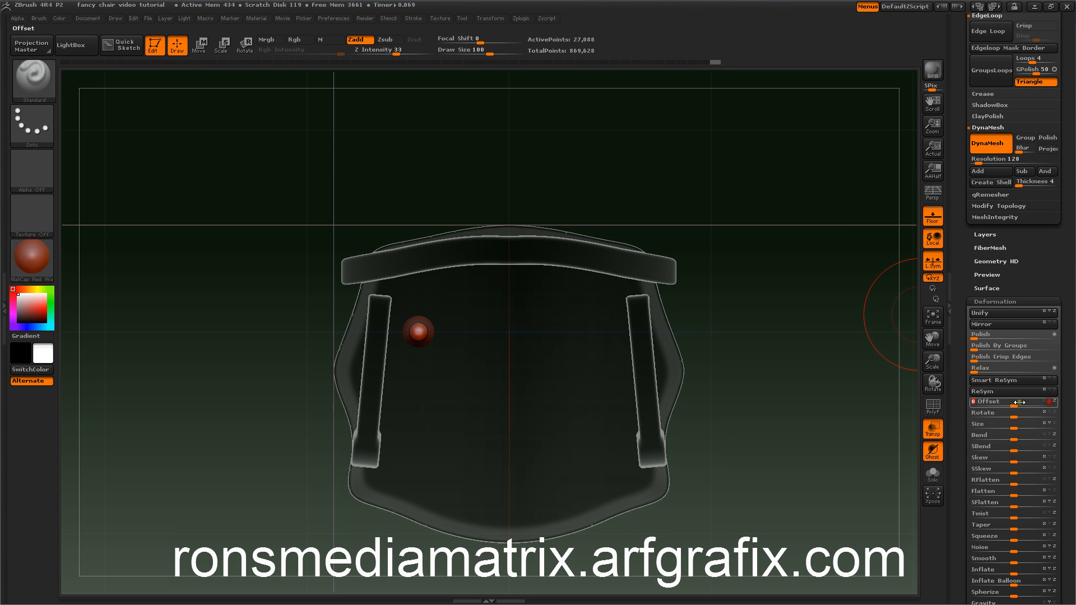
- Offset the leg sideways and toward the back rail into a rear seat corner
{"action": "left_click_drag", "start_coordinate": [1009, 401], "coordinate": [1043, 401]}
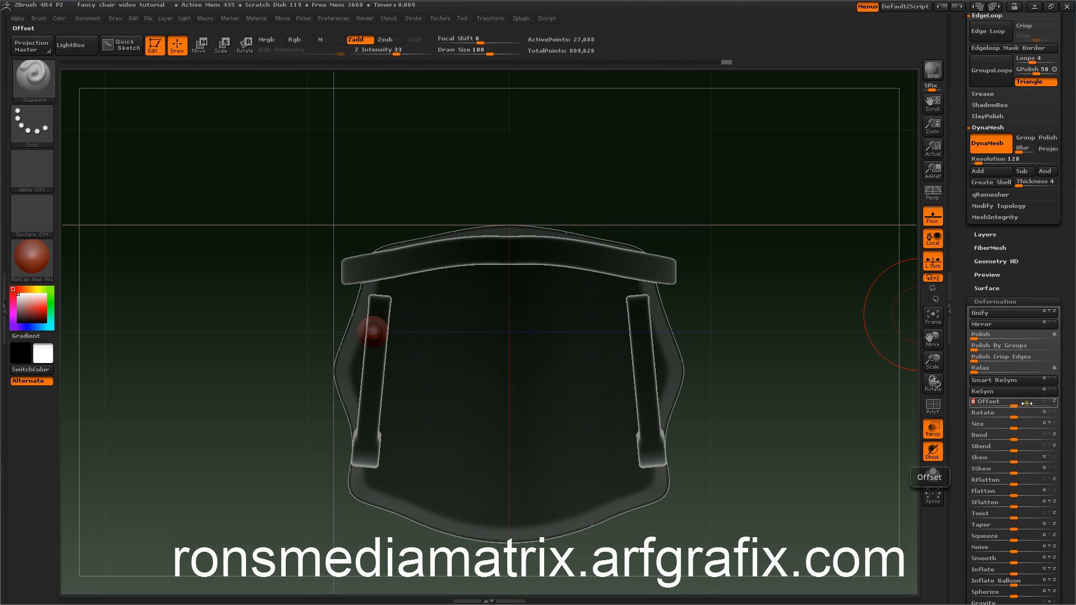
{"action": "left_click_drag", "start_coordinate": [1009, 401], "coordinate": [1040, 401]}
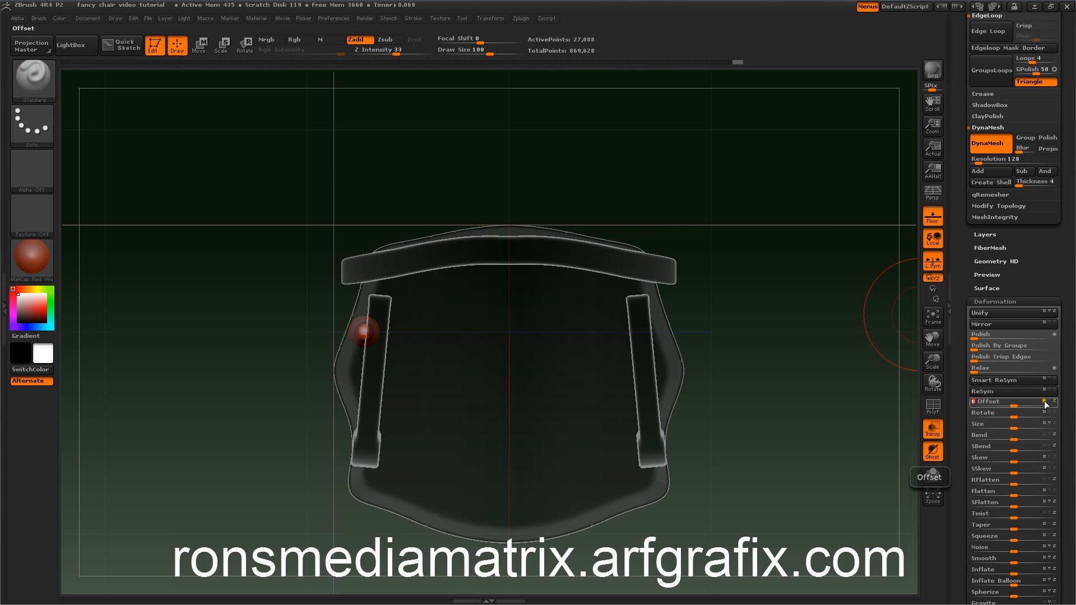
{"action": "left_click_drag", "start_coordinate": [1032, 401], "coordinate": [1015, 401]}
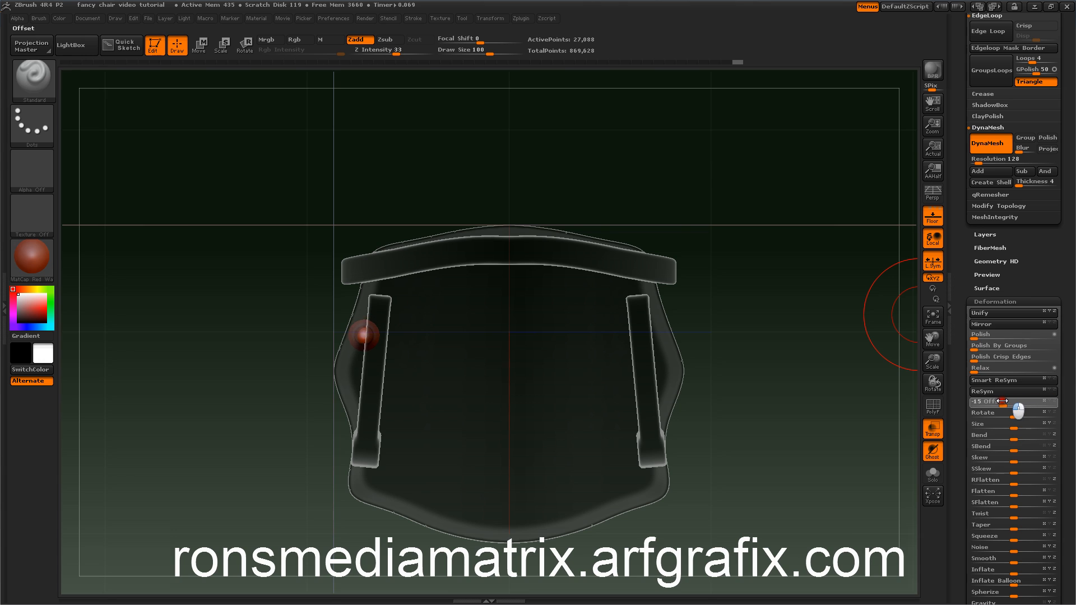
{"action": "left_click_drag", "start_coordinate": [1006, 401], "coordinate": [1056, 391]}
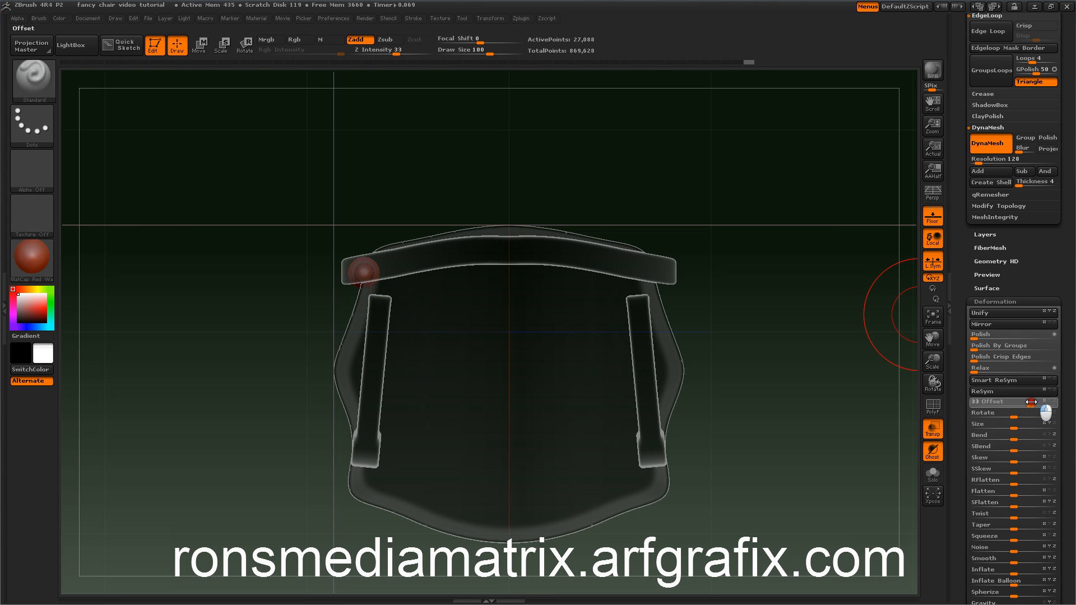
{"action": "left_click", "coordinate": [1012, 401]}
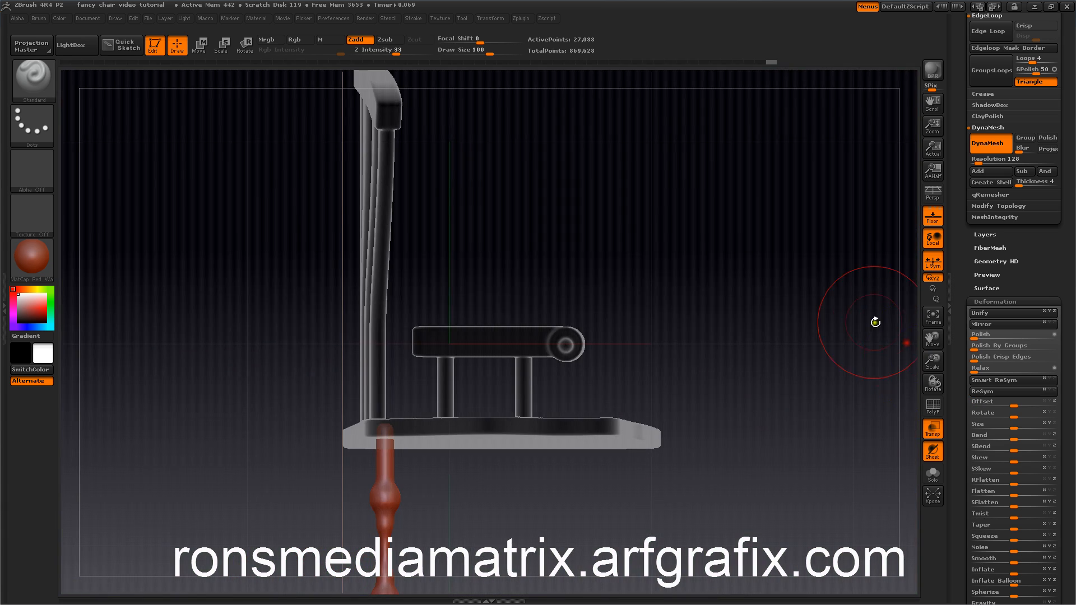
- Slide the leg sideways with the Offset slider until it sits under the seat's left edge
{"action": "left_click_drag", "start_coordinate": [875, 322], "coordinate": [850, 336]}
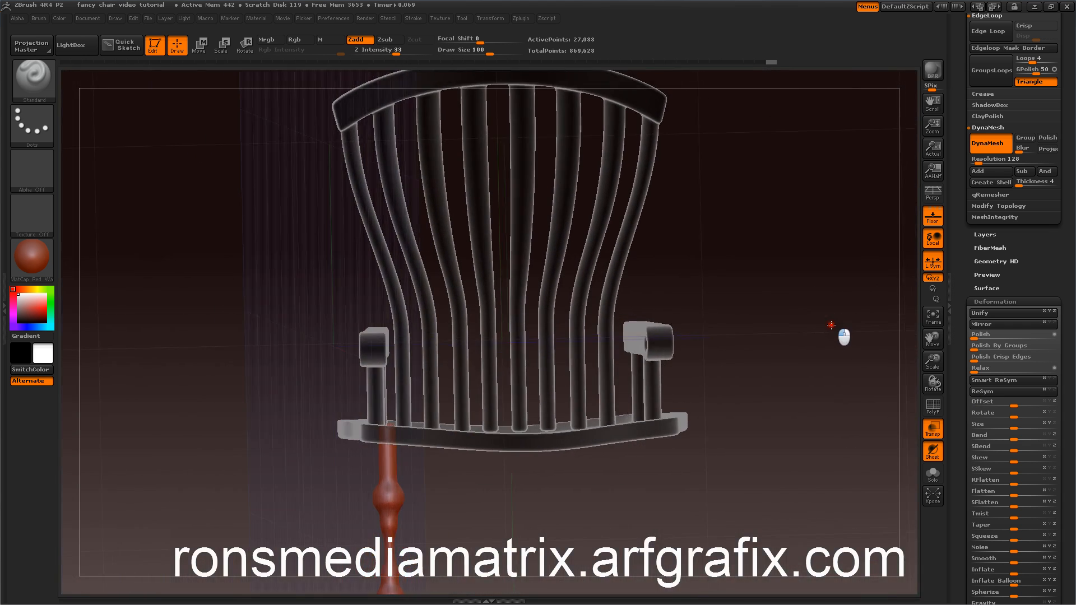
{"action": "left_click_drag", "start_coordinate": [830, 327], "coordinate": [872, 305]}
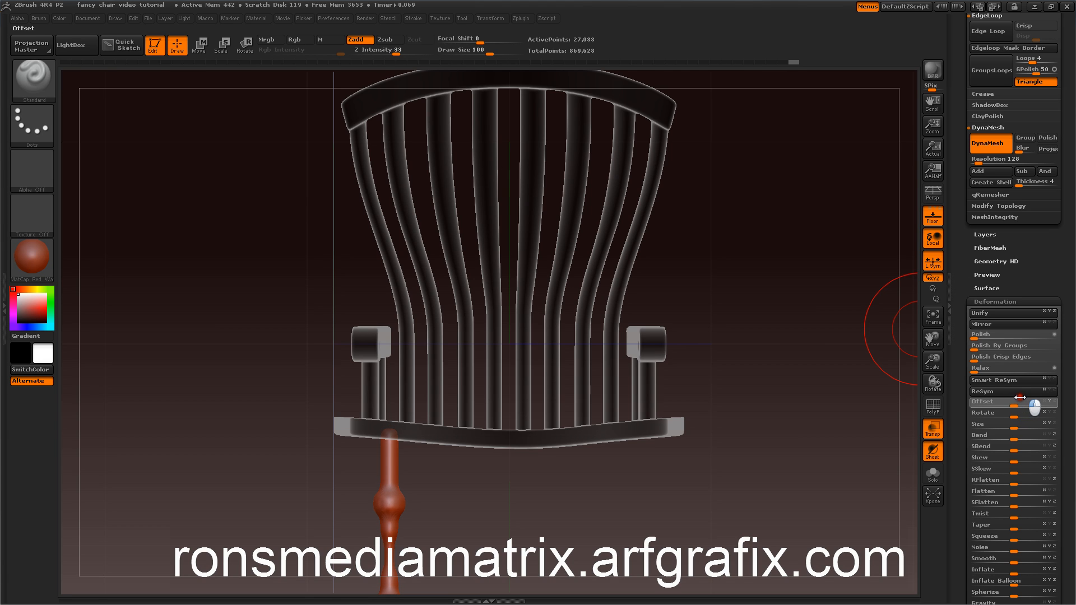
{"action": "left_click_drag", "start_coordinate": [1002, 401], "coordinate": [1022, 401]}
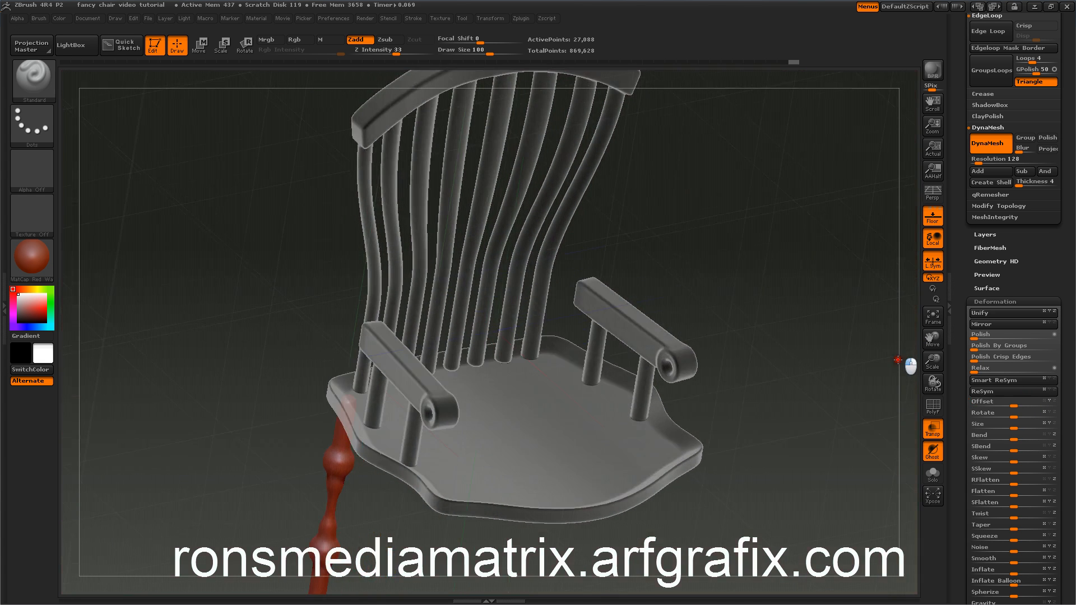
{"action": "left_click_drag", "start_coordinate": [892, 356], "coordinate": [881, 336]}
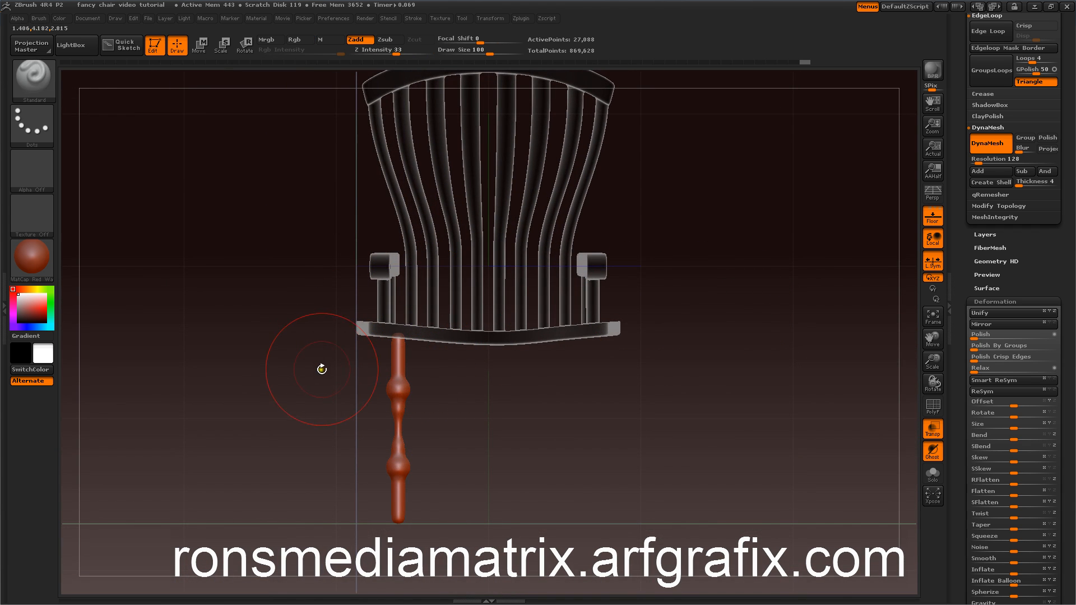
{"action": "mouse_move", "coordinate": [647, 313]}
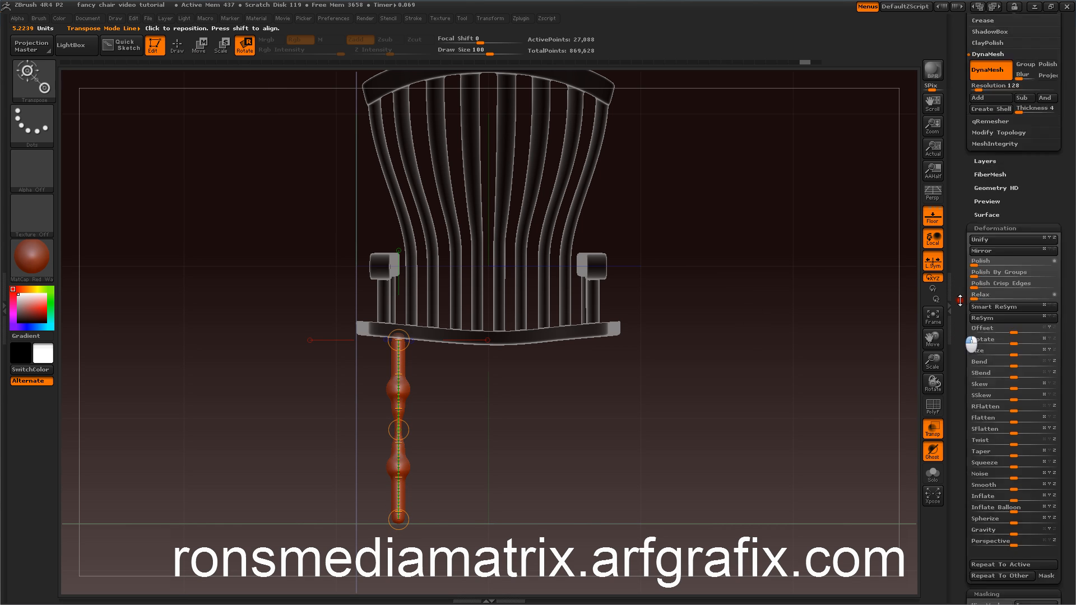
- Drag the leg's action line so its top meets the underside of the seat's left edge
{"action": "scroll", "scroll_direction": "down", "scroll_amount": 3}
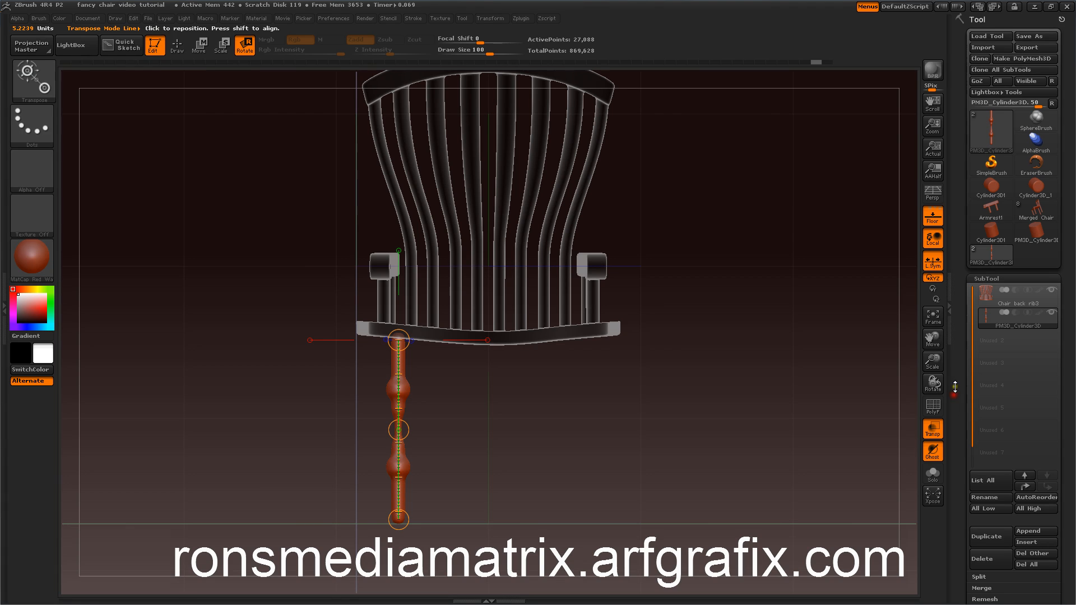
{"action": "left_click", "coordinate": [490, 19]}
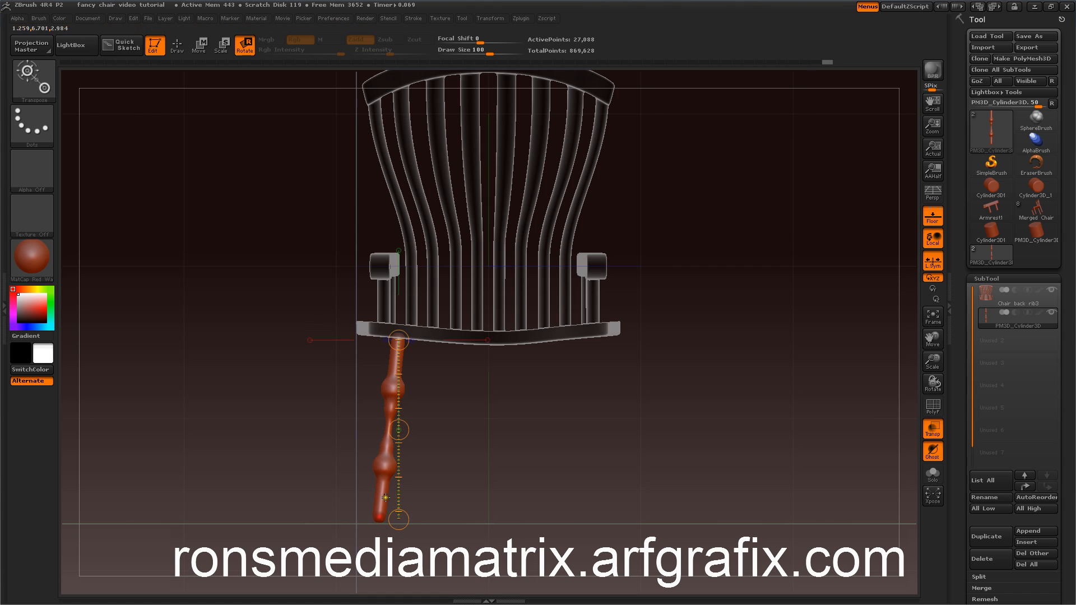
{"action": "left_click_drag", "start_coordinate": [494, 274], "coordinate": [655, 432]}
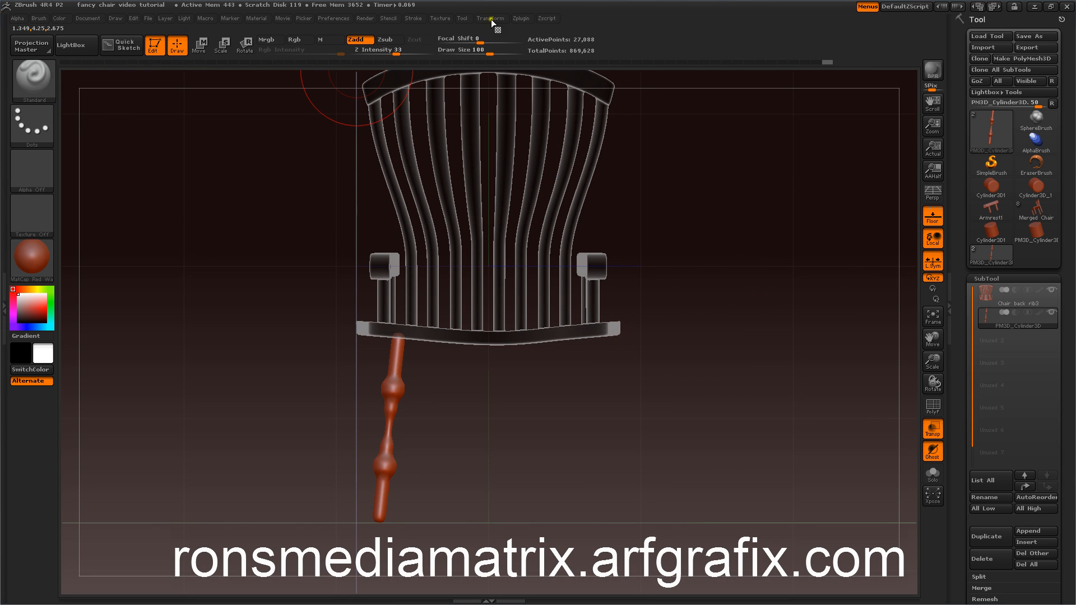
- Mirror the leg along the Z axis with SubTool Master, appending it as a new subtool
{"action": "left_click", "coordinate": [521, 18]}
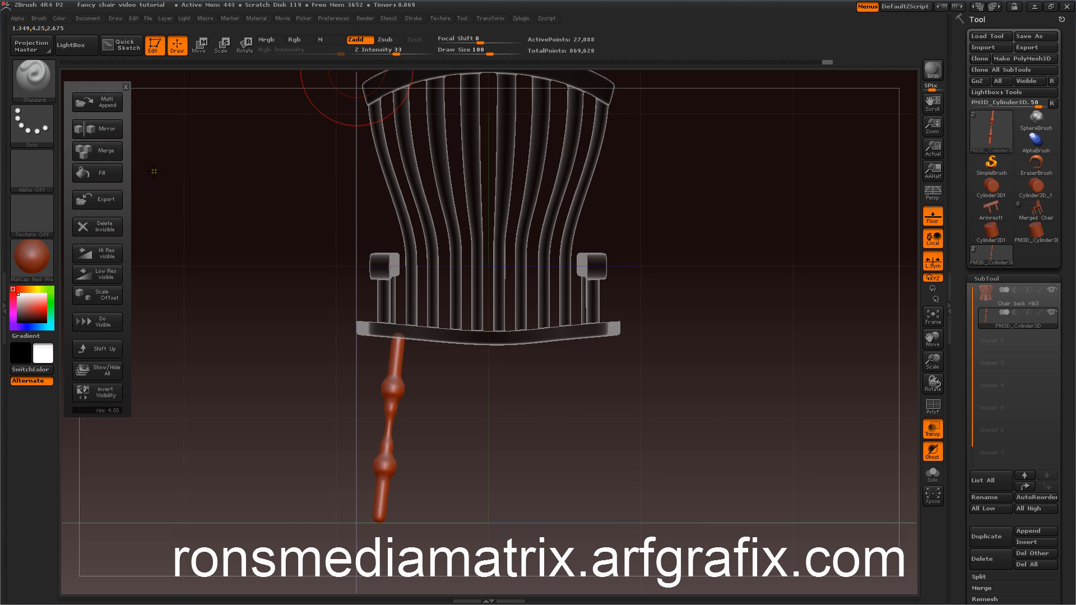
{"action": "left_click", "coordinate": [96, 128]}
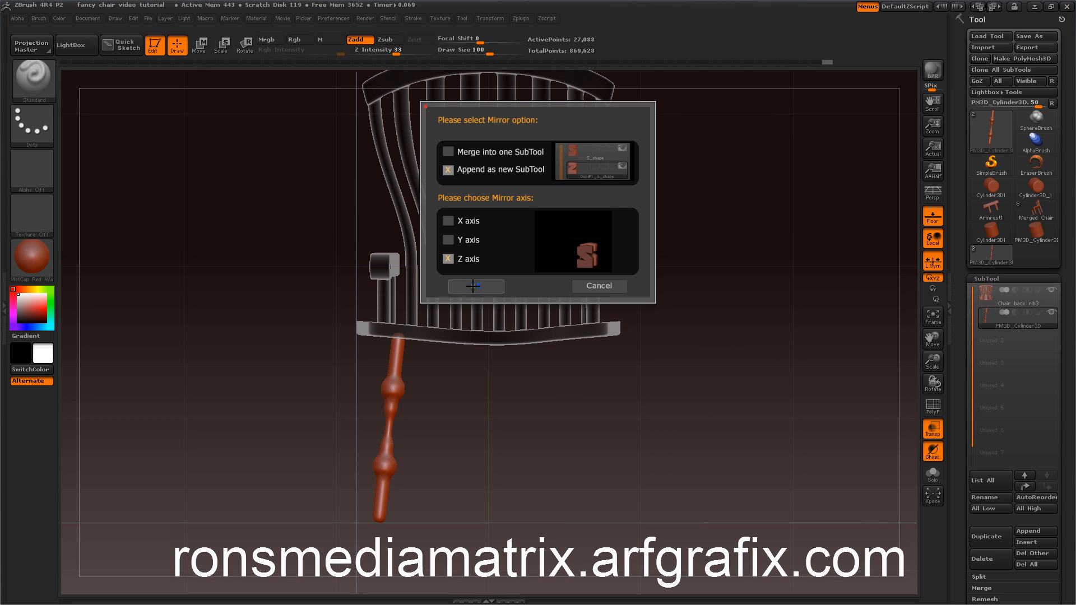
{"action": "left_click", "coordinate": [476, 286]}
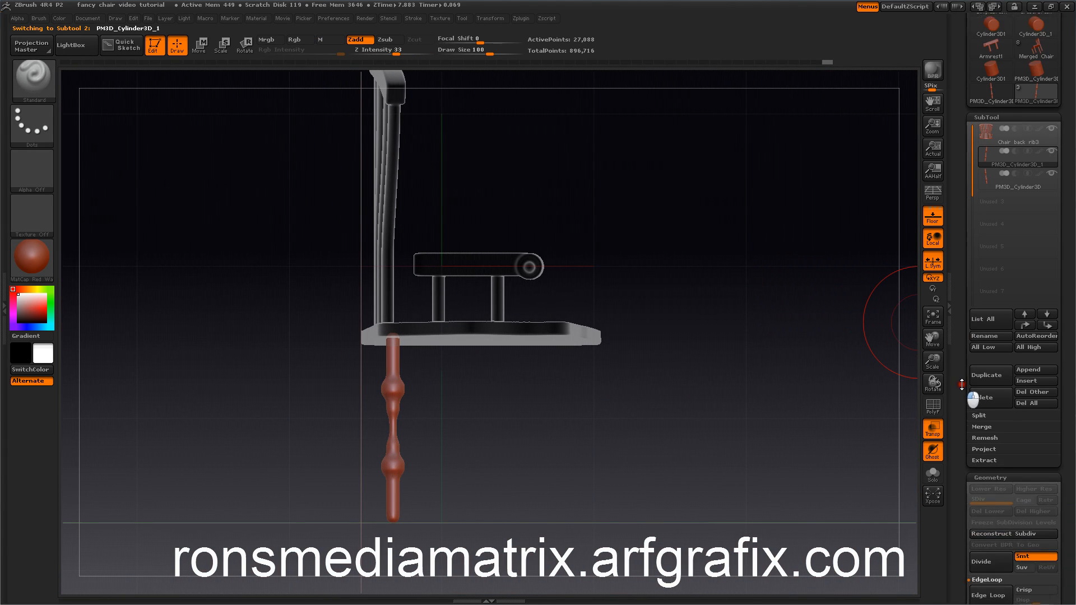
- MergeDown the leg with its mirrored copy into one subtool
{"action": "left_click", "coordinate": [981, 426]}
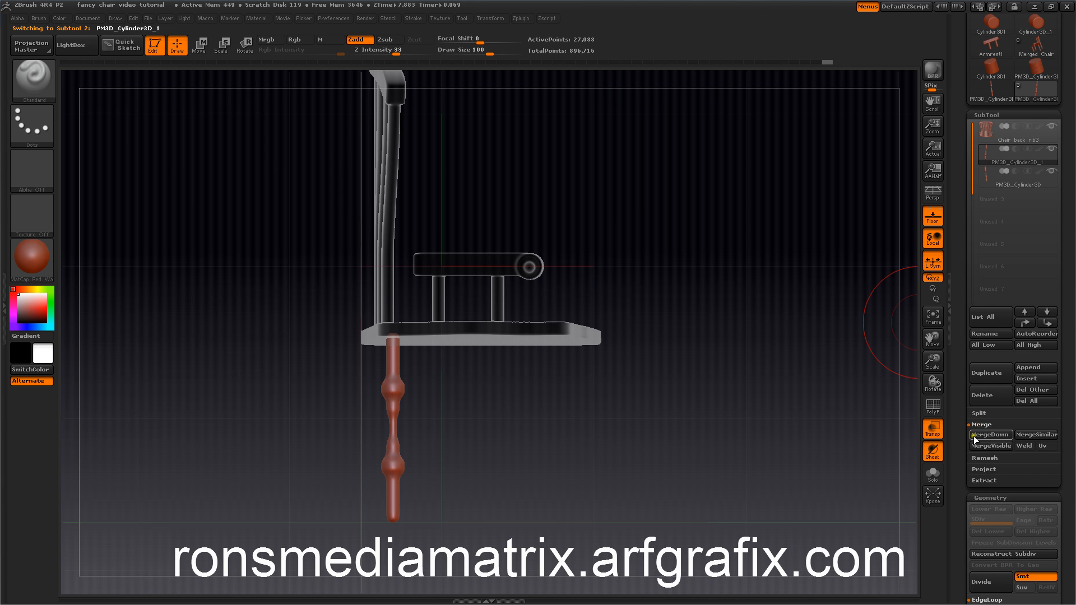
{"action": "left_click", "coordinate": [989, 435]}
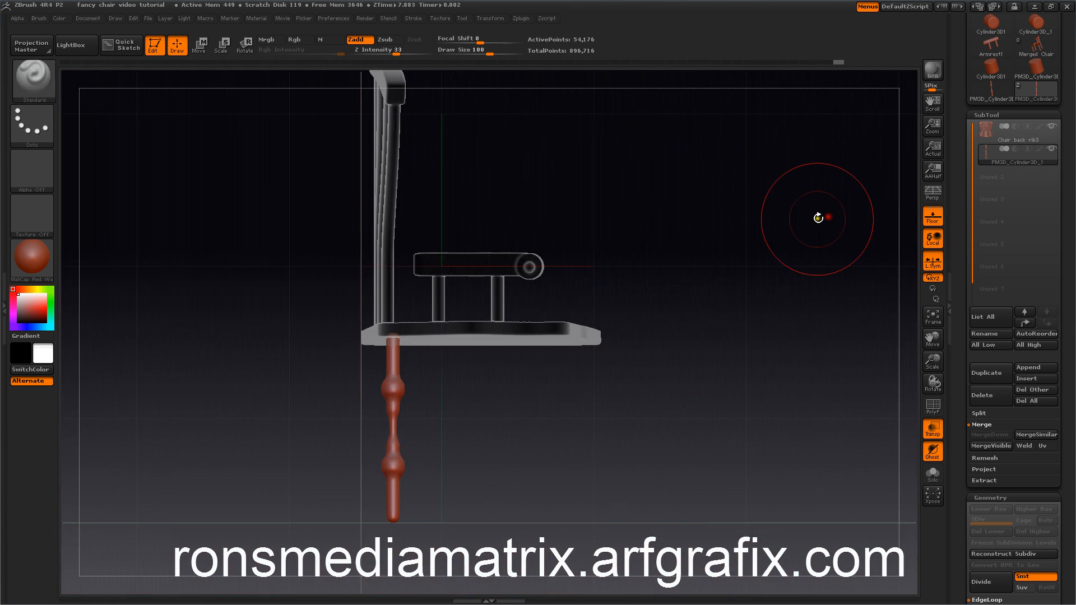
{"action": "mouse_move", "coordinate": [732, 263]}
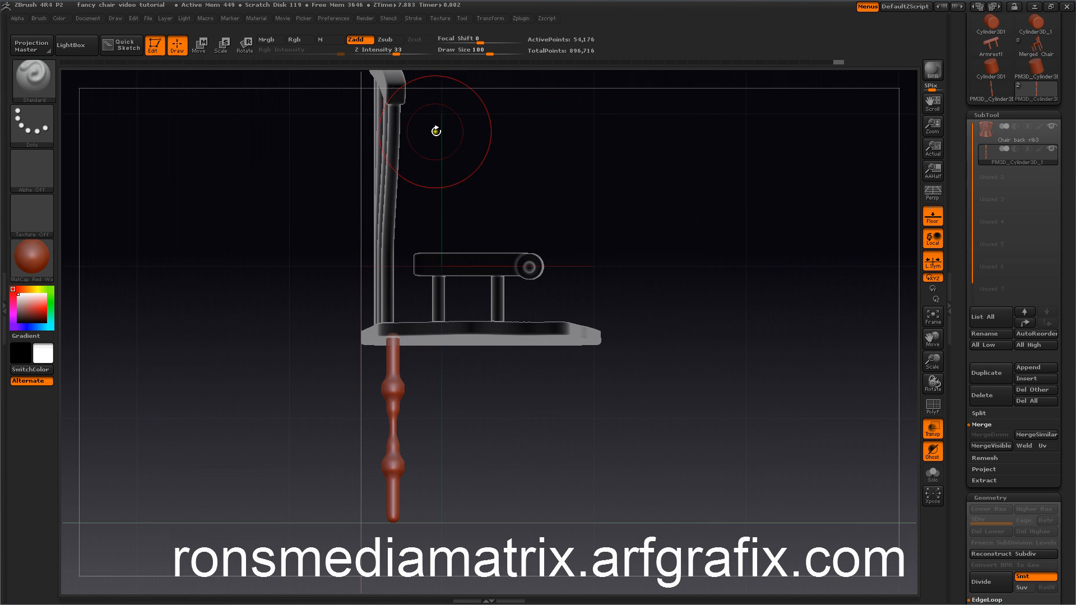
{"action": "mouse_move", "coordinate": [413, 90]}
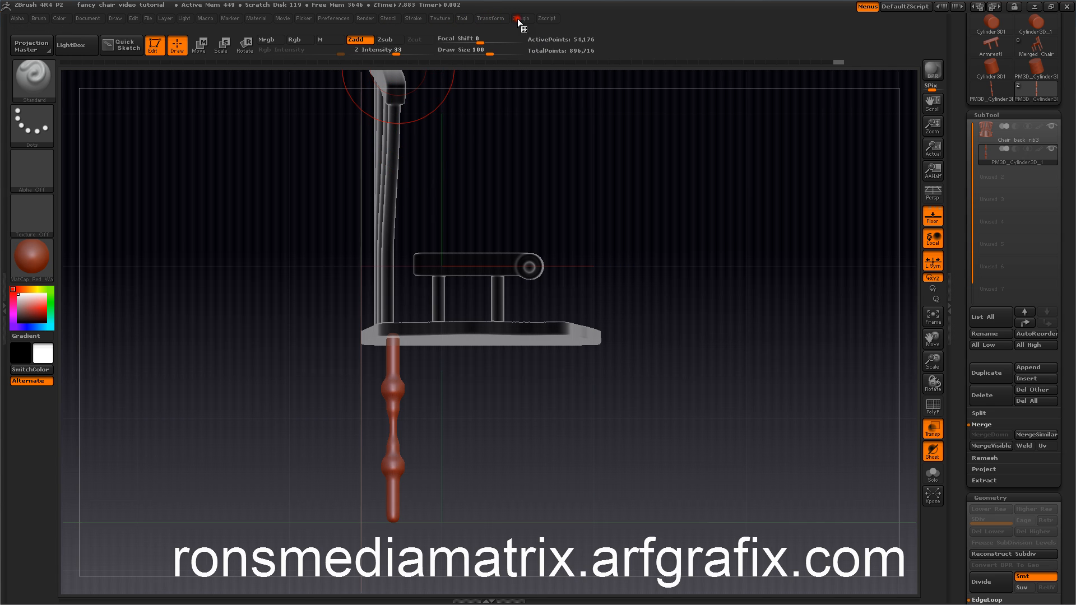
- Mirror the leg pair across the X axis as a new subtool, giving the chair four legs
{"action": "left_click", "coordinate": [522, 18]}
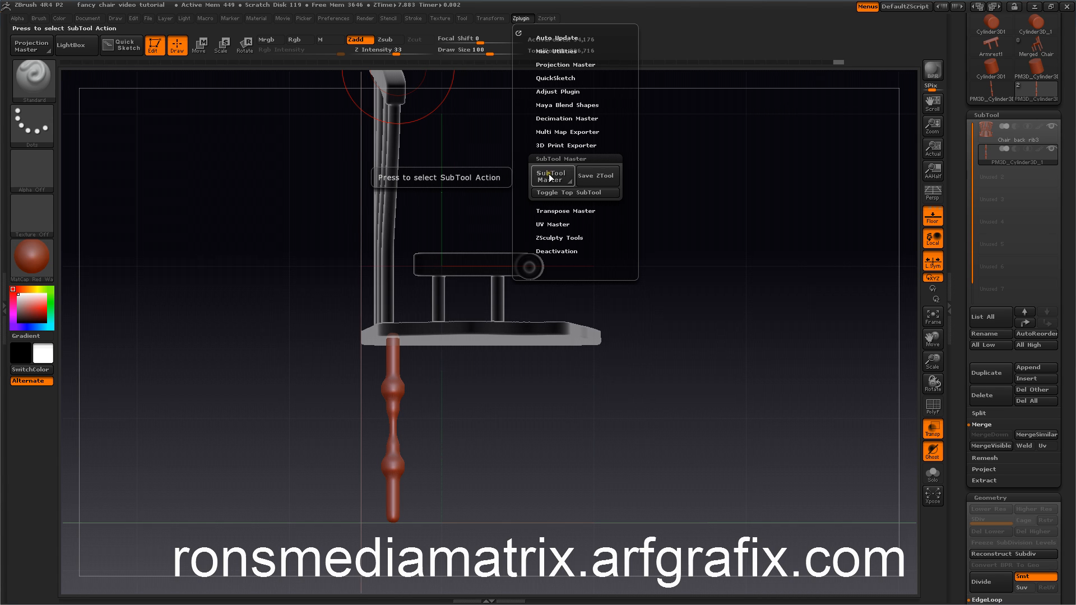
{"action": "left_click", "coordinate": [552, 175]}
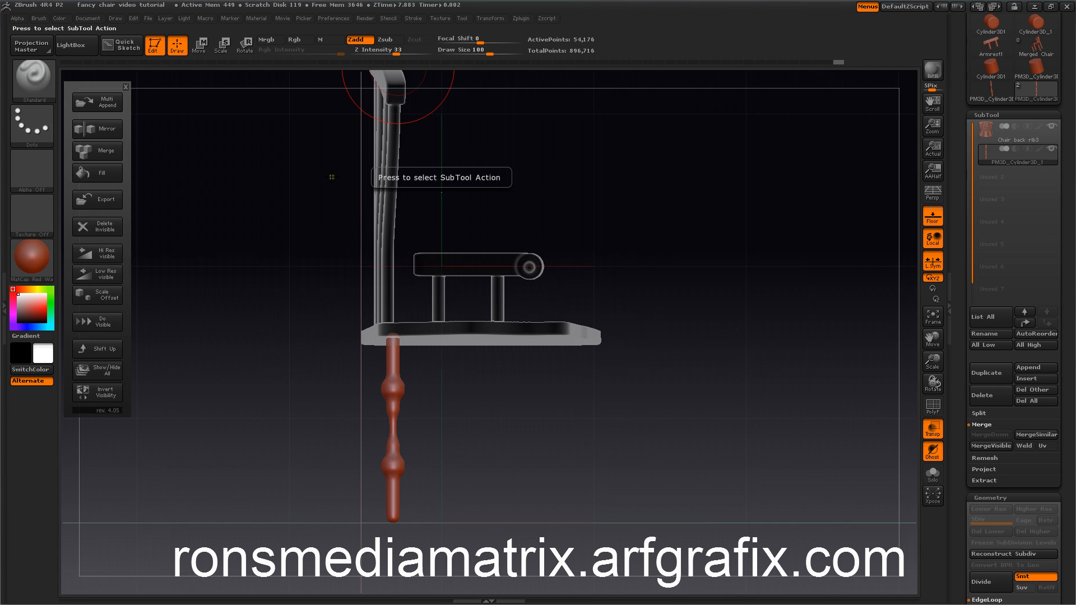
{"action": "left_click", "coordinate": [96, 127]}
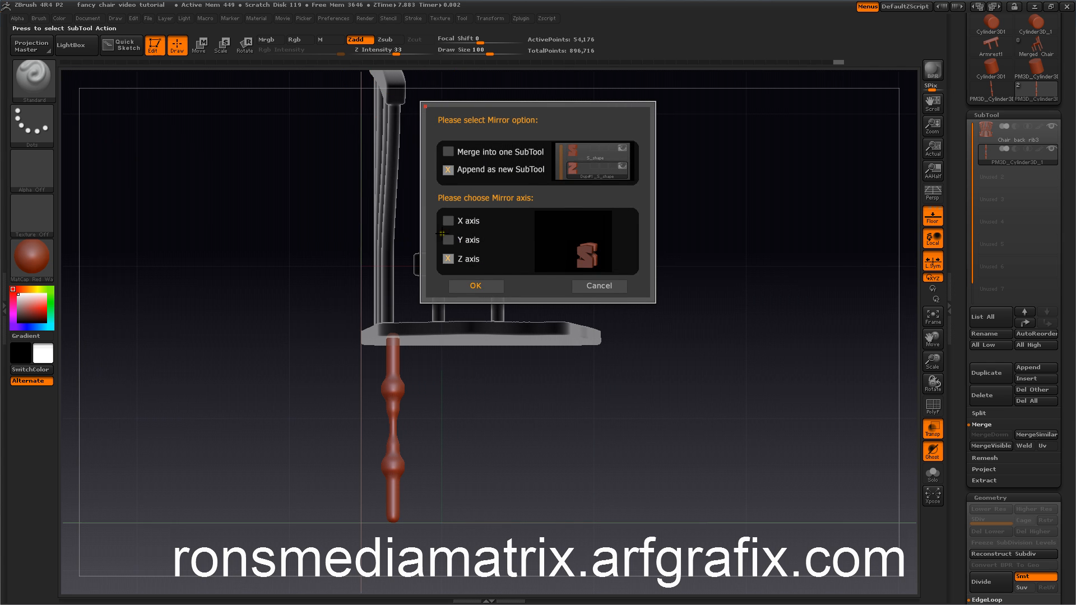
{"action": "left_click", "coordinate": [447, 220]}
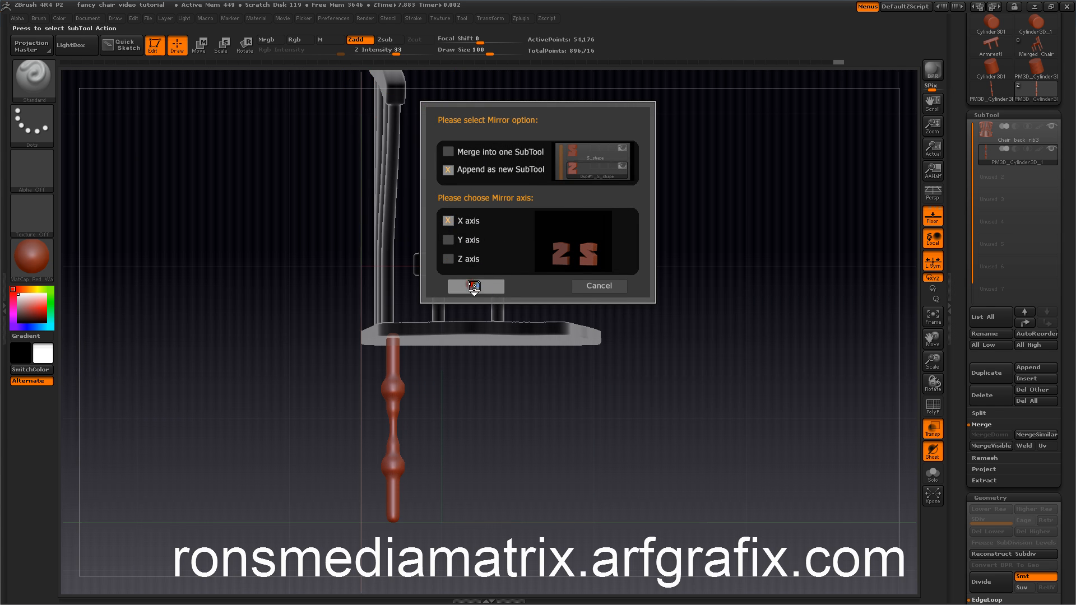
{"action": "left_click", "coordinate": [475, 286]}
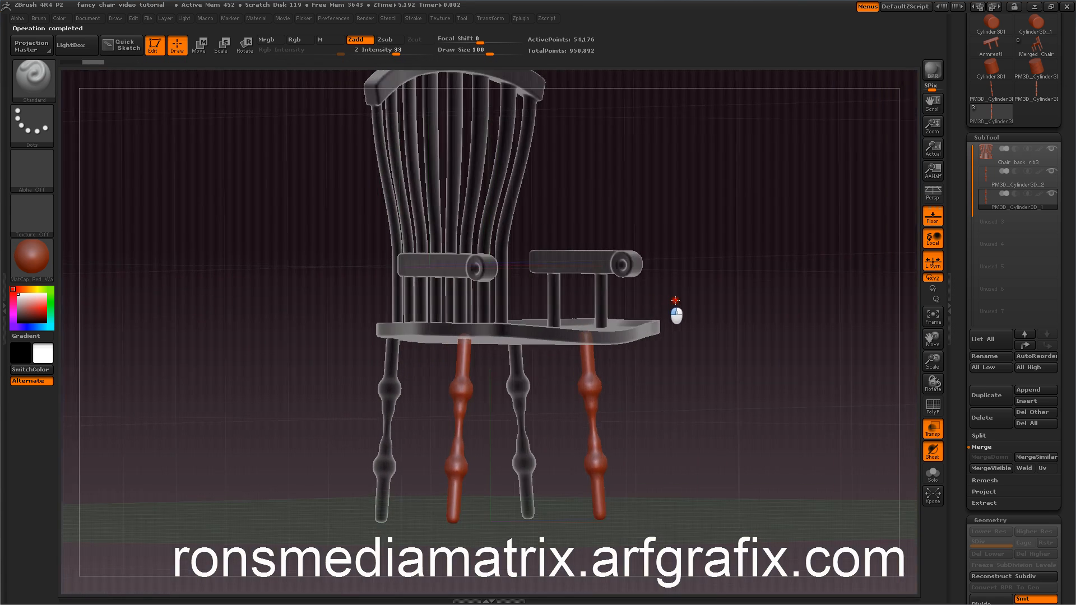
{"action": "left_click_drag", "start_coordinate": [676, 314], "coordinate": [774, 252]}
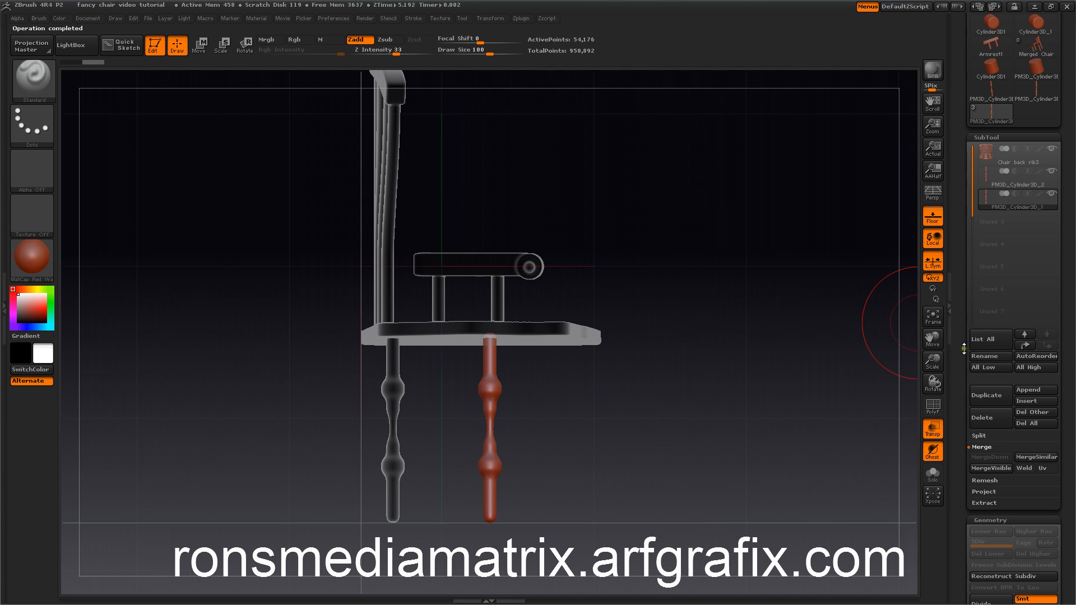
- Move the new leg pair forward with the Z Offset slider and check all four legs from around the chair
{"action": "scroll", "scroll_direction": "down", "scroll_amount": 3}
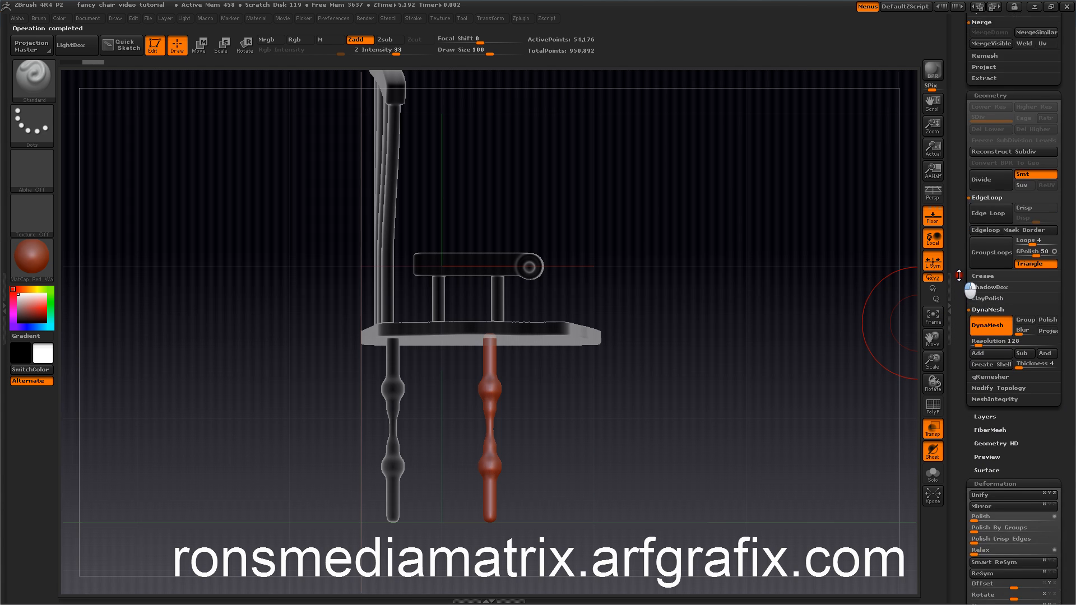
{"action": "scroll", "scroll_direction": "down", "scroll_amount": 3}
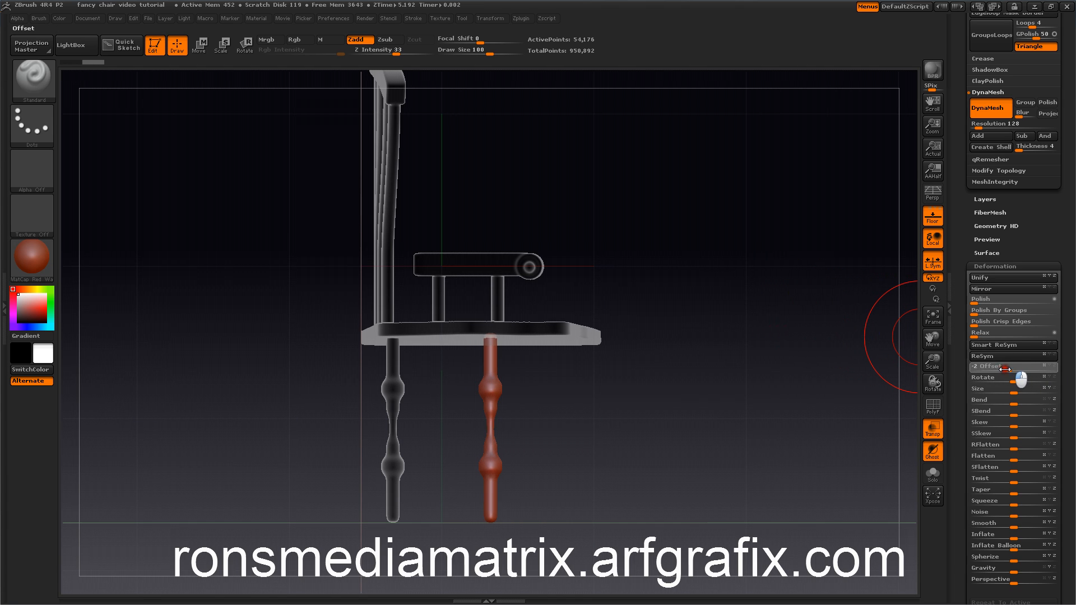
{"action": "left_click_drag", "start_coordinate": [1022, 365], "coordinate": [1005, 370]}
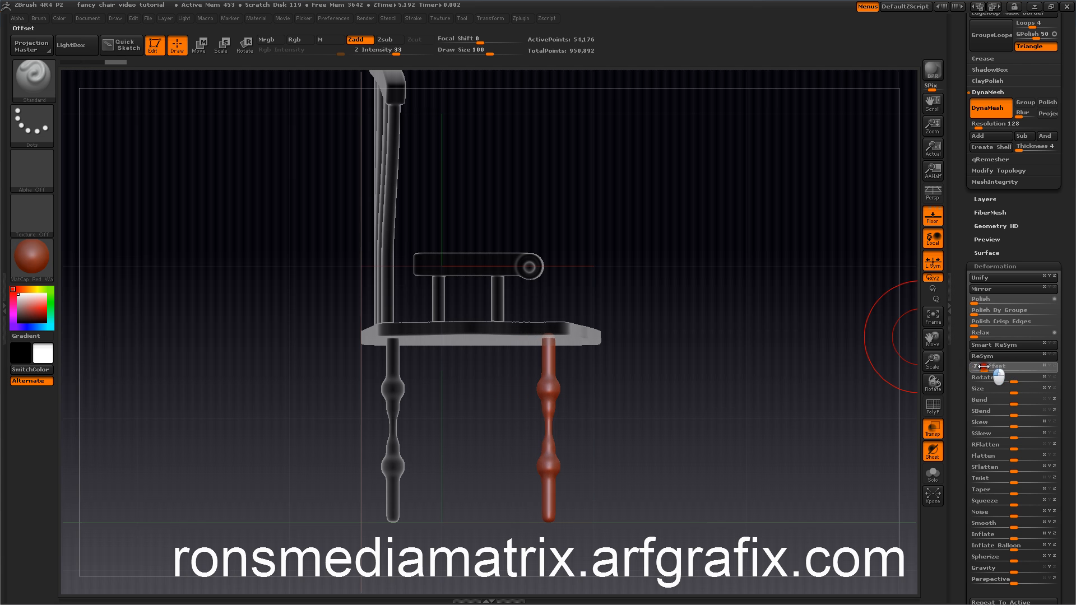
{"action": "left_click_drag", "start_coordinate": [1029, 366], "coordinate": [1005, 366]}
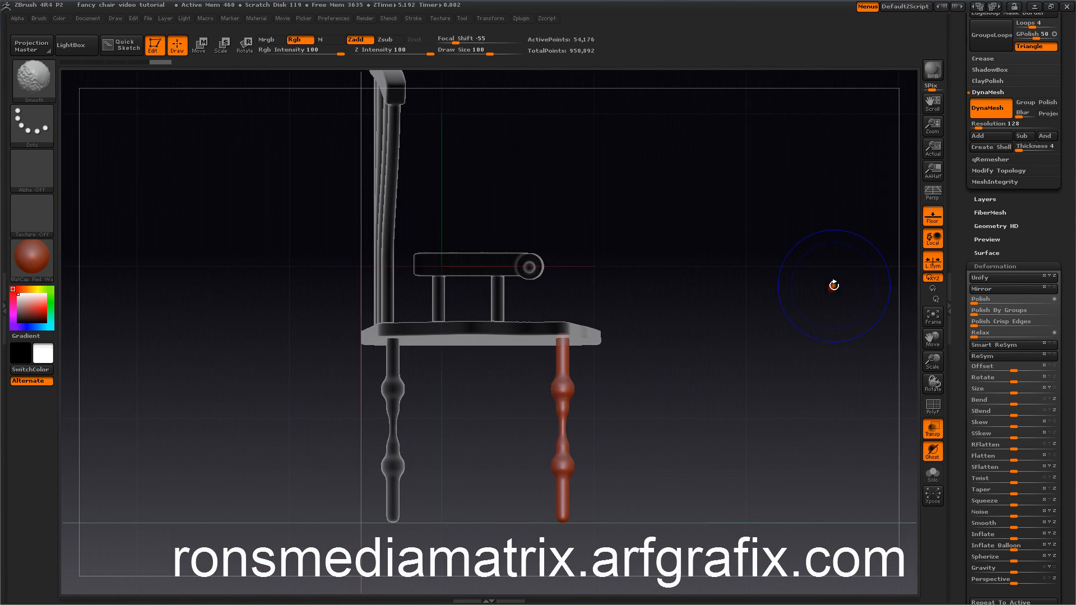
{"action": "left_click_drag", "start_coordinate": [834, 285], "coordinate": [827, 305]}
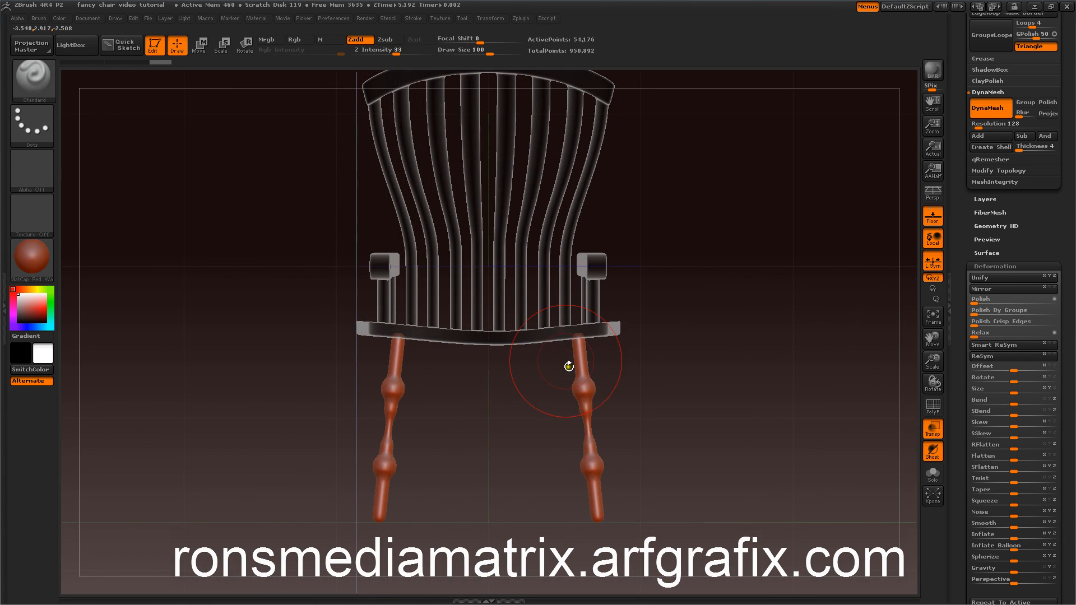
{"action": "left_click_drag", "start_coordinate": [569, 365], "coordinate": [509, 420]}
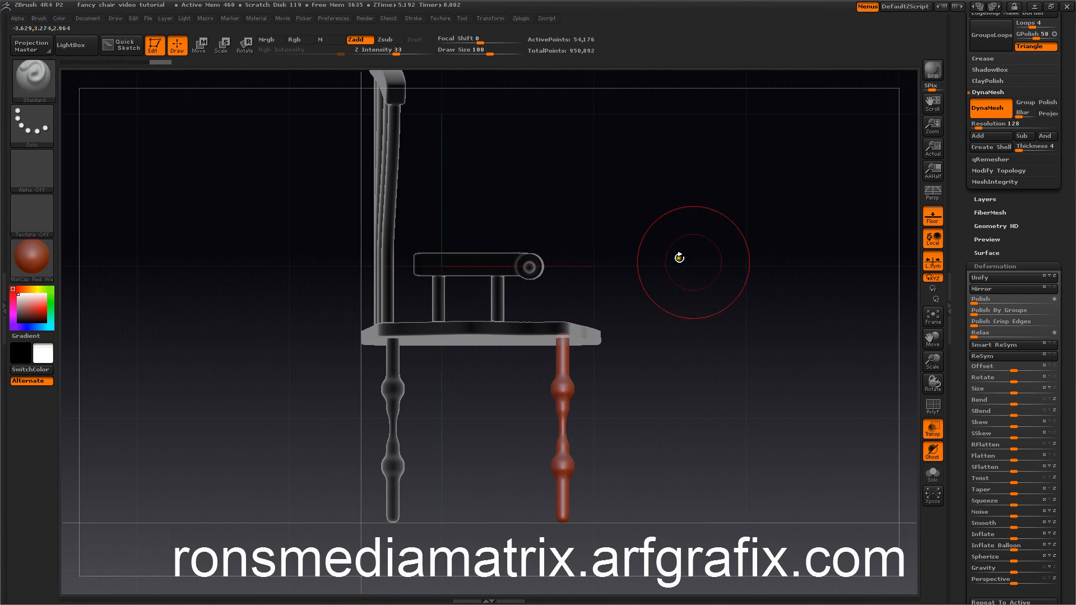
{"action": "left_click_drag", "start_coordinate": [678, 258], "coordinate": [707, 300]}
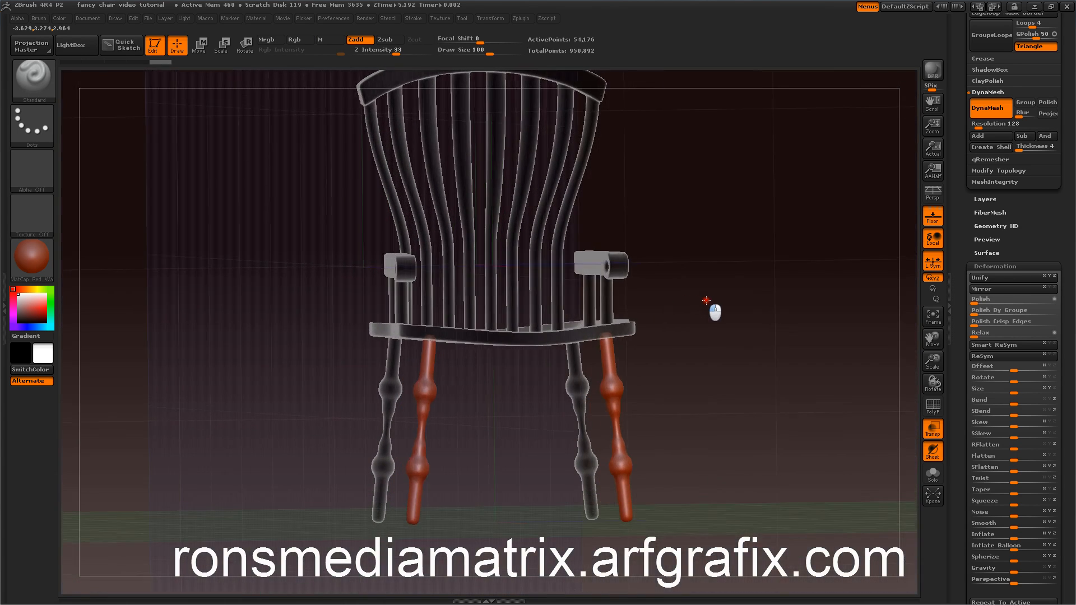
{"action": "left_click_drag", "start_coordinate": [707, 301], "coordinate": [741, 256]}
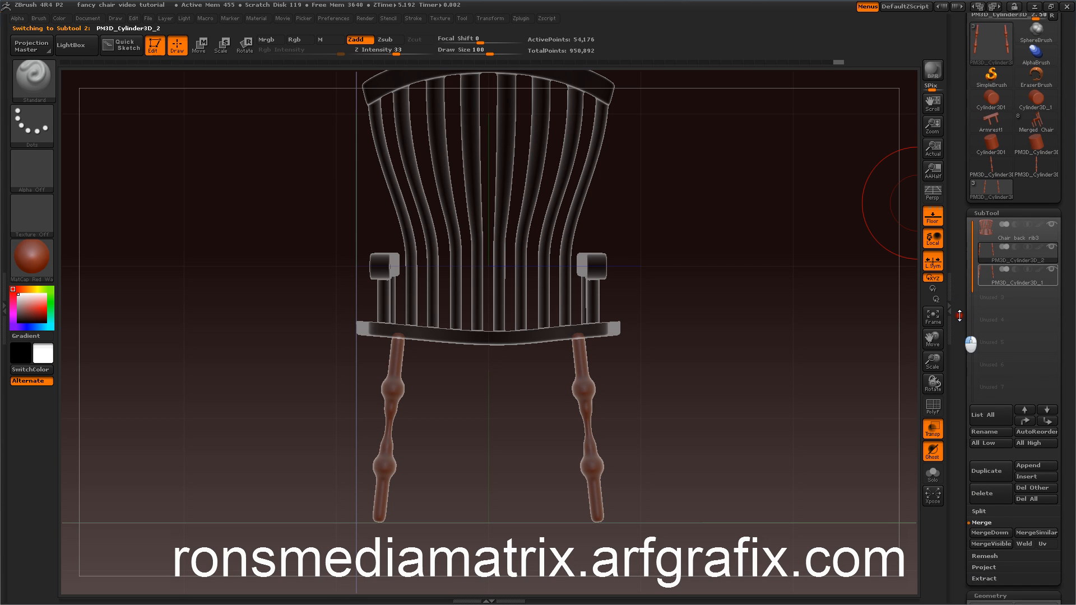
- MergeDown the leg subtools and the chair back, accepting each irreversible-merge warning
{"action": "left_click", "coordinate": [981, 522]}
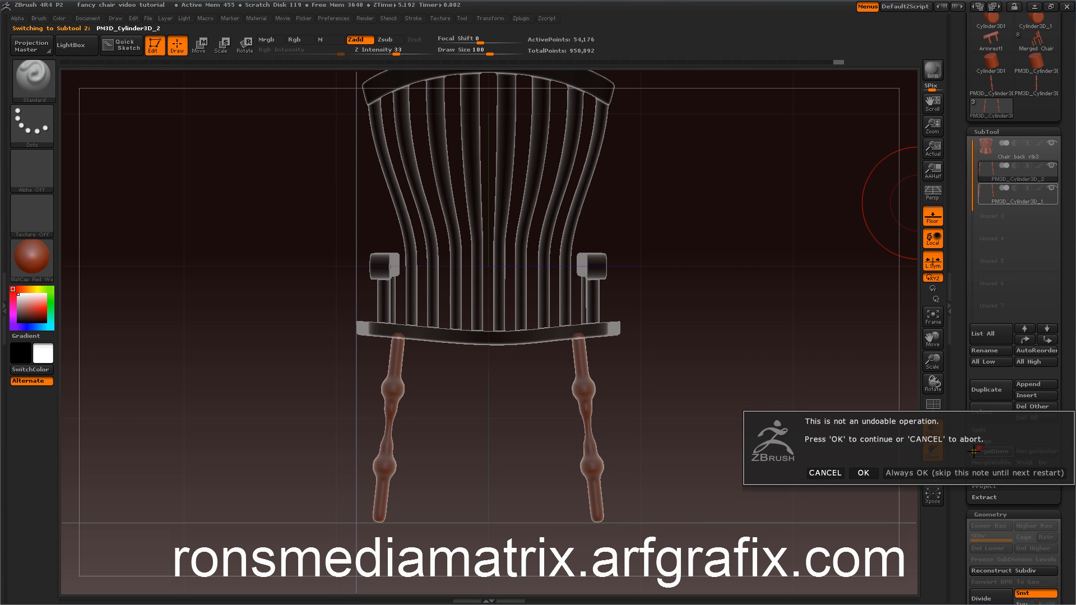
{"action": "left_click", "coordinate": [863, 476]}
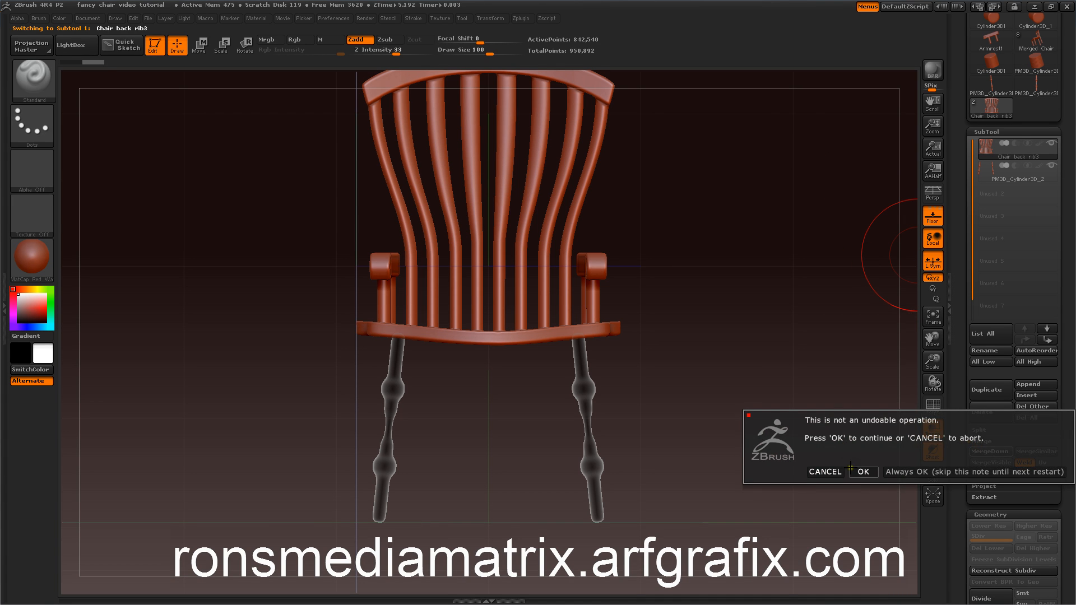
{"action": "left_click", "coordinate": [863, 472]}
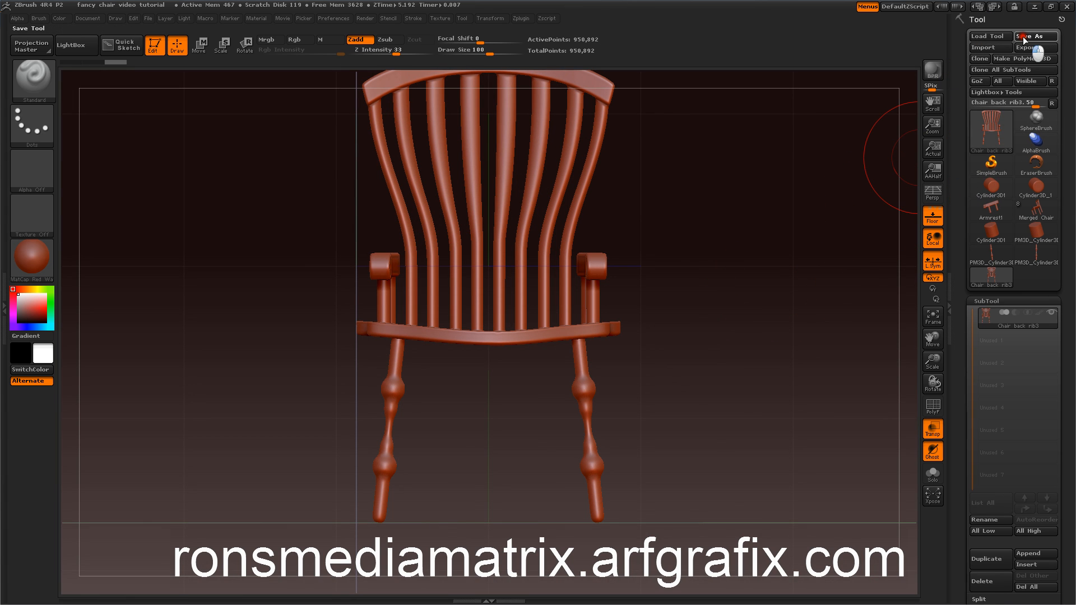
- Save the merged chair as a ZTool named 'Fancy Wooden Chair'
{"action": "left_click", "coordinate": [1035, 36]}
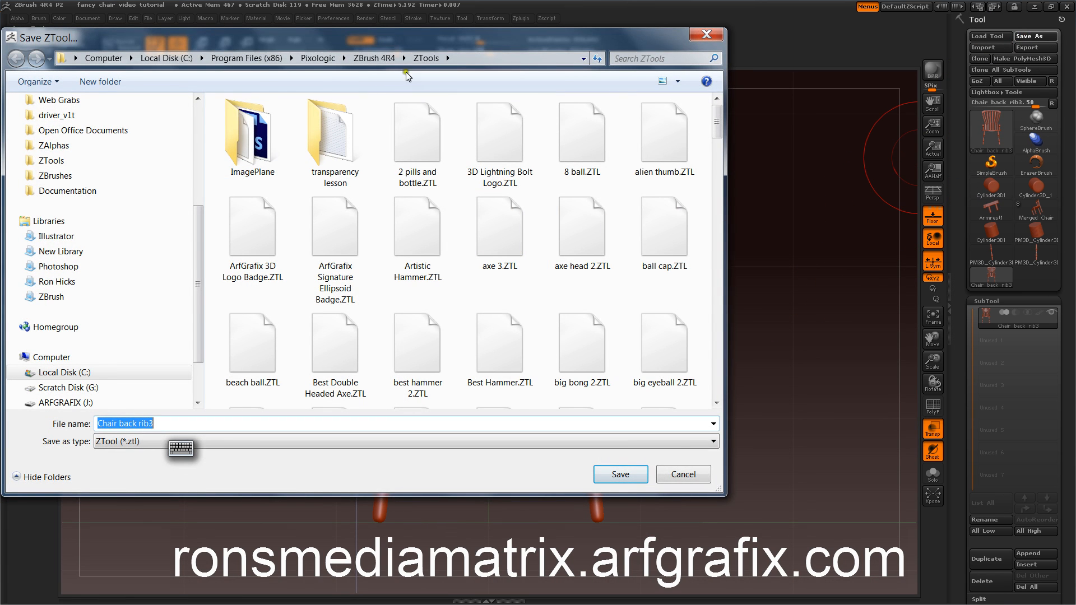
{"action": "mouse_move", "coordinate": [458, 264]}
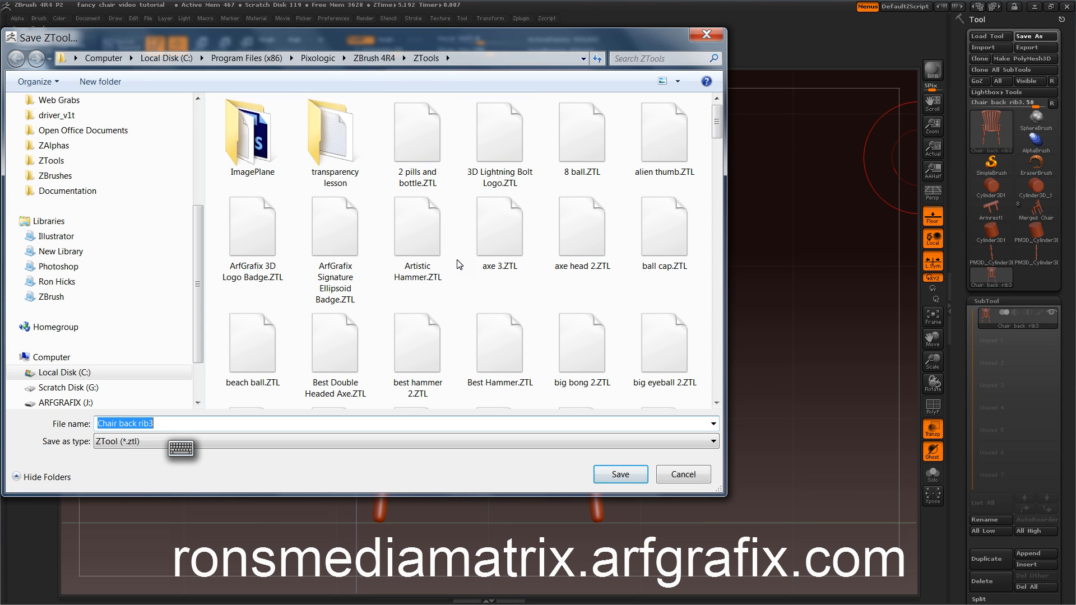
{"action": "type", "text": "Fancy"}
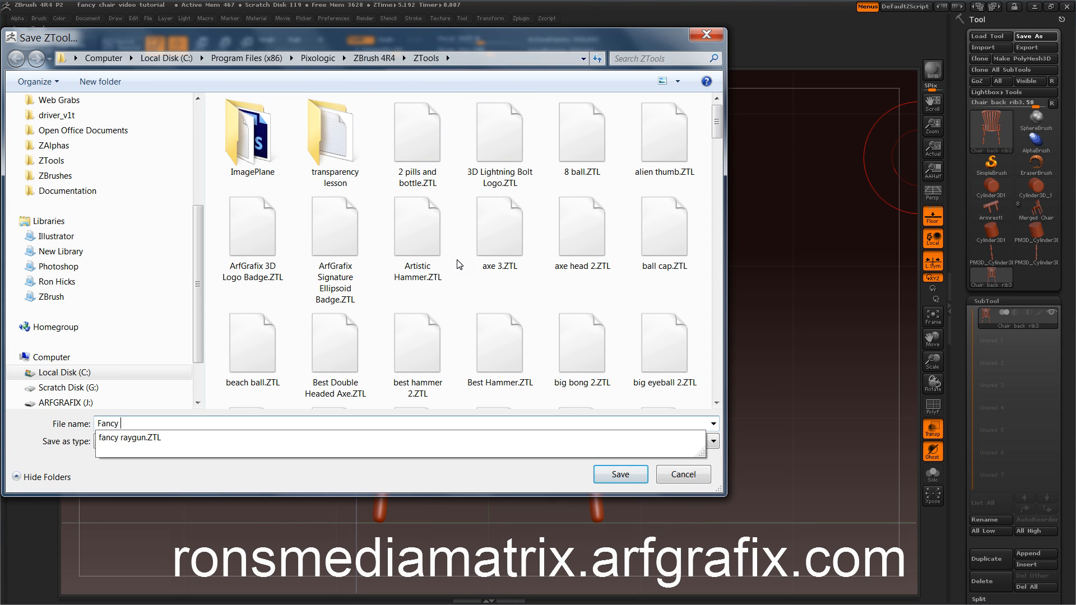
{"action": "type", "text": "Wooden"}
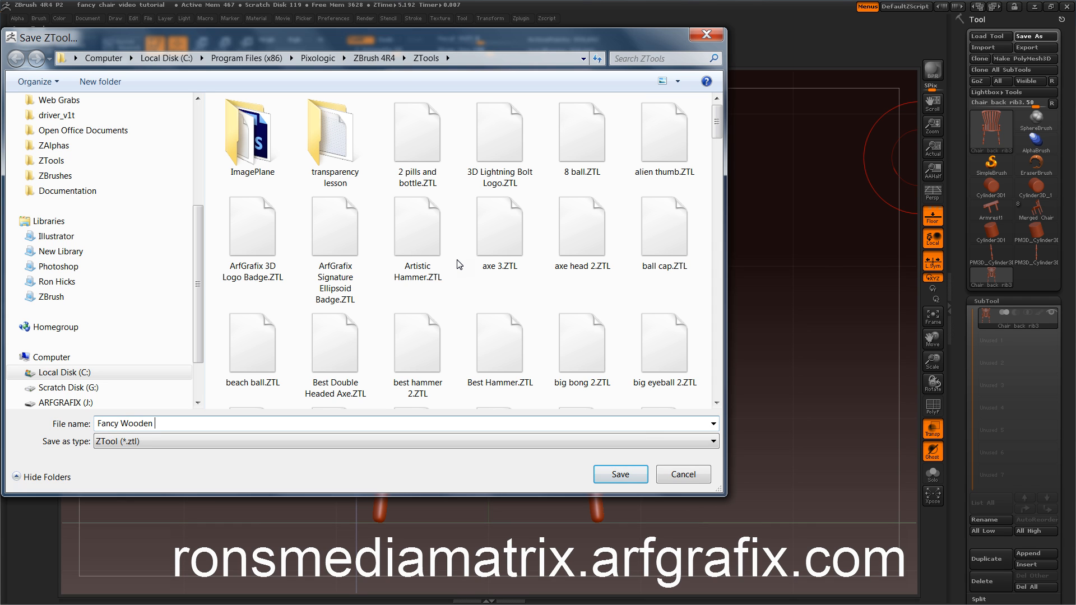
{"action": "type", "text": "Chair"}
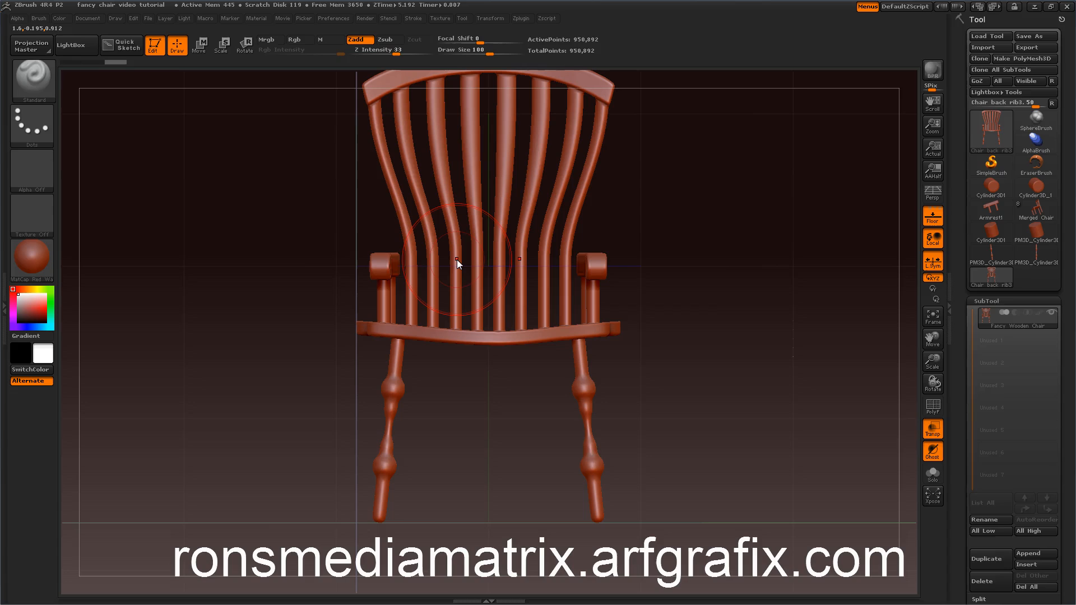
{"action": "left_click_drag", "start_coordinate": [456, 265], "coordinate": [726, 276]}
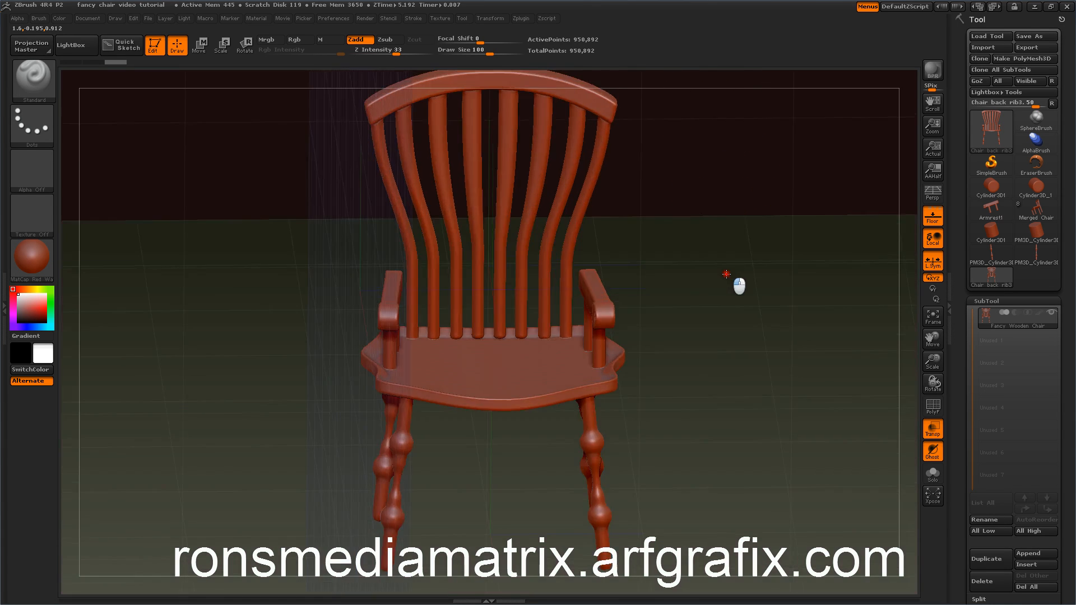
{"action": "left_click_drag", "start_coordinate": [737, 287], "coordinate": [731, 262]}
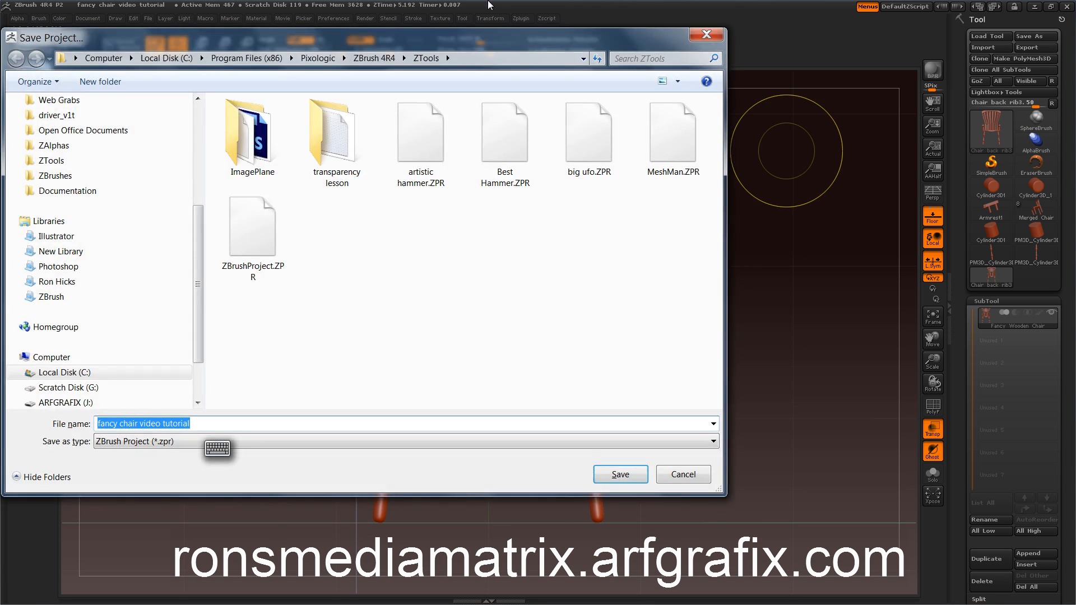
- Save the fancy chair video tutorial project into ZBrush 4R4 > ZProjects, replacing the existing file
{"action": "left_click", "coordinate": [336, 132]}
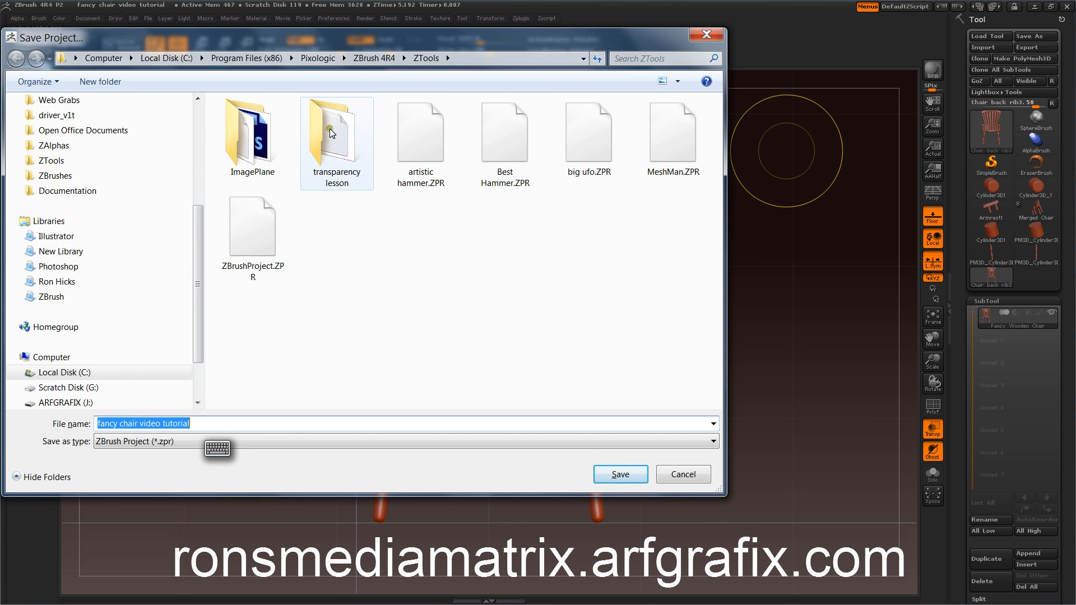
{"action": "left_click", "coordinate": [403, 58]}
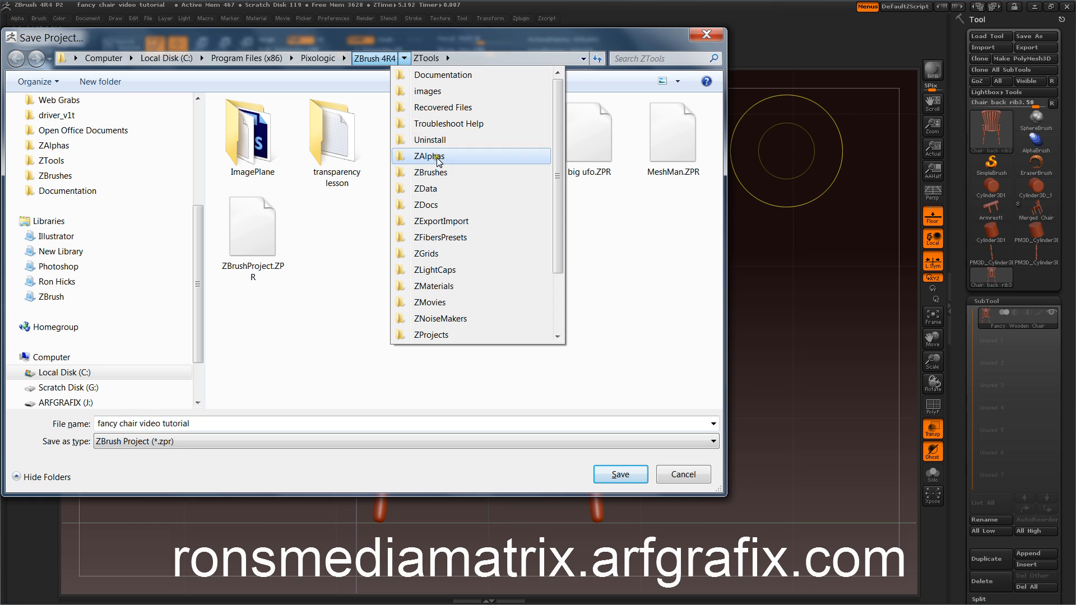
{"action": "mouse_move", "coordinate": [511, 213]}
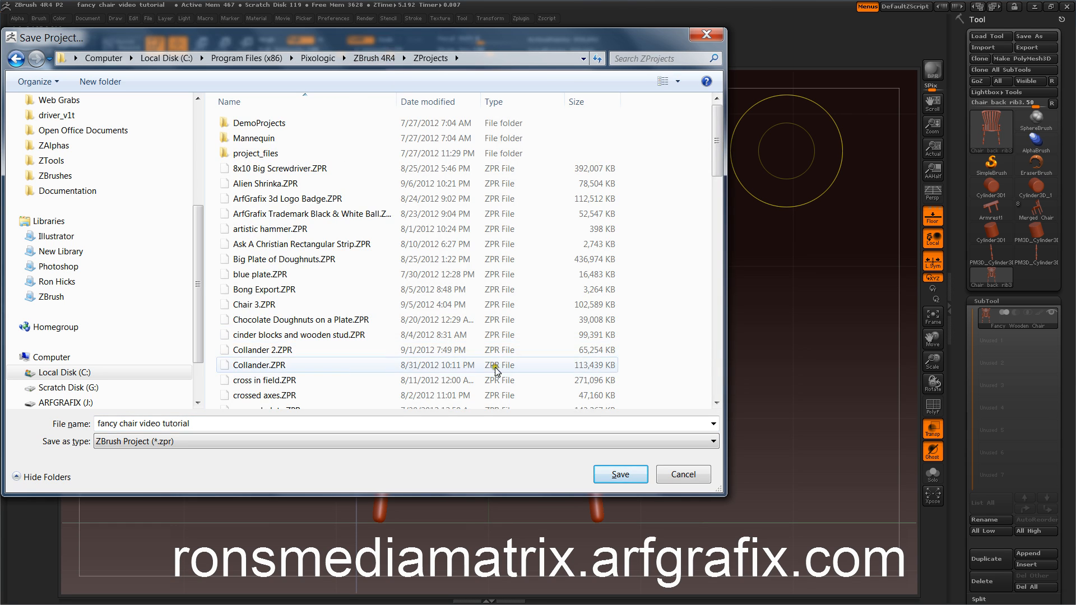
{"action": "left_click", "coordinate": [618, 474]}
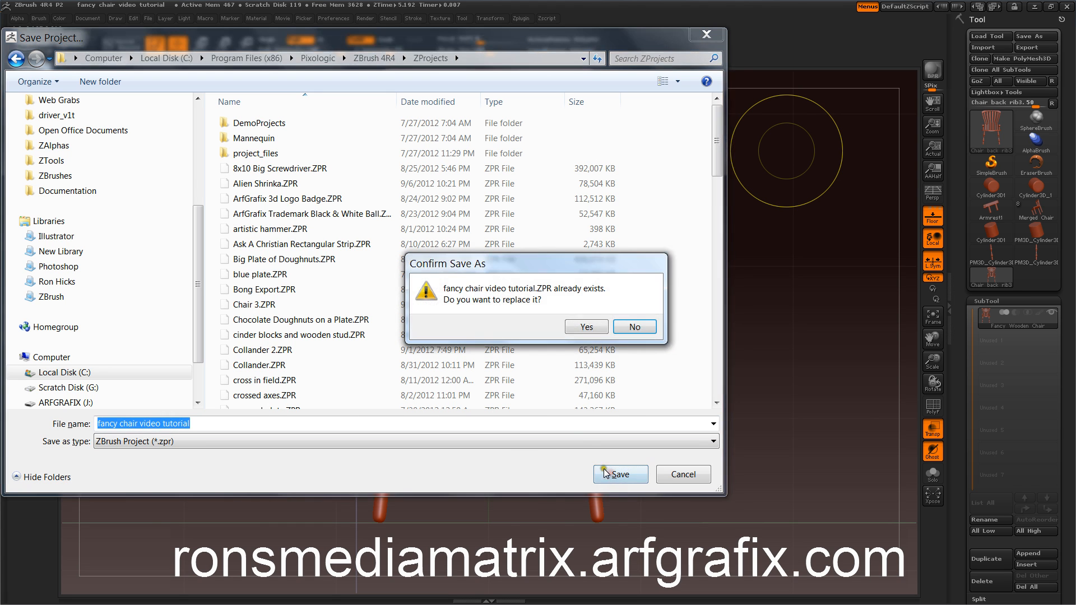
{"action": "left_click", "coordinate": [586, 326]}
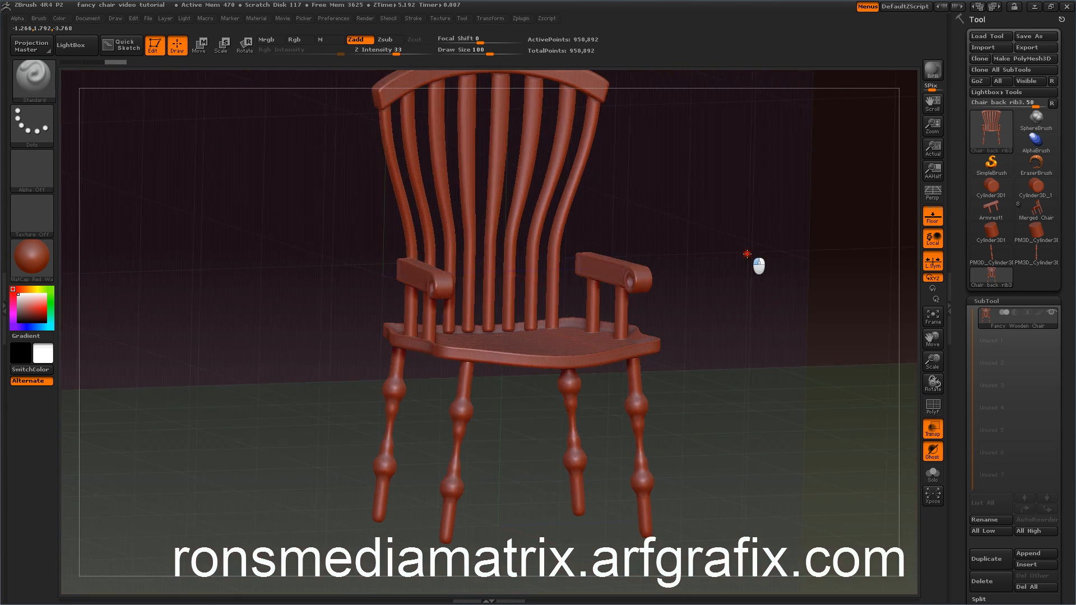
- Turn on Persp and rotate the chair on the screen axis to a three-quarter rendering pose
{"action": "left_click_drag", "start_coordinate": [746, 254], "coordinate": [720, 289]}
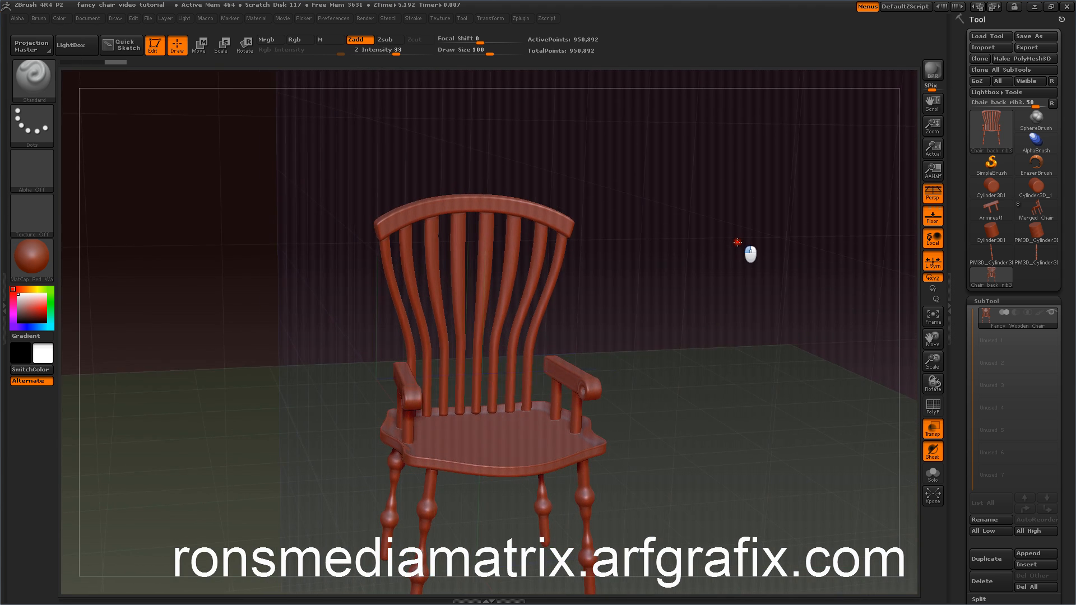
{"action": "left_click_drag", "start_coordinate": [747, 250], "coordinate": [846, 204]}
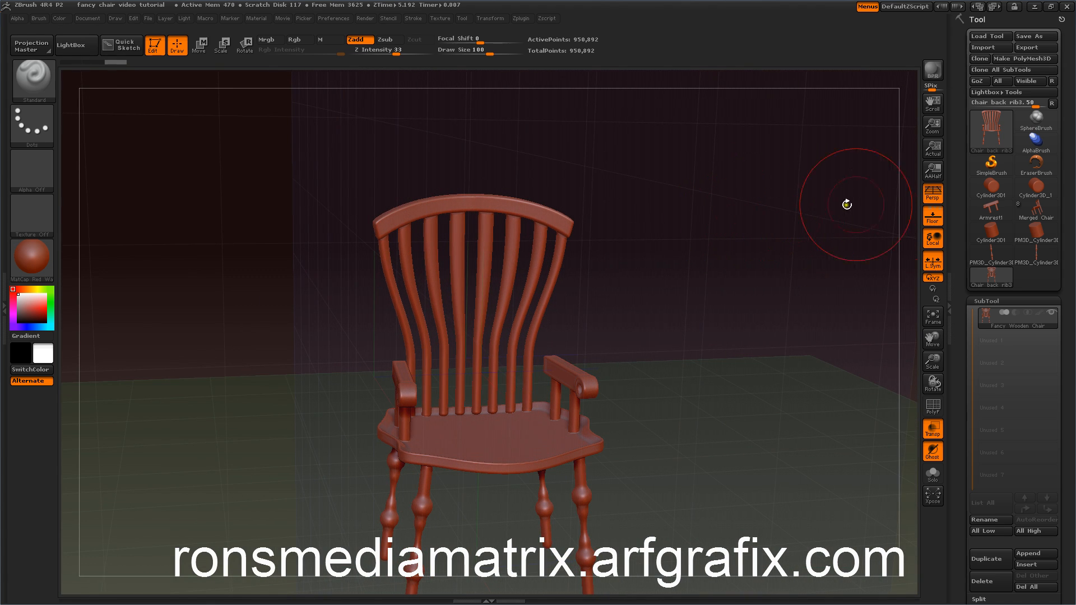
{"action": "left_click", "coordinate": [931, 215]}
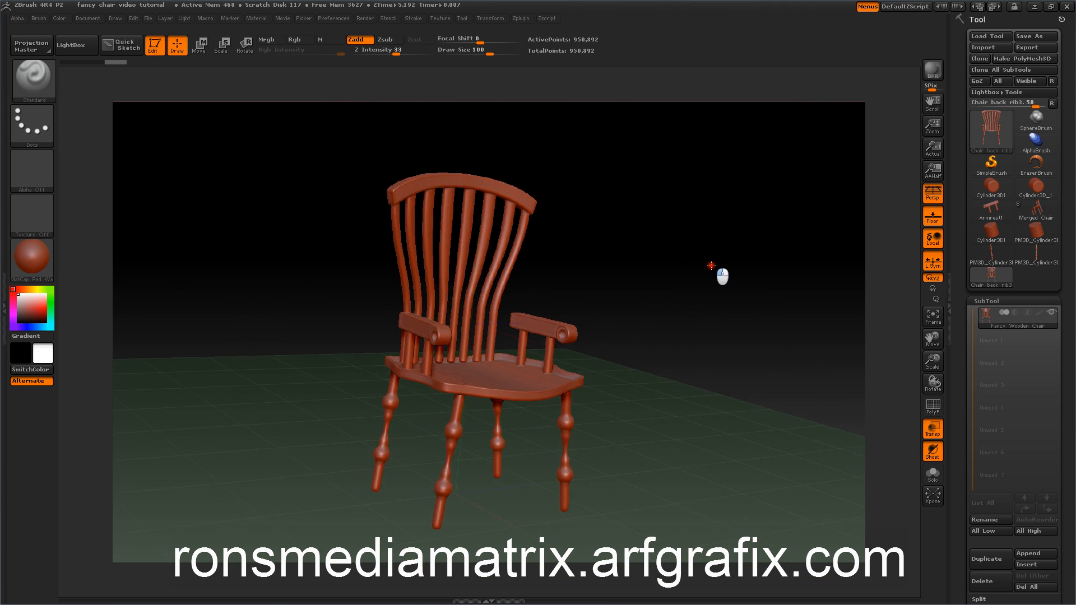
{"action": "left_click_drag", "start_coordinate": [714, 268], "coordinate": [926, 301]}
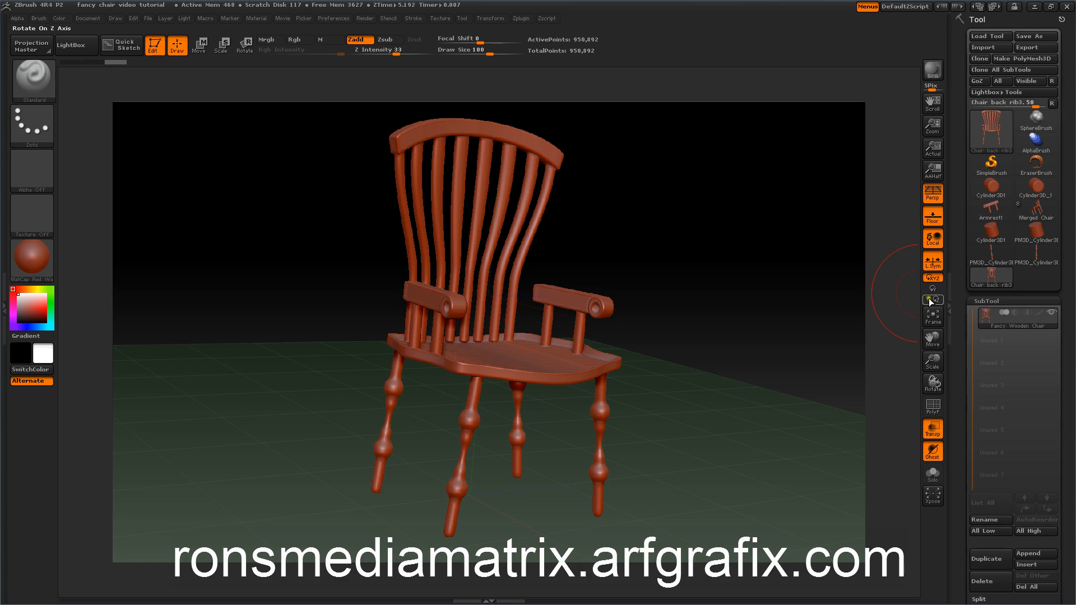
{"action": "mouse_move", "coordinate": [795, 295]}
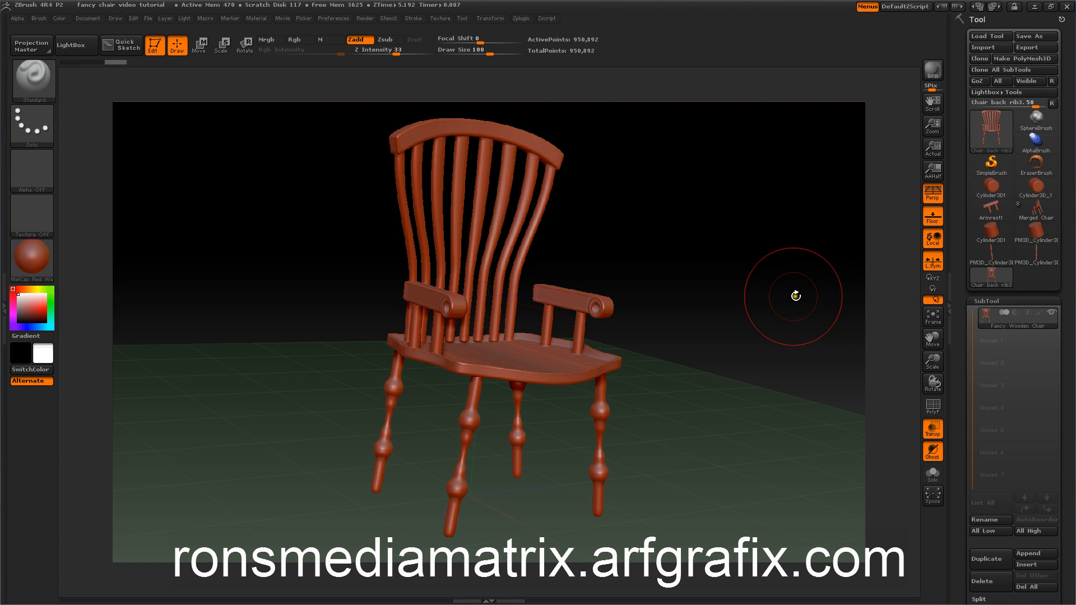
{"action": "left_click_drag", "start_coordinate": [795, 296], "coordinate": [927, 288]}
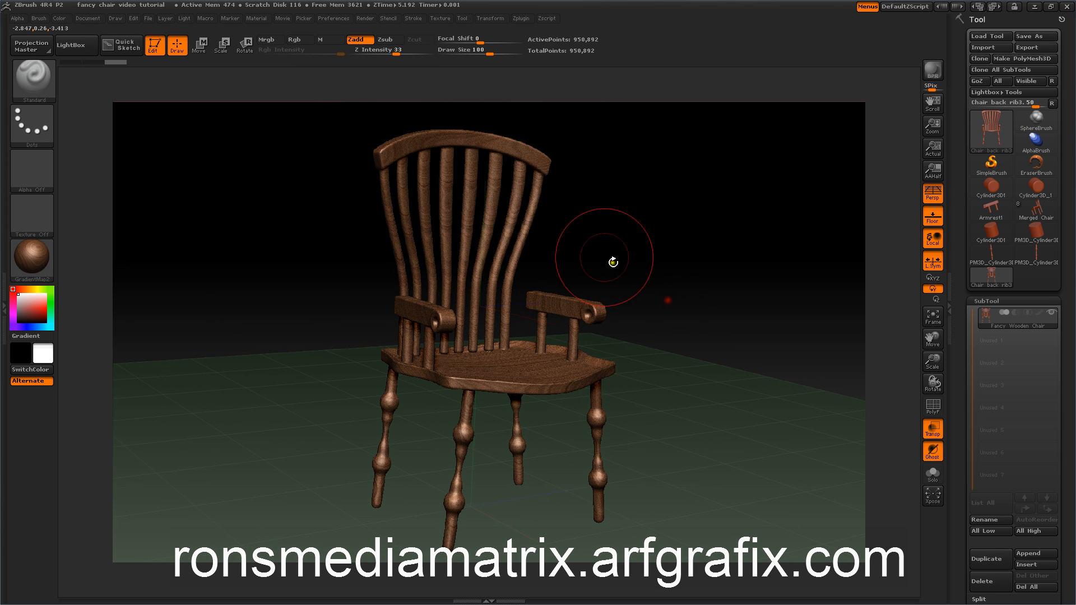
{"action": "mouse_move", "coordinate": [789, 61]}
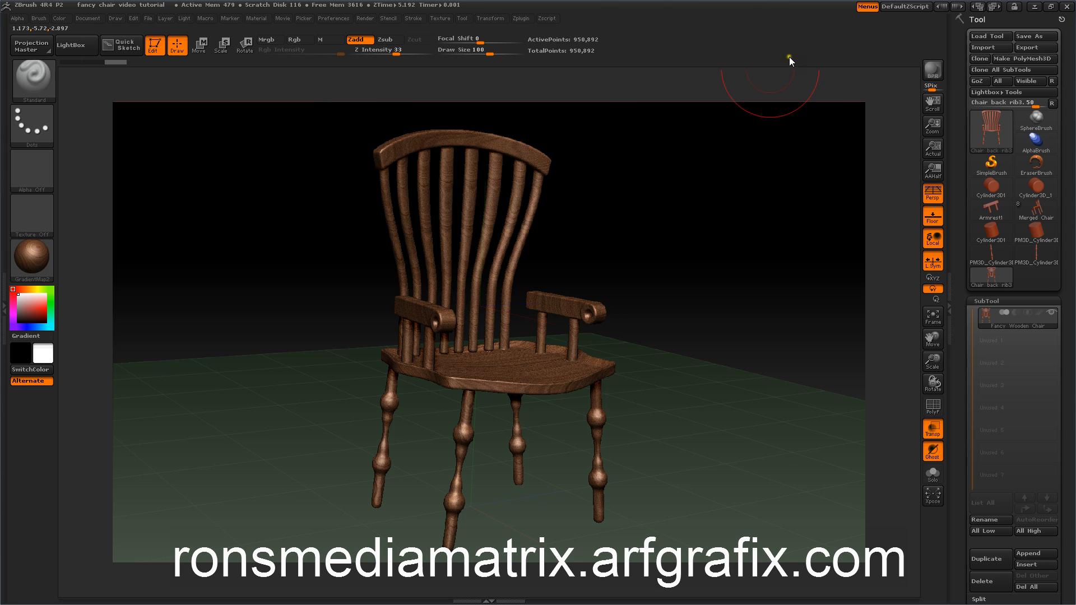
- Bring up the Light settings for the wood-grain chair
{"action": "left_click", "coordinate": [183, 18]}
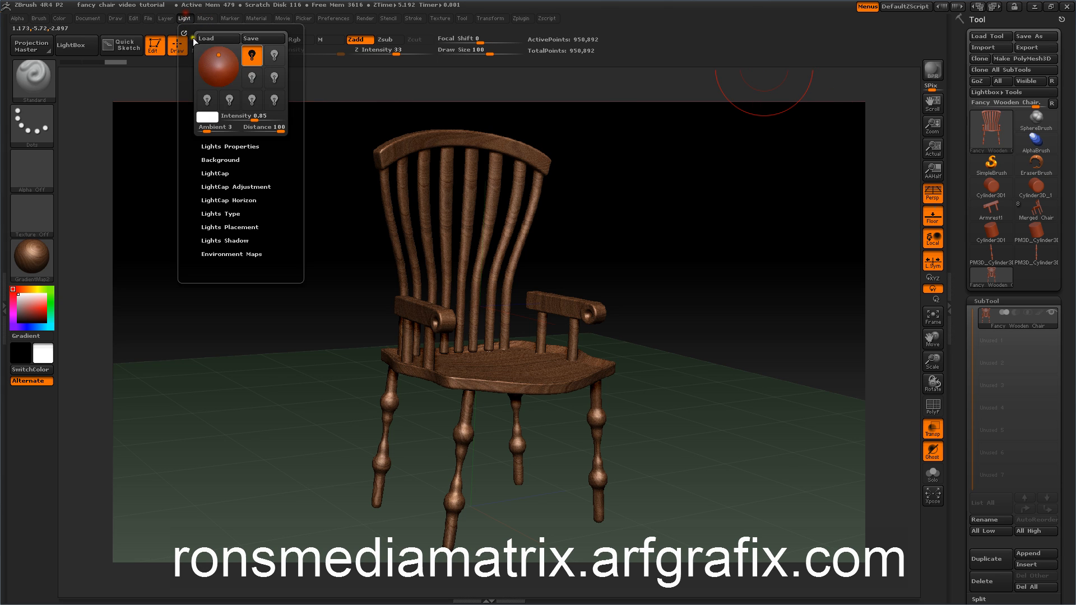
- Reposition the scene light on the preview sphere for brighter highlights, then dismiss the Light menu
{"action": "left_click", "coordinate": [251, 54]}
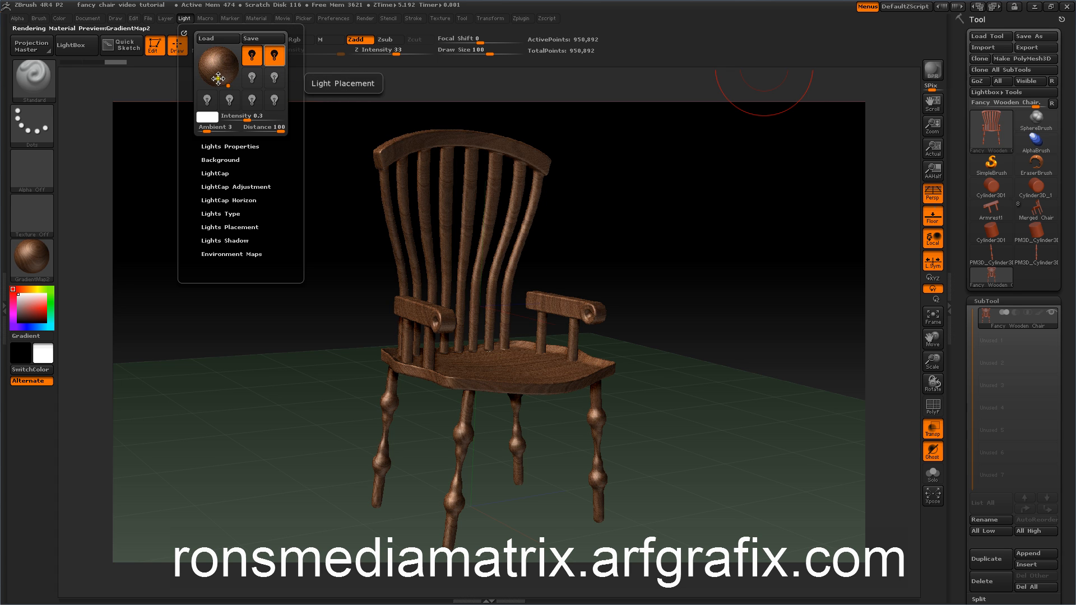
{"action": "left_click", "coordinate": [230, 146]}
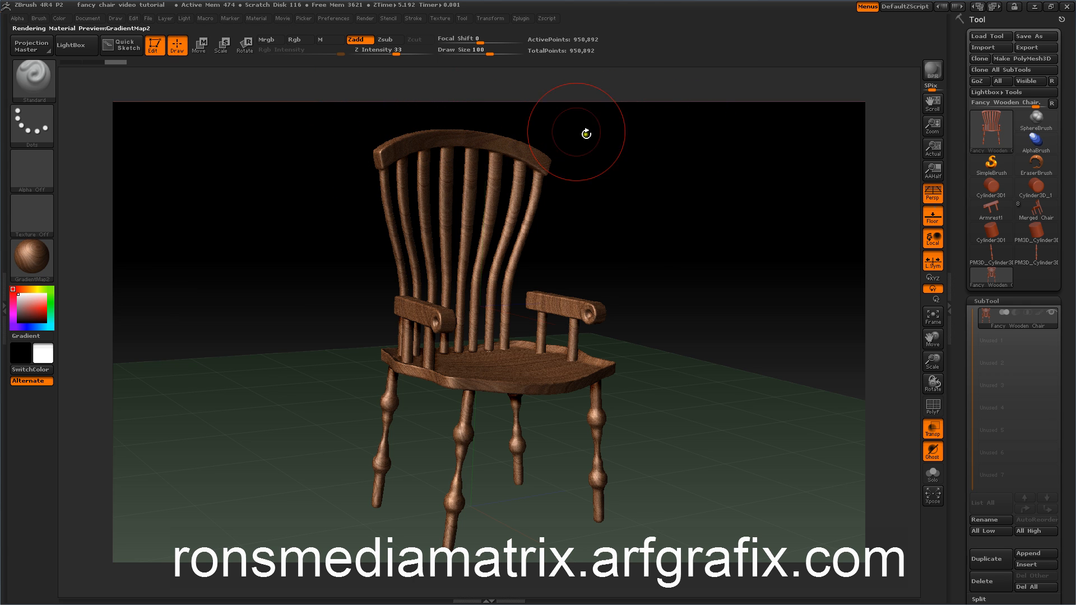
{"action": "left_click", "coordinate": [365, 18]}
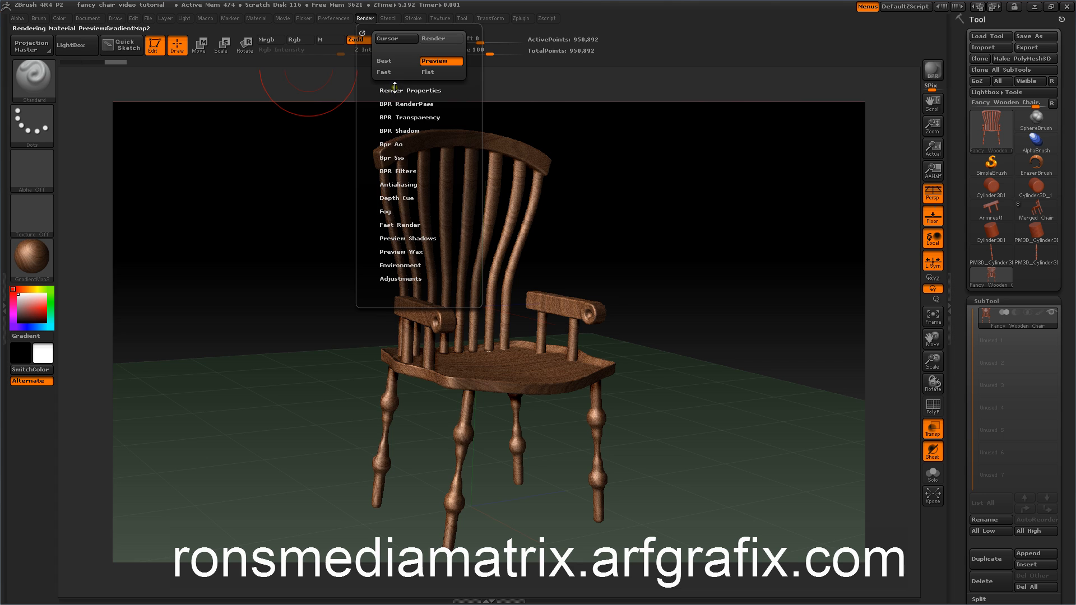
{"action": "left_click", "coordinate": [410, 90]}
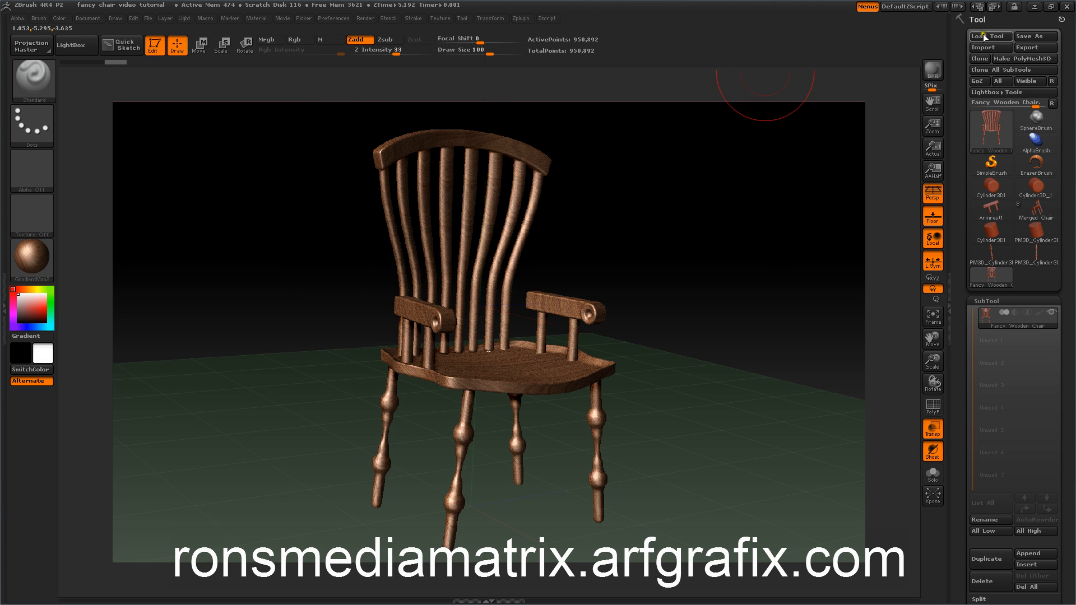
{"action": "left_click", "coordinate": [931, 69]}
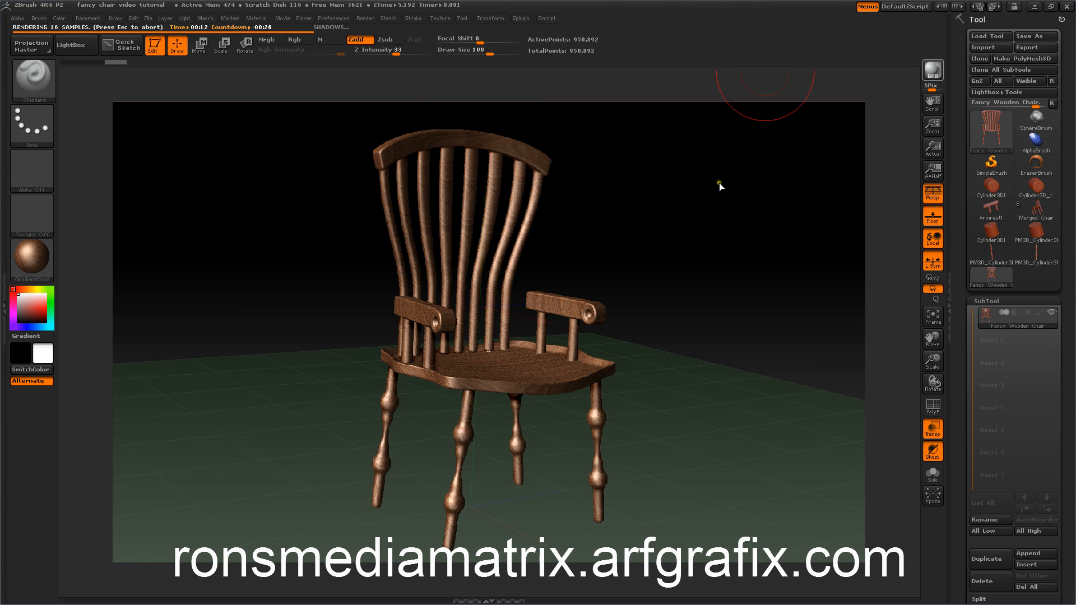
{"action": "mouse_move", "coordinate": [512, 74]}
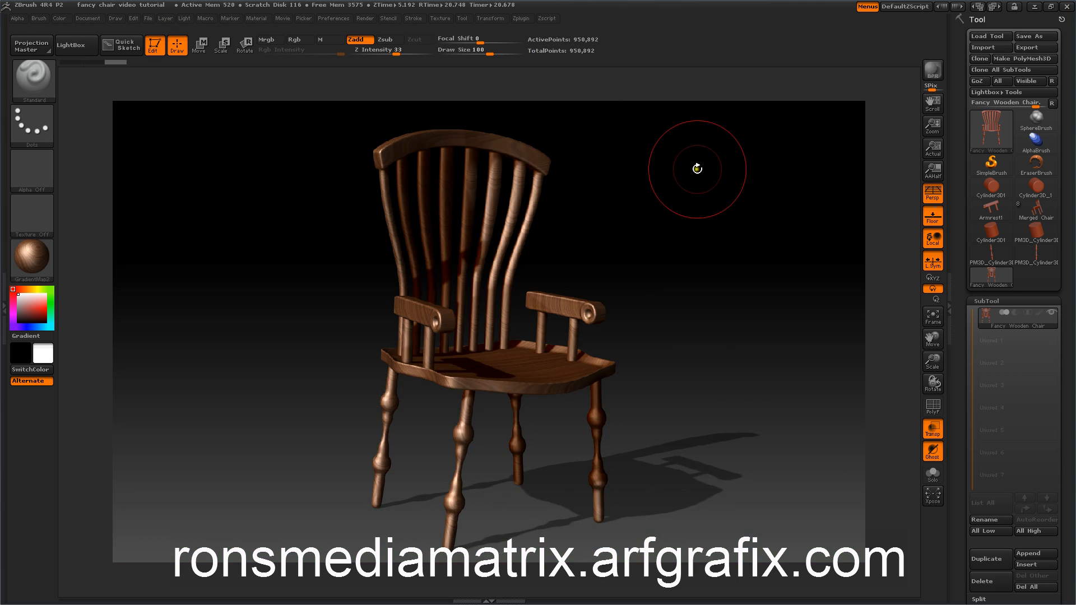
{"action": "mouse_move", "coordinate": [678, 192]}
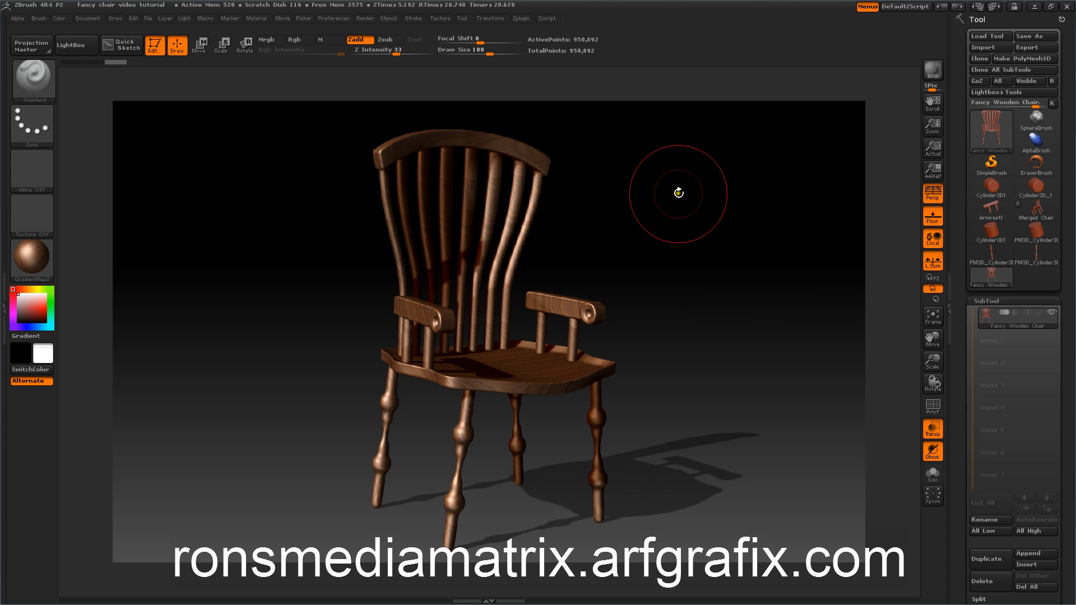
{"action": "mouse_move", "coordinate": [699, 233]}
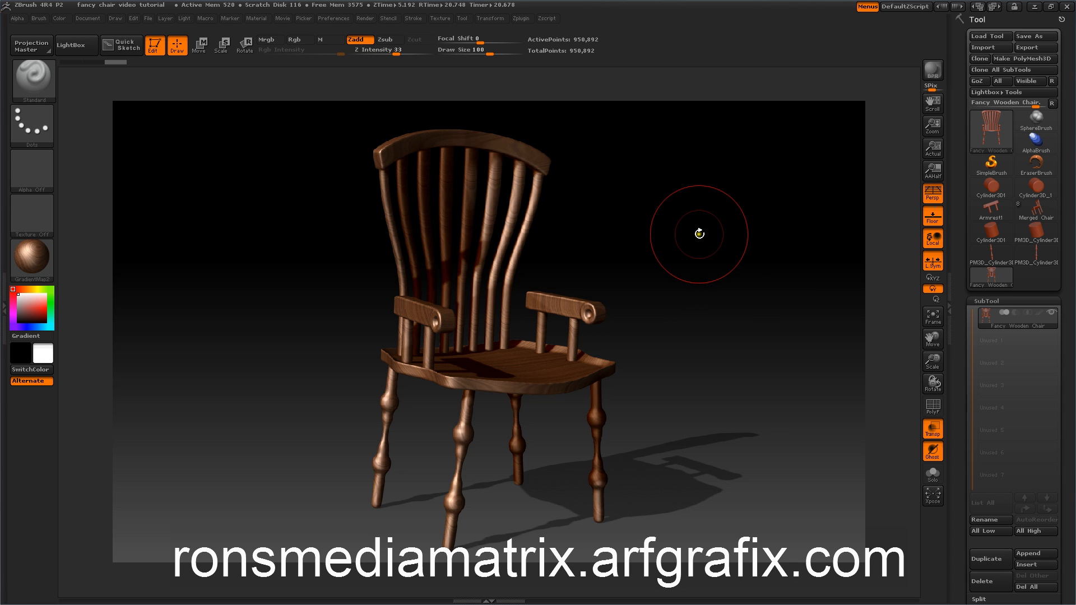
{"action": "mouse_move", "coordinate": [693, 233]}
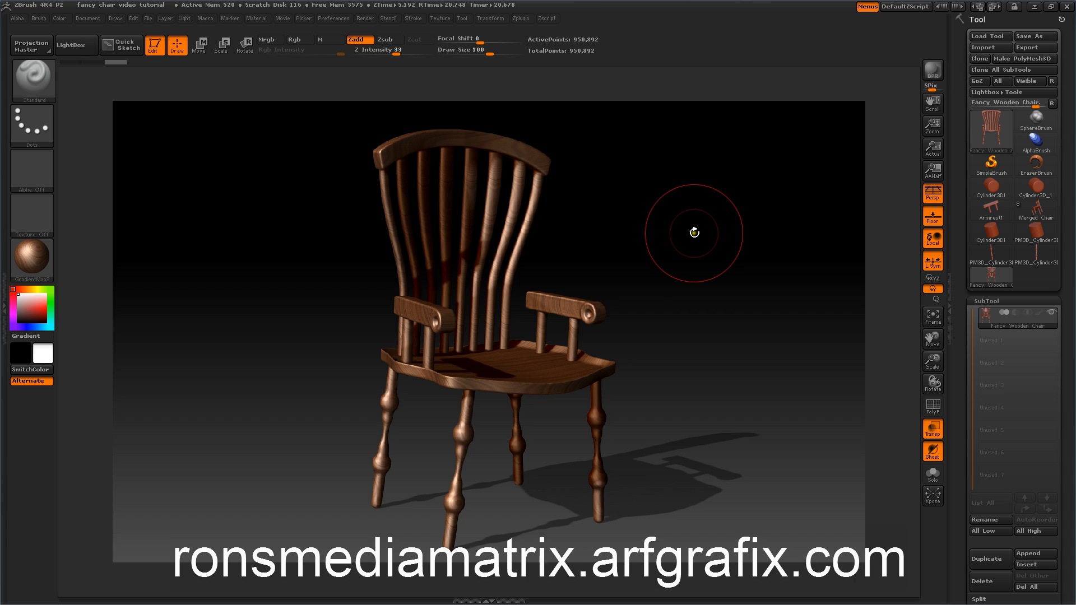
{"action": "mouse_move", "coordinate": [692, 237]}
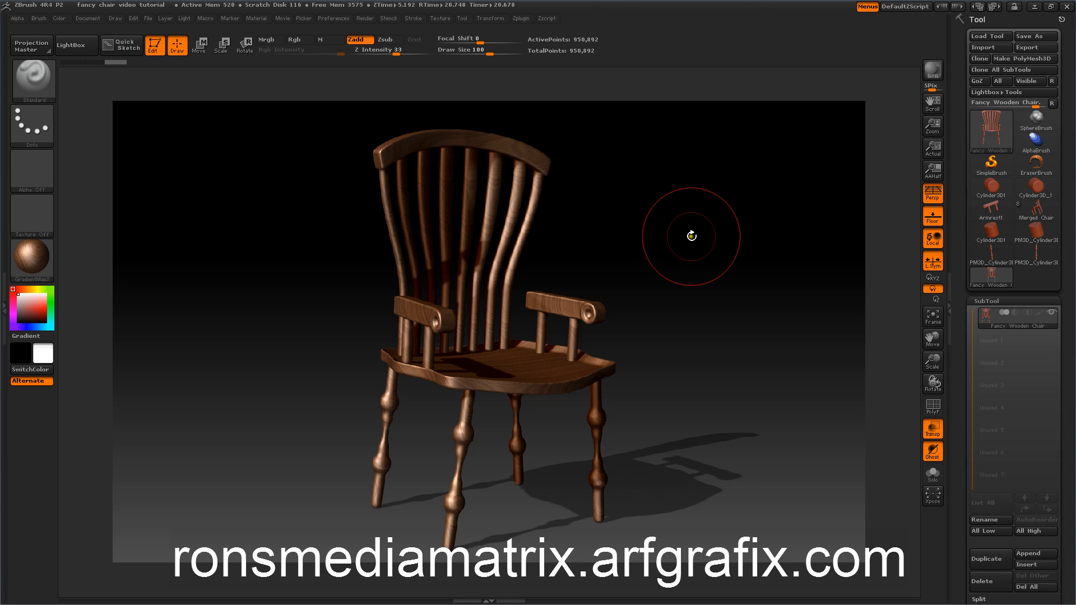